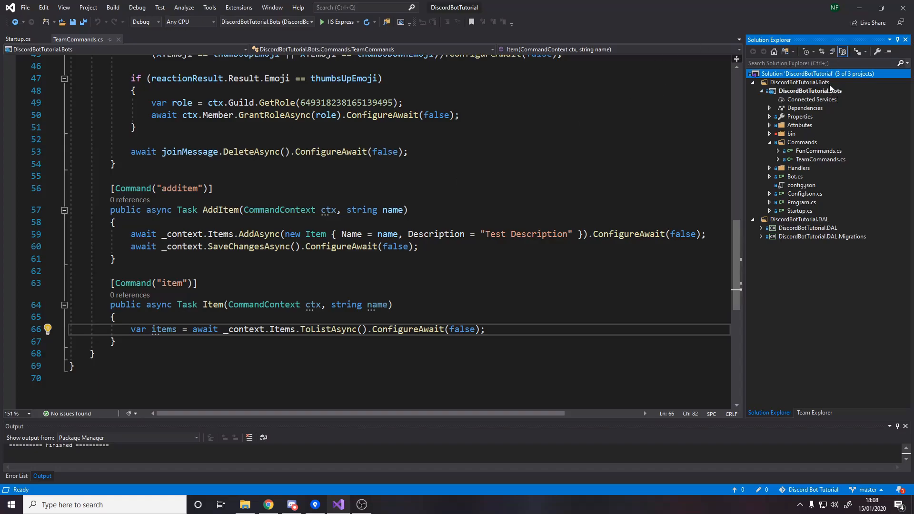
{"action": "mouse_move", "coordinate": [765, 100]}
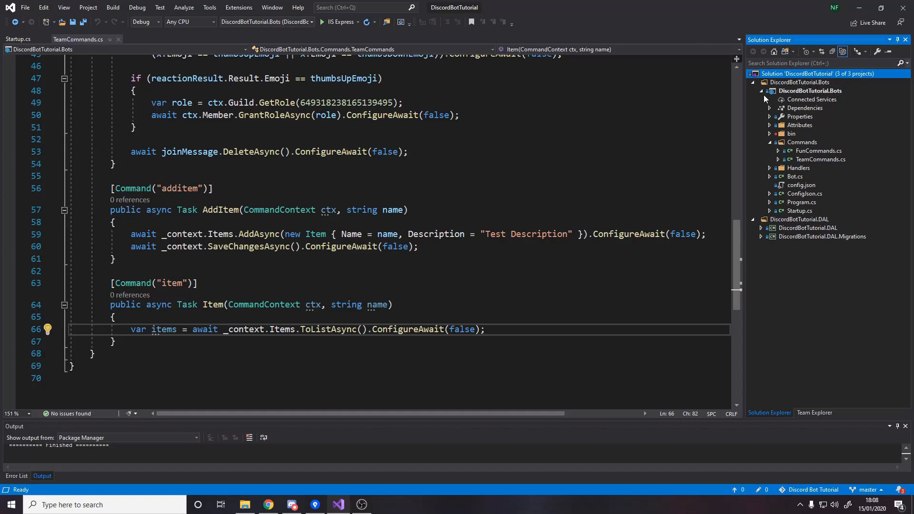
{"action": "mouse_move", "coordinate": [817, 88]}
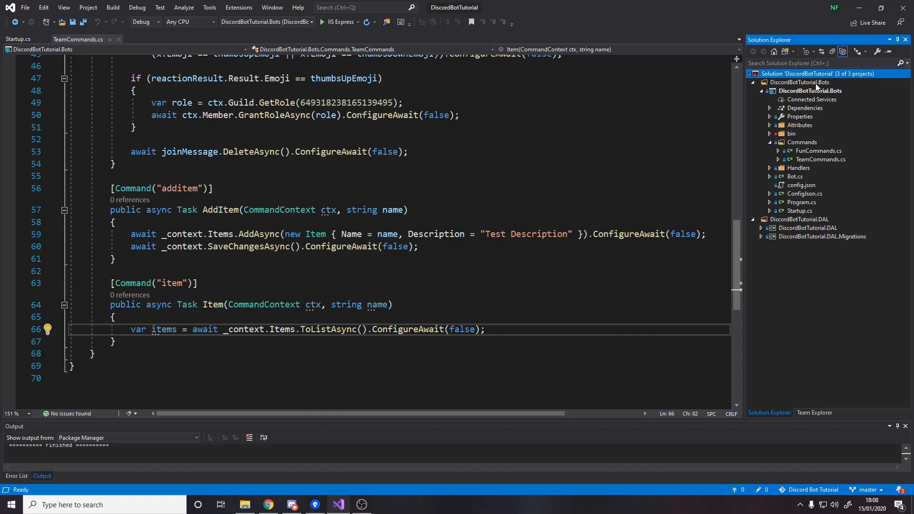
{"action": "mouse_move", "coordinate": [789, 99]}
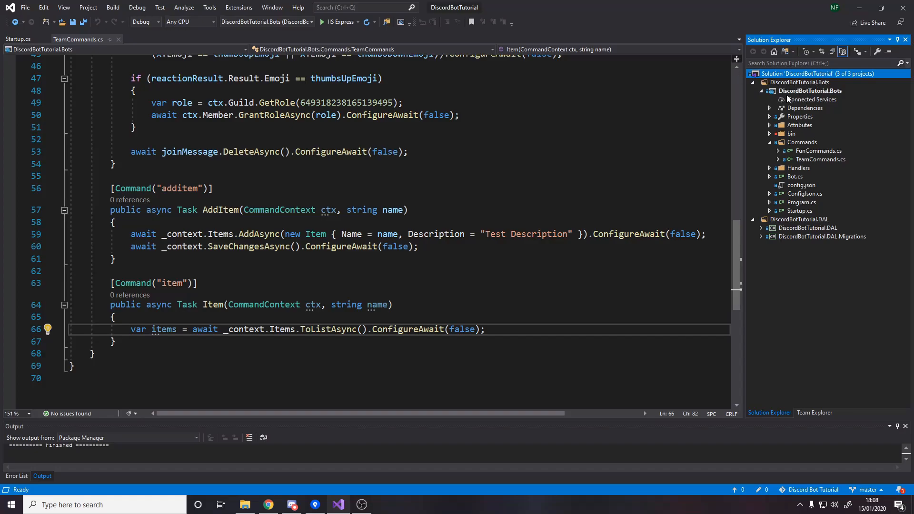
{"action": "mouse_move", "coordinate": [813, 87]}
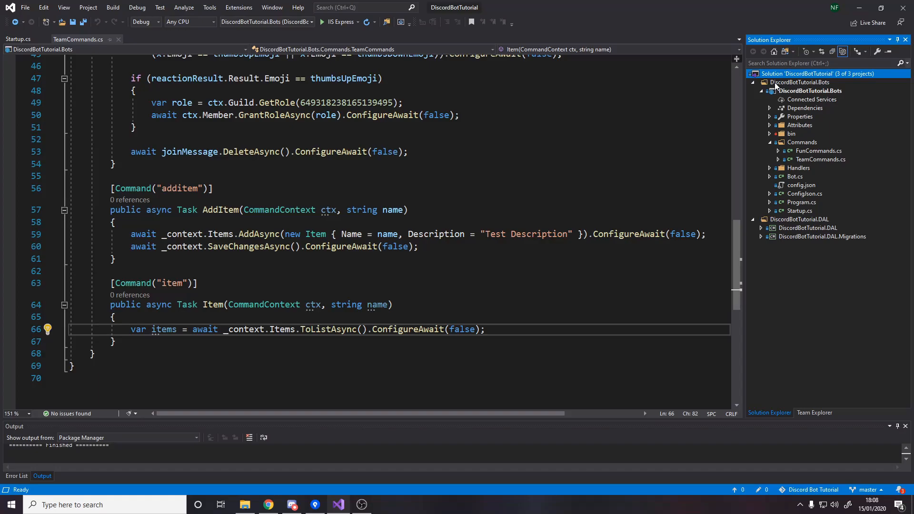
{"action": "mouse_move", "coordinate": [386, 234]}
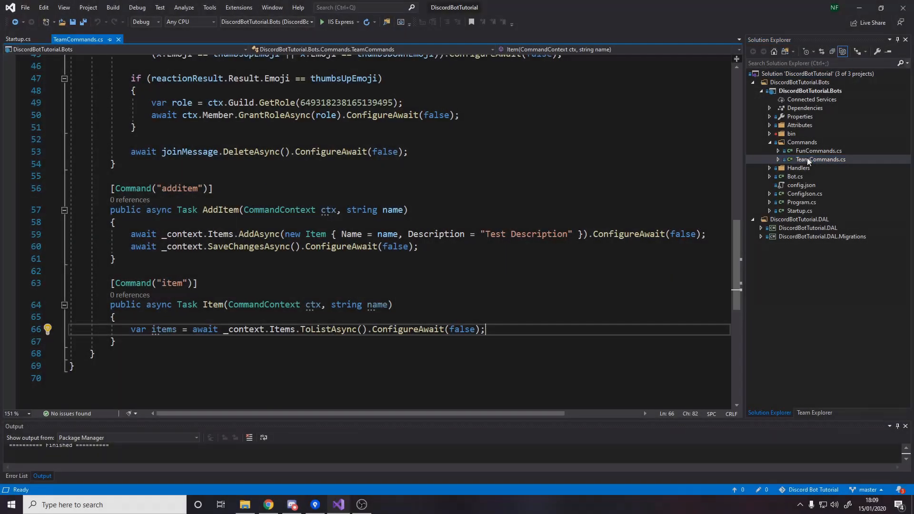
- Duplicate TeamCommands.cs as RPGCommands.cs and rename the class and constructor to RPGCommands
{"action": "left_click", "coordinate": [820, 160]}
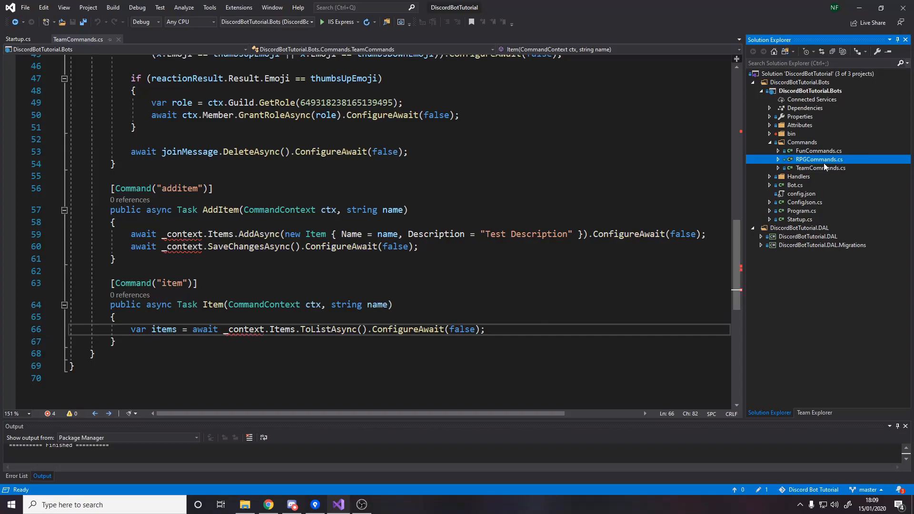
{"action": "double_click", "coordinate": [819, 159]}
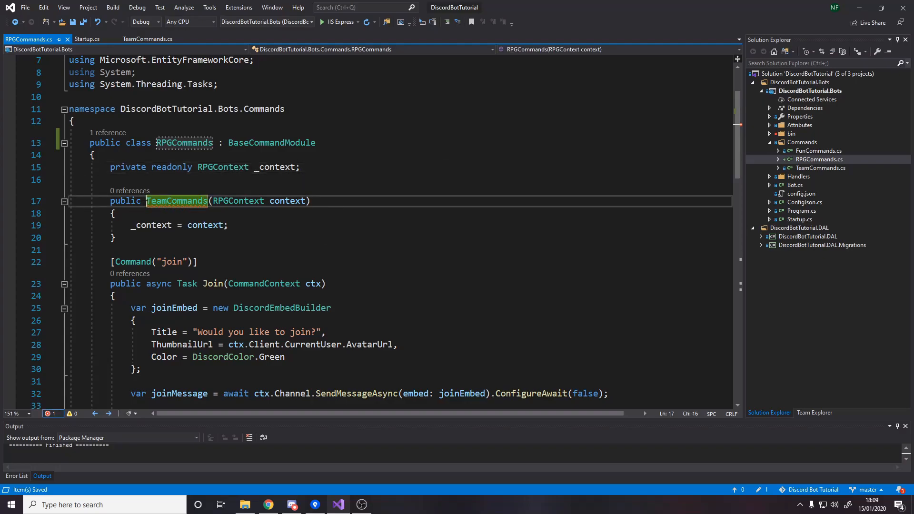
{"action": "type", "text": "RPGC"}
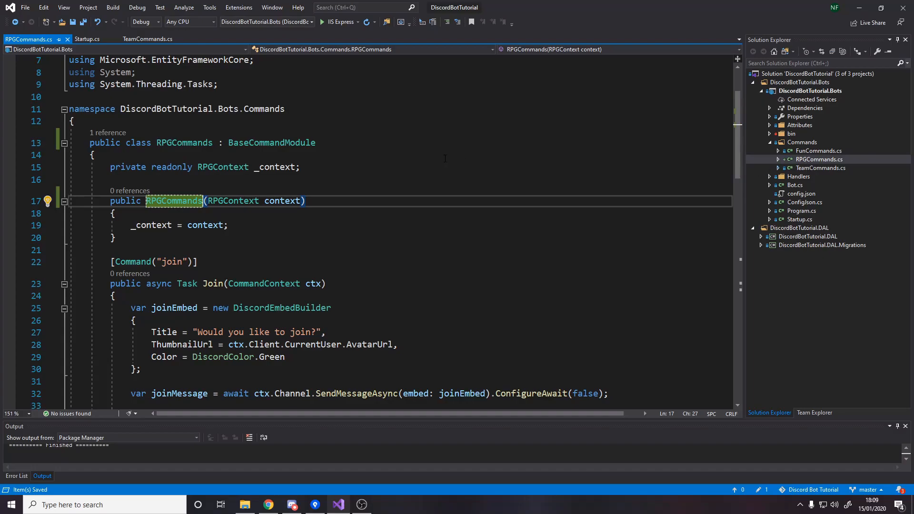
{"action": "left_click", "coordinate": [227, 225]}
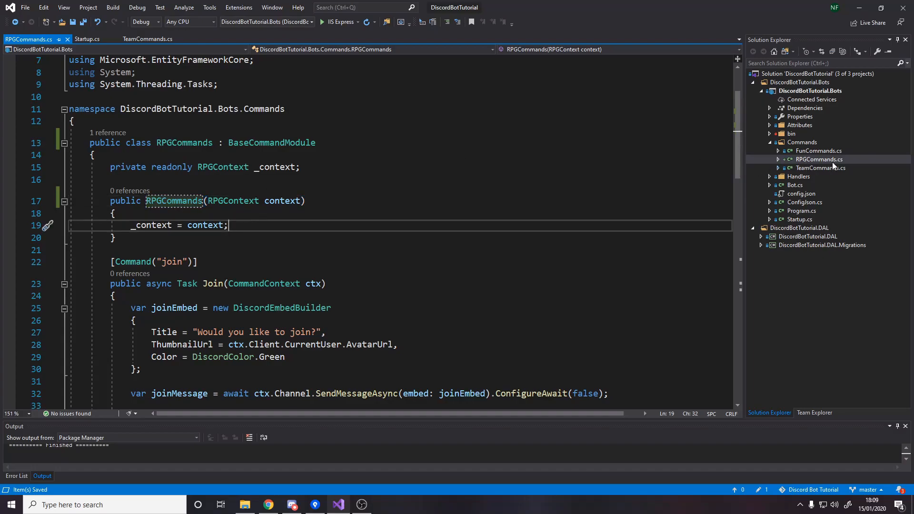
- Remove the join command so only additem and item remain, and save the file
{"action": "left_click", "coordinate": [819, 159]}
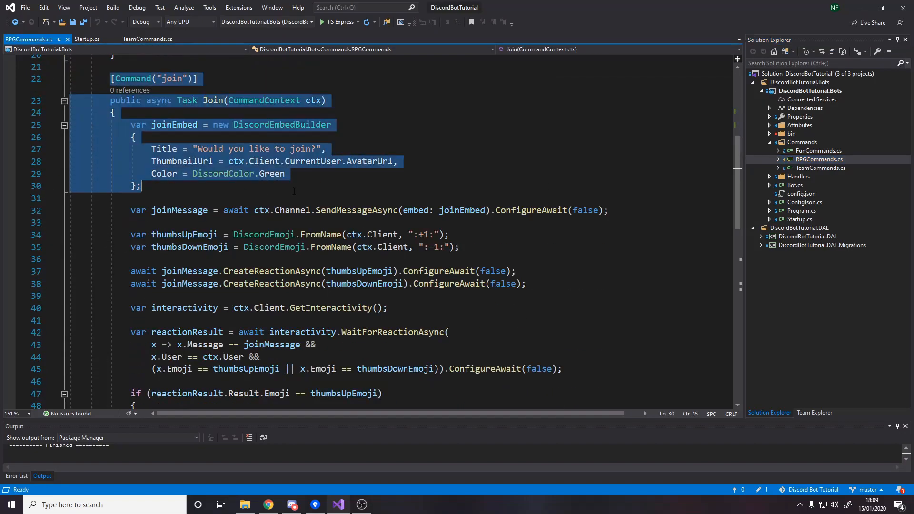
{"action": "scroll", "scroll_direction": "down", "scroll_amount": 3}
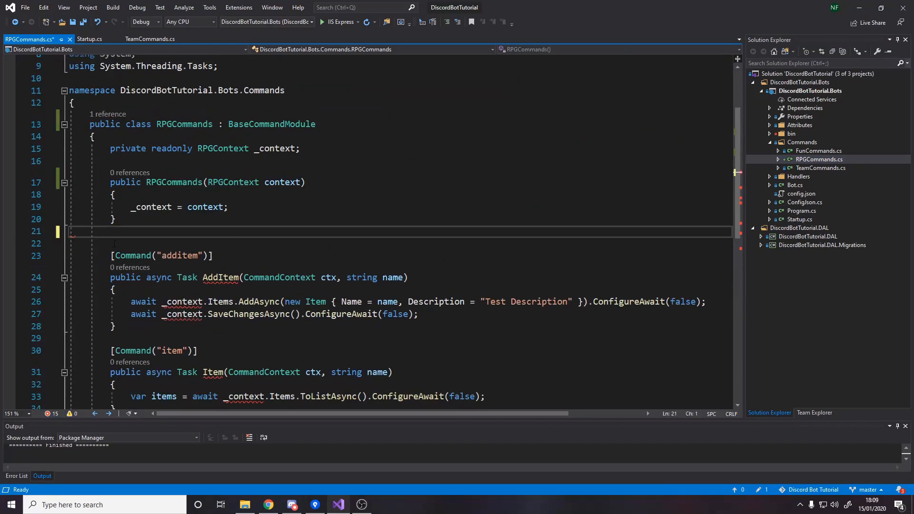
{"action": "key", "text": "ctrl+s"}
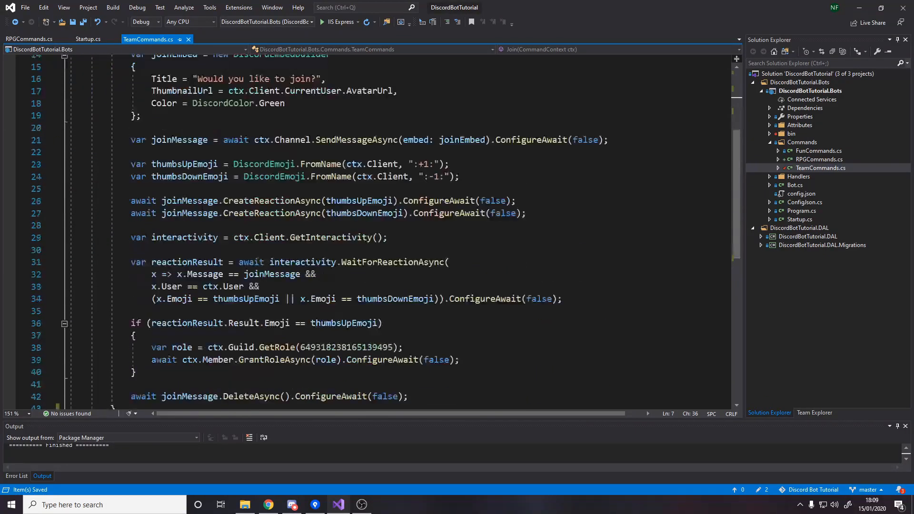
- Add Commands.RegisterCommands<RPGCommands>(); in Bot.cs below the TeamCommands registration
{"action": "left_click", "coordinate": [28, 39]}
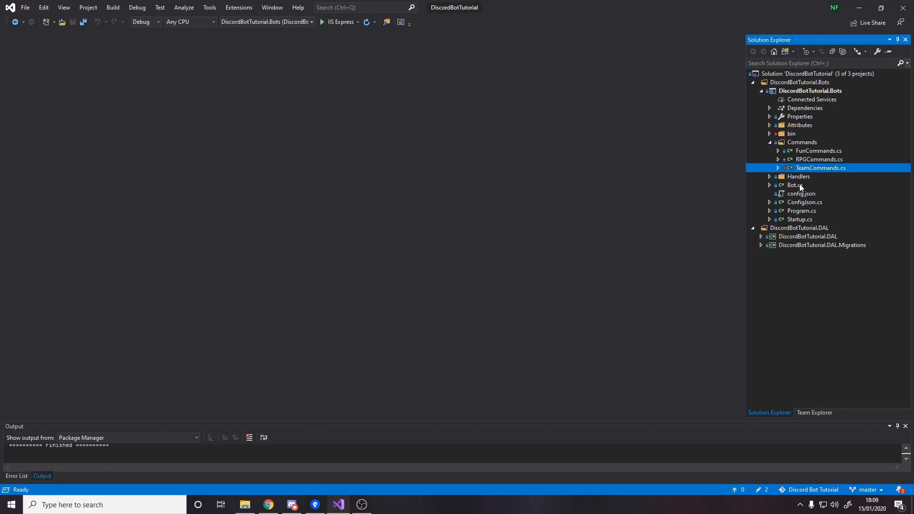
{"action": "double_click", "coordinate": [794, 185]}
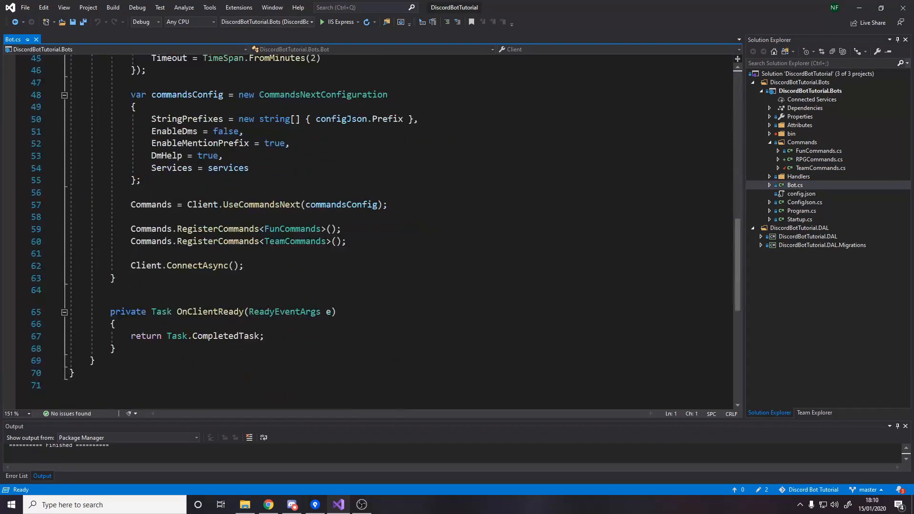
{"action": "type", "text": "comm"}
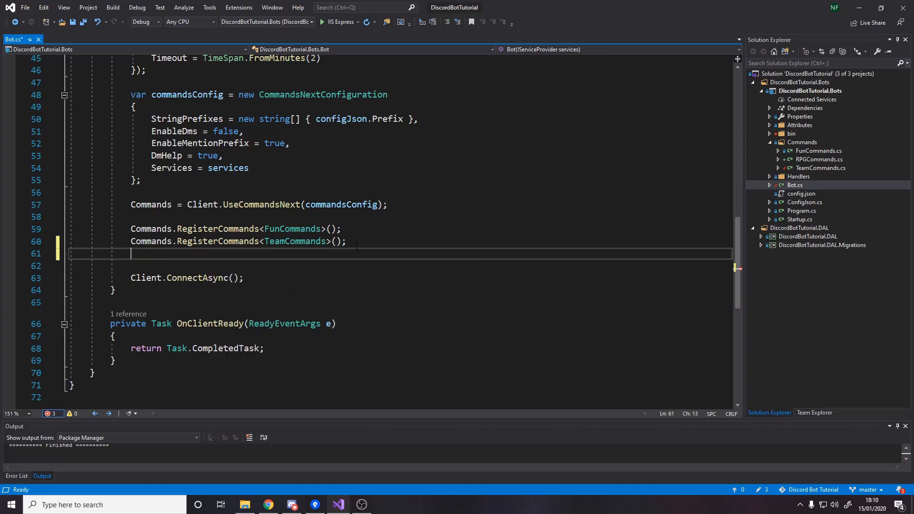
{"action": "type", "text": "Commands.RegisterCommands"}
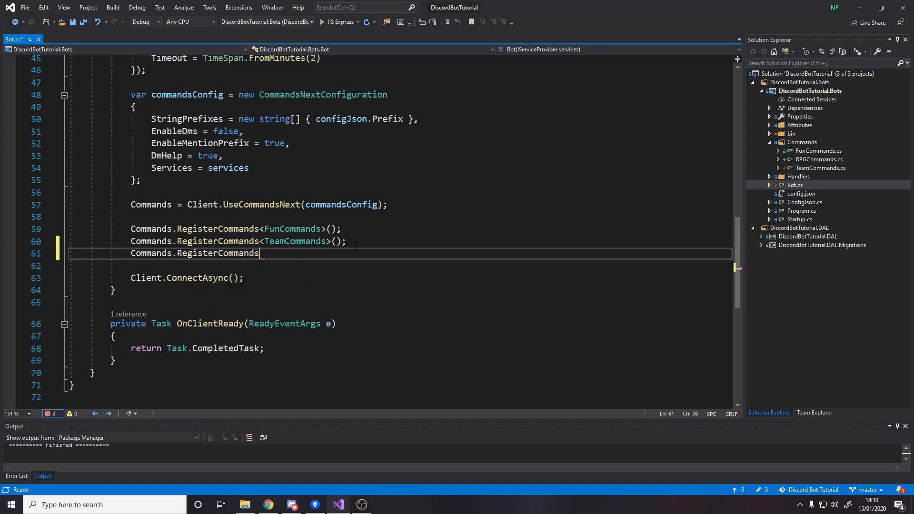
{"action": "type", "text": "<RPGCommands>"}
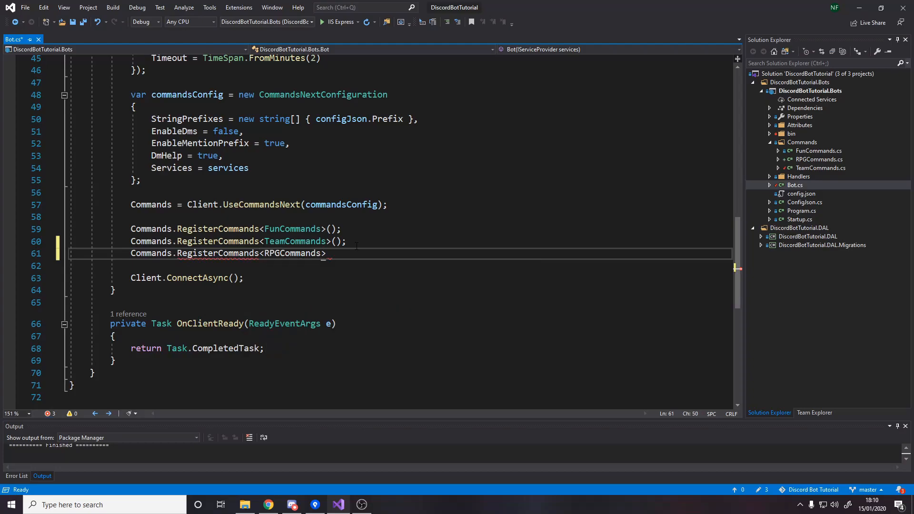
{"action": "type", "text": "();"}
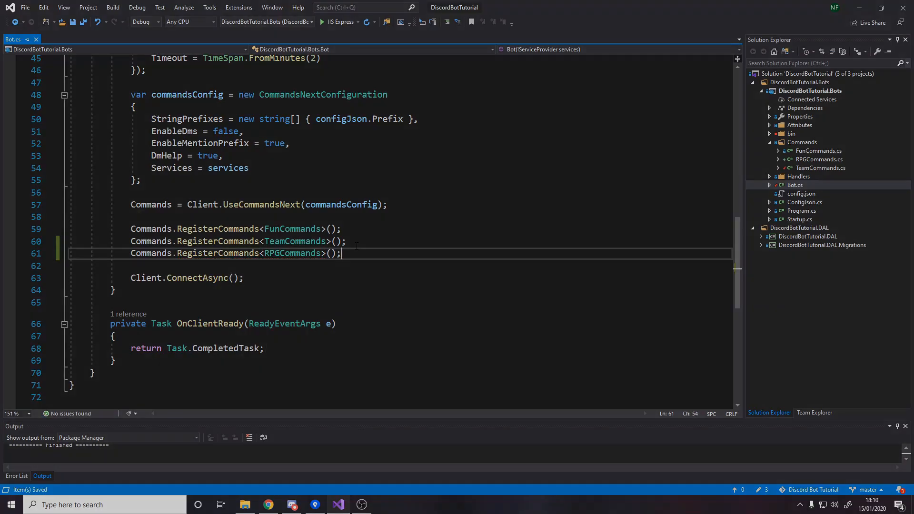
- Add a new solution folder and bring up its Add menu for a new project
{"action": "right_click", "coordinate": [819, 73]}
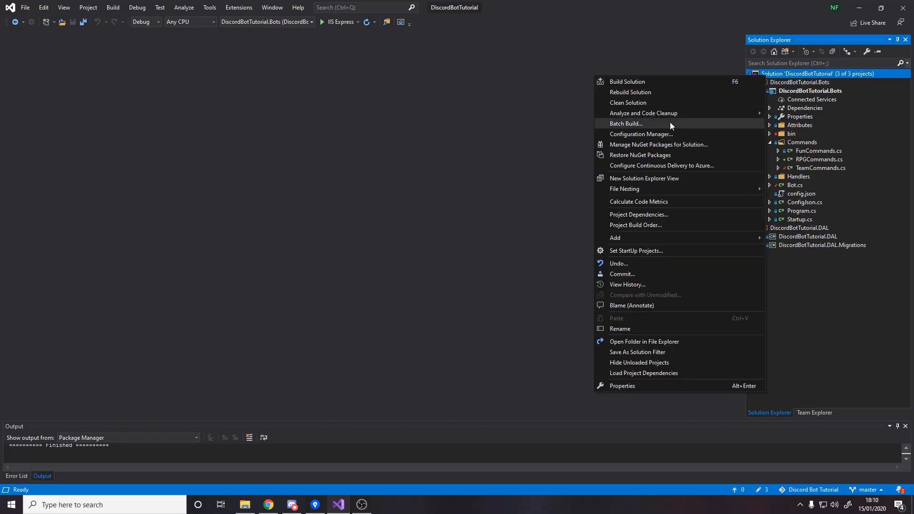
{"action": "left_click", "coordinate": [531, 297]}
{"action": "type", "text": "a"}
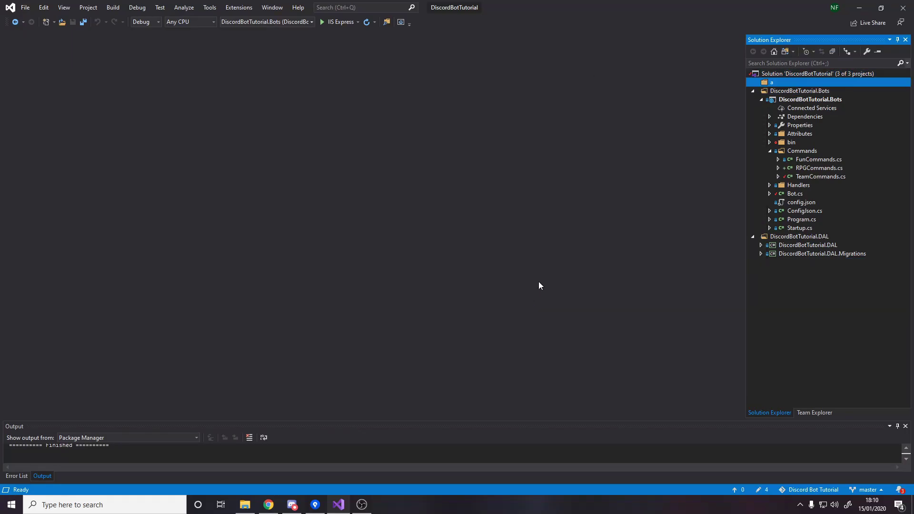
{"action": "mouse_move", "coordinate": [819, 102]}
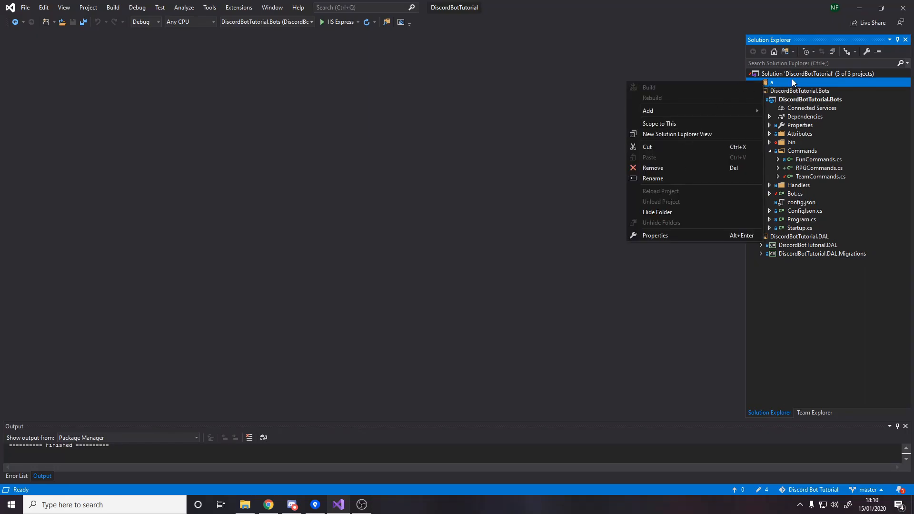
{"action": "right_click", "coordinate": [819, 73]}
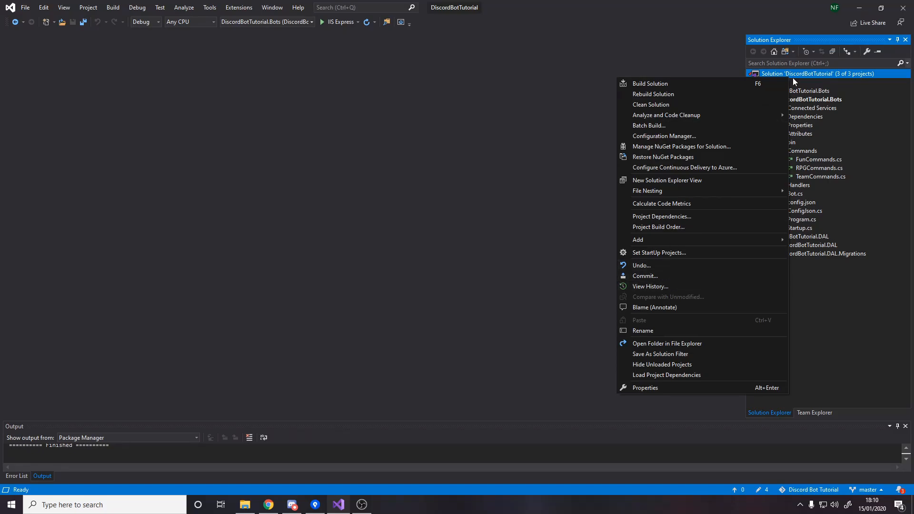
{"action": "left_click", "coordinate": [638, 240]}
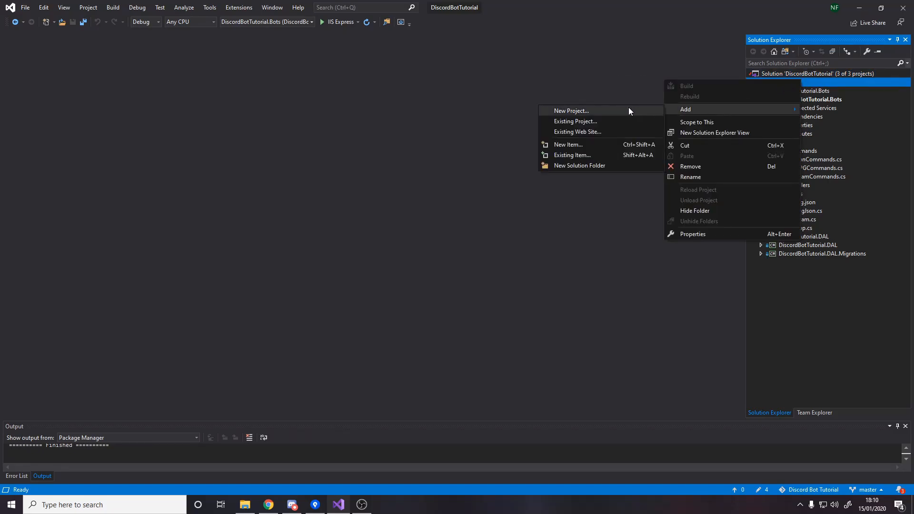
- Start a new project and choose the .NET Core class library template
{"action": "left_click", "coordinate": [580, 166]}
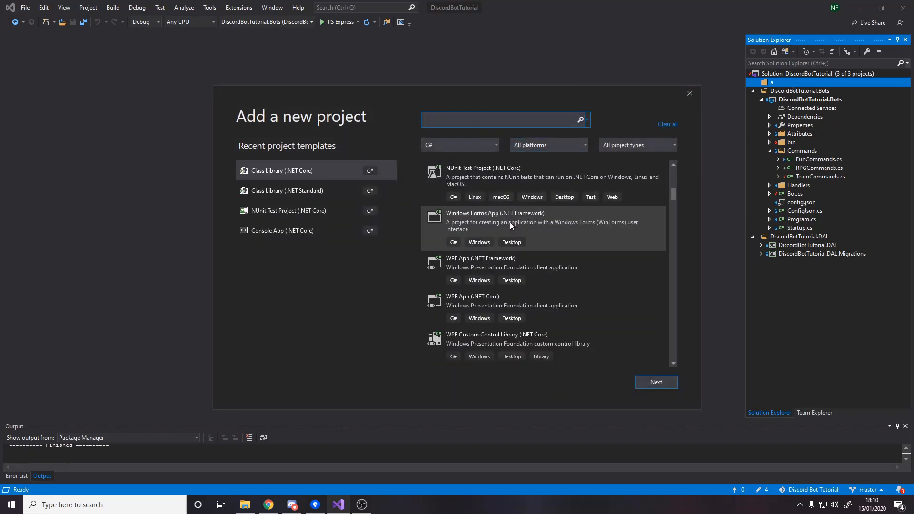
{"action": "type", "text": "core"}
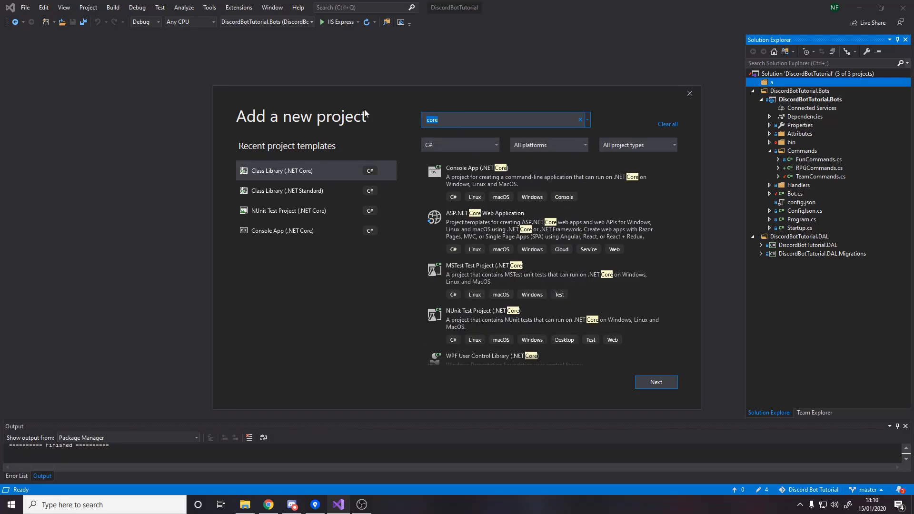
{"action": "type", "text": "class library"}
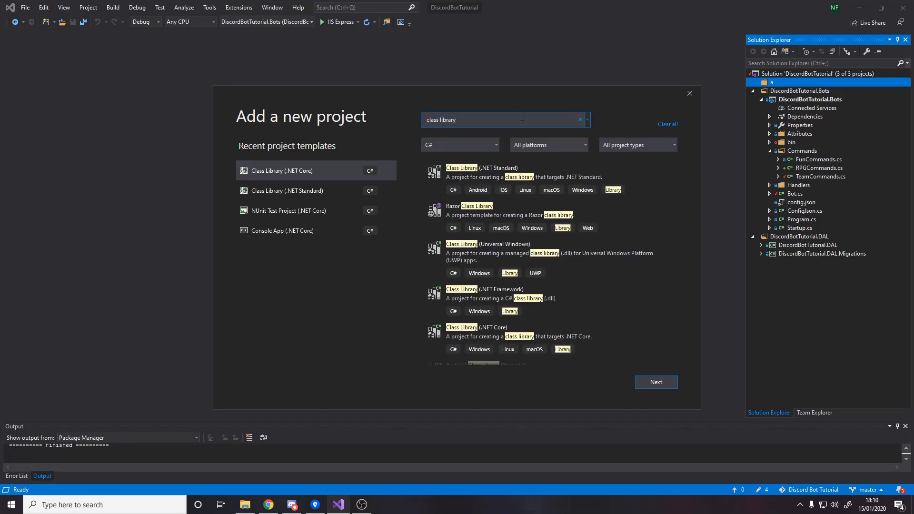
{"action": "left_click", "coordinate": [525, 336]}
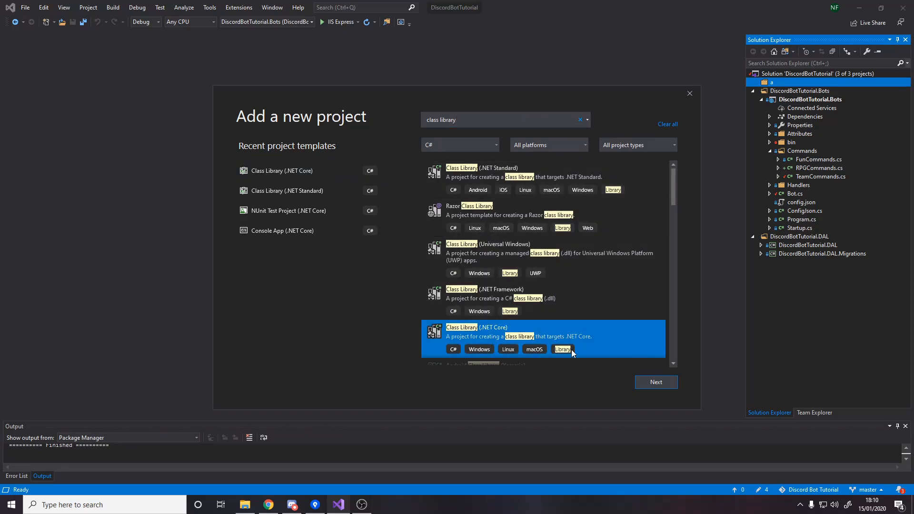
{"action": "left_click", "coordinate": [656, 382]}
{"action": "type", "text": "D"}
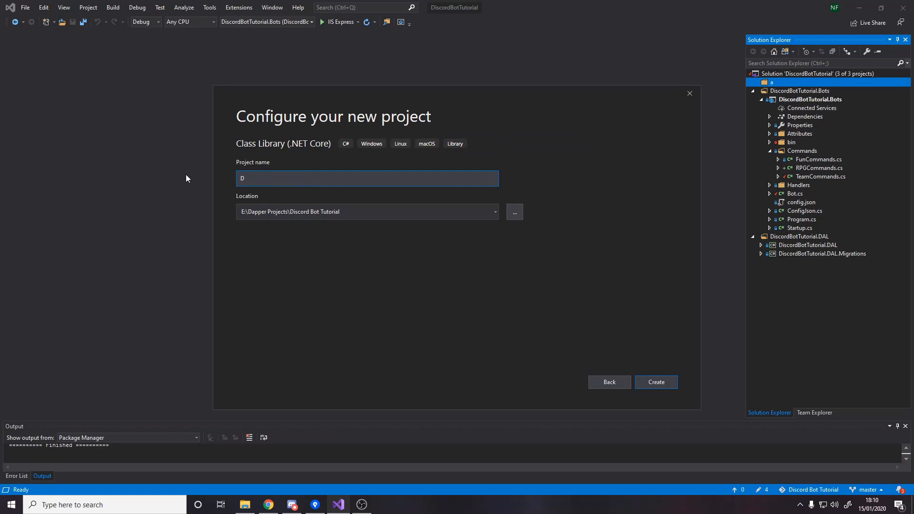
- Name the project DiscordBotTutorial.Core and create it in the solution
{"action": "type", "text": "iscordBotTutorial.Core"}
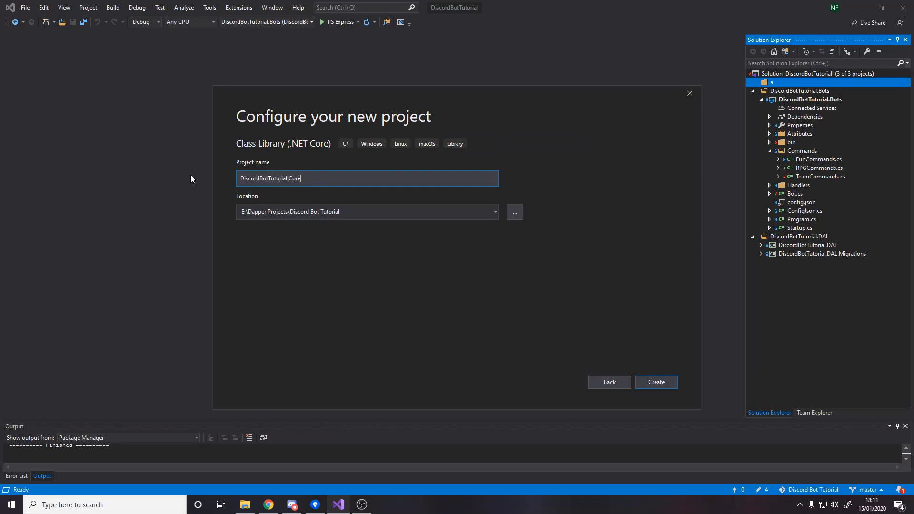
{"action": "left_click", "coordinate": [655, 382]}
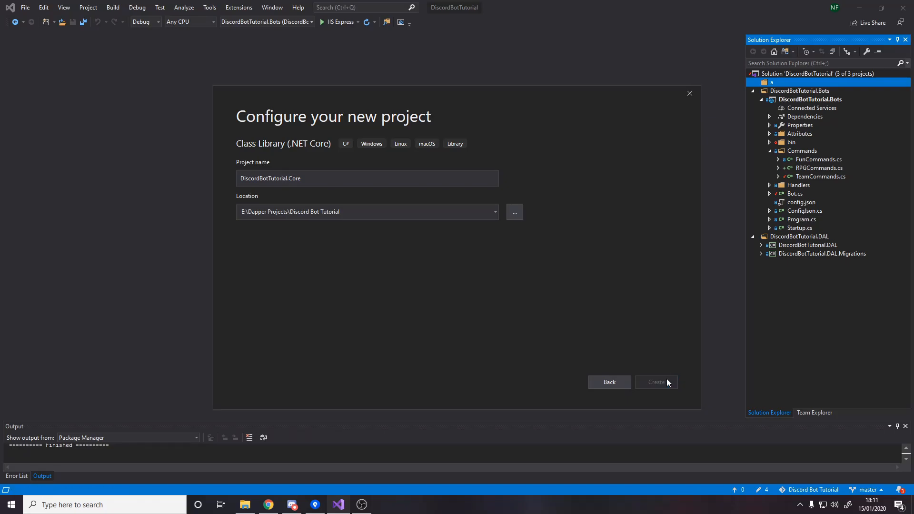
{"action": "left_click", "coordinate": [655, 382]}
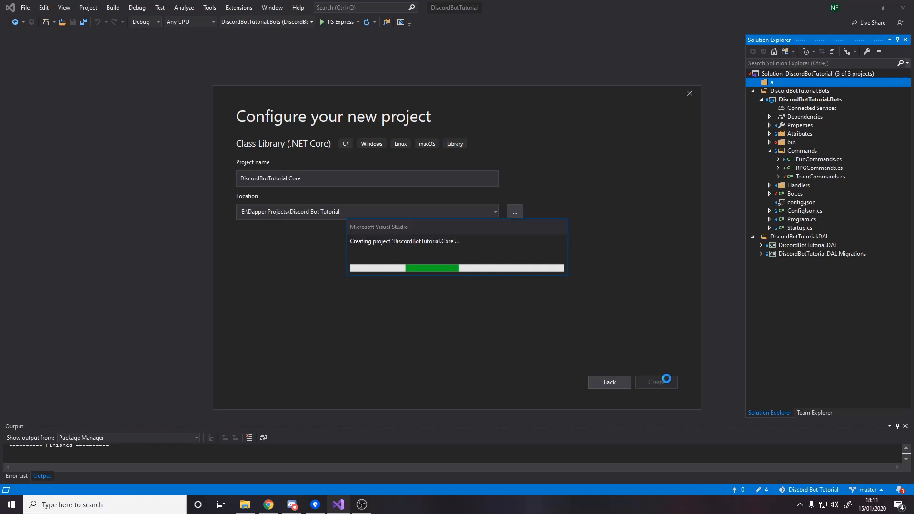
{"action": "left_click", "coordinate": [655, 382]}
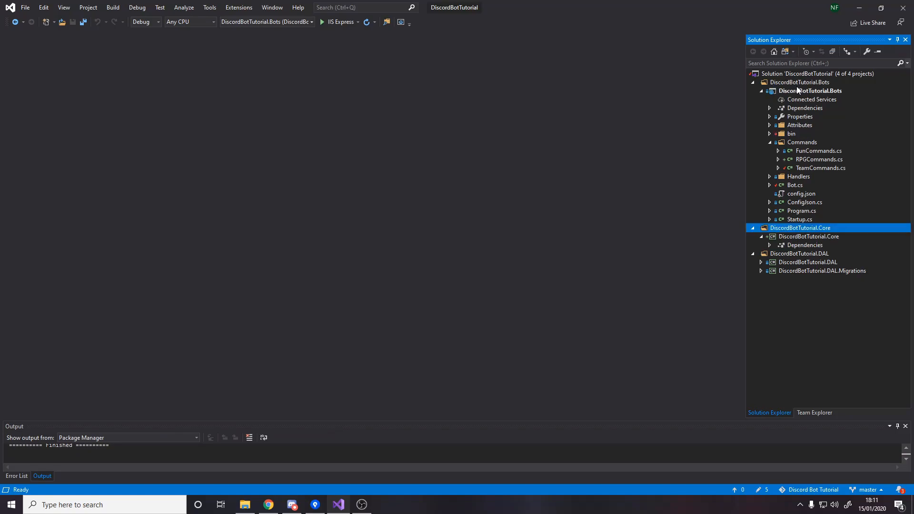
{"action": "mouse_move", "coordinate": [762, 88]}
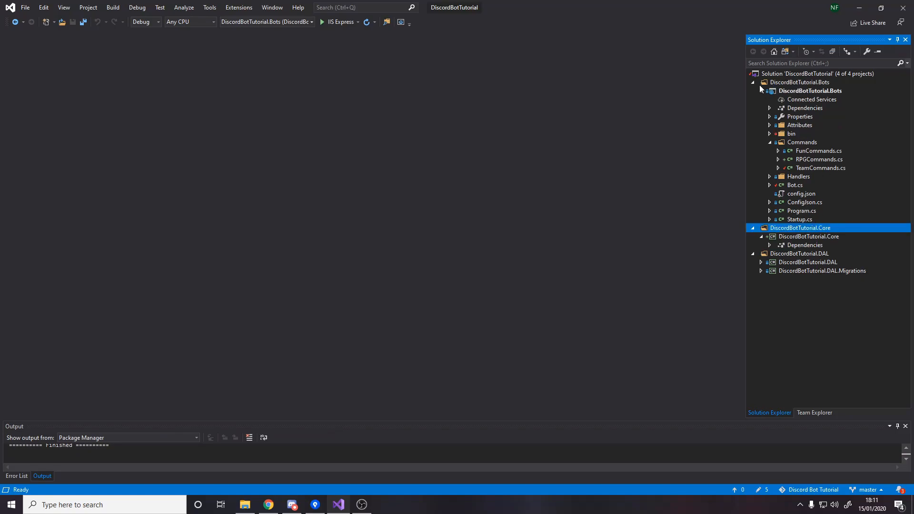
- Collapse the Bots and Core project contents and expand the DAL folder in Solution Explorer
{"action": "left_click", "coordinate": [753, 82]}
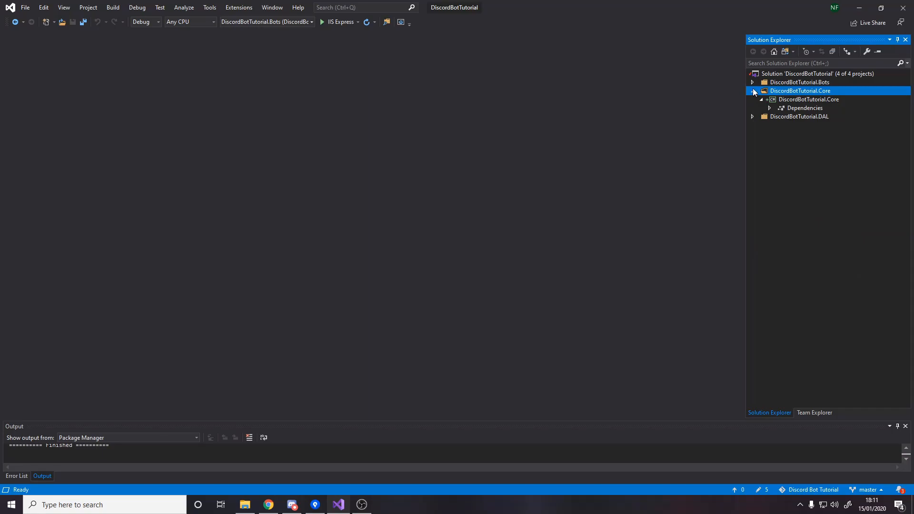
{"action": "left_click", "coordinate": [753, 91]}
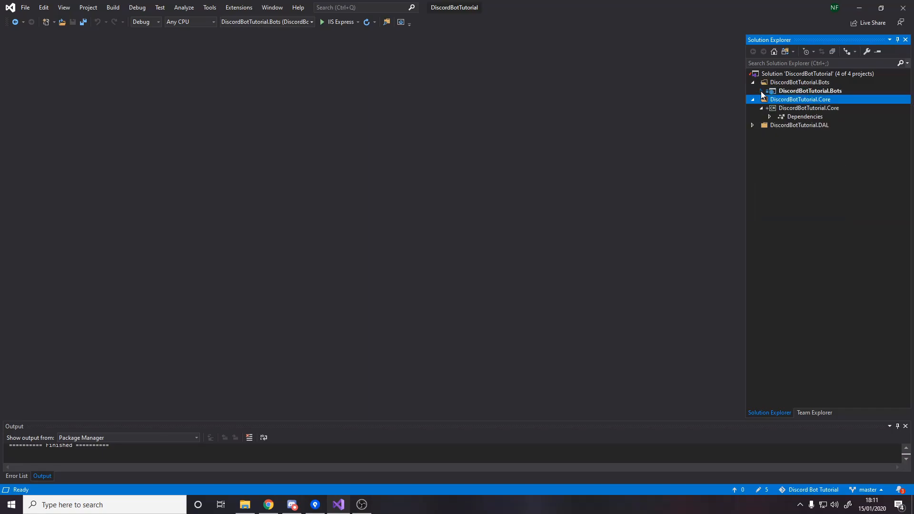
{"action": "left_click", "coordinate": [809, 107]}
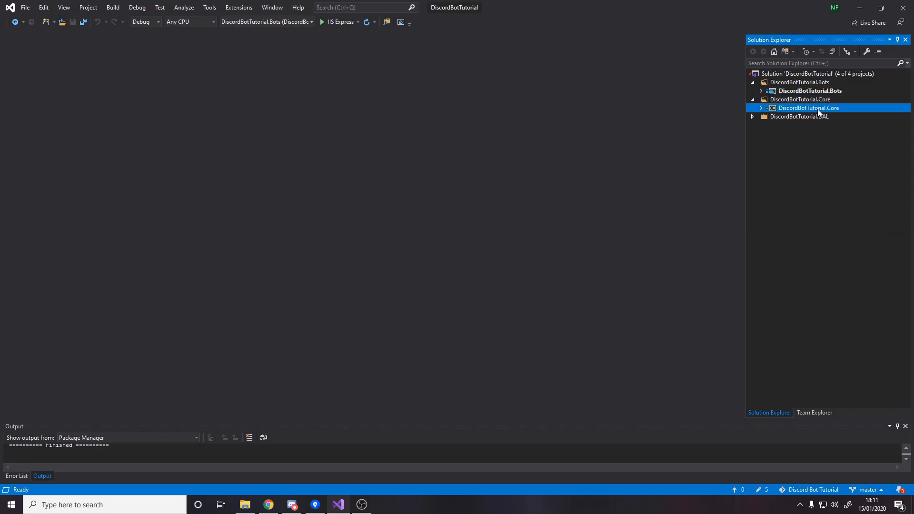
{"action": "left_click", "coordinate": [753, 116]}
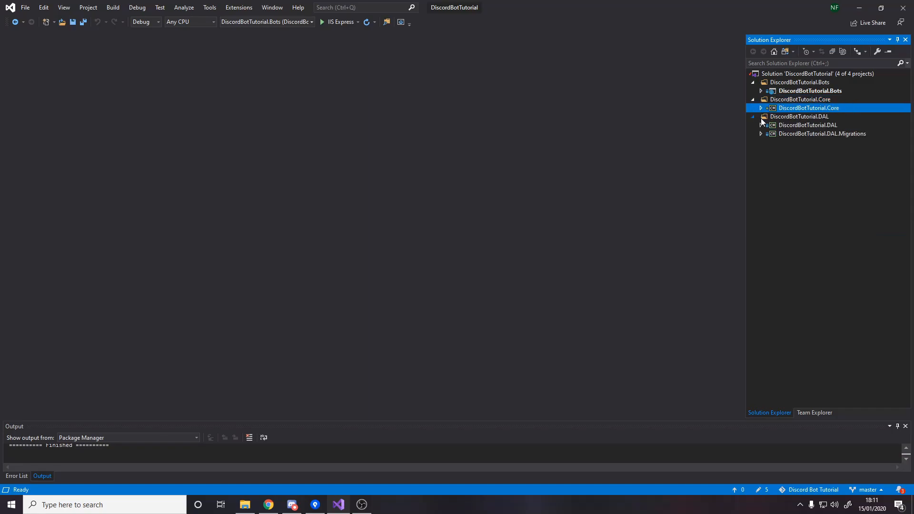
{"action": "left_click", "coordinate": [822, 133]}
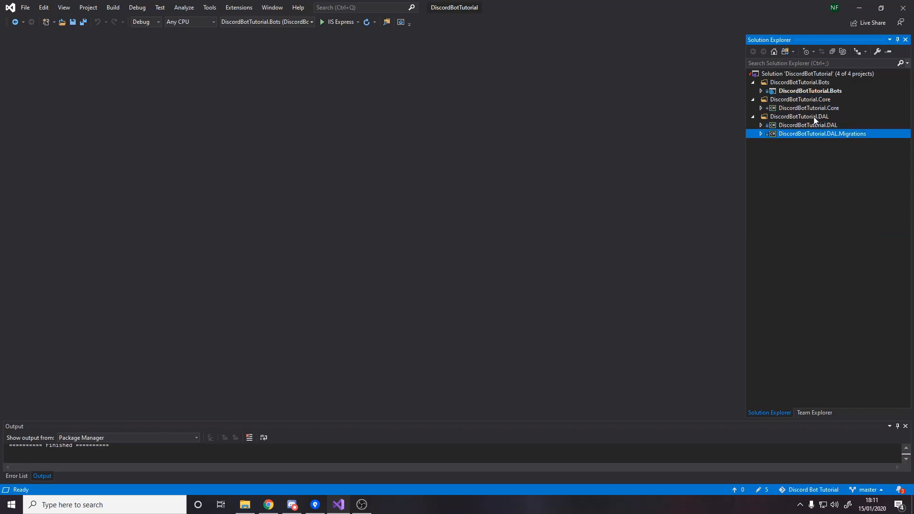
- Add a Services folder to DiscordBotTutorial.Core and a new subfolder inside it
{"action": "right_click", "coordinate": [809, 108]}
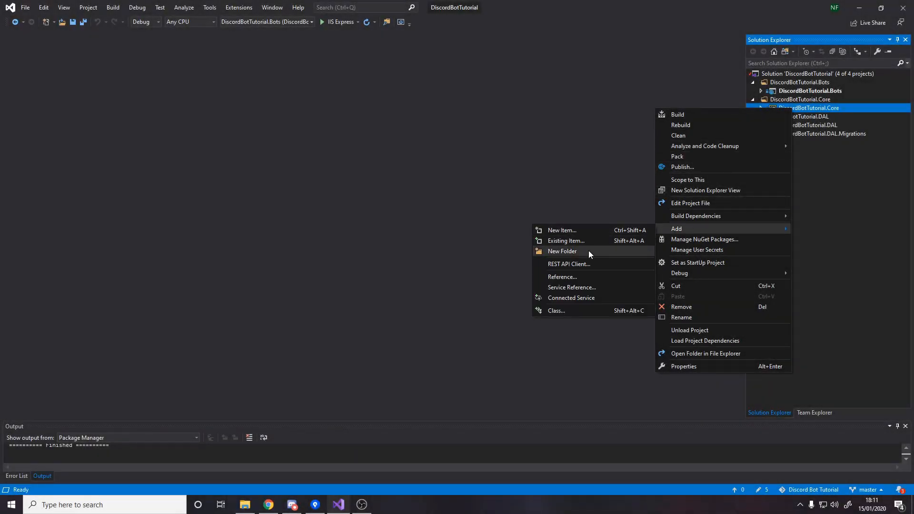
{"action": "left_click", "coordinate": [562, 251]}
{"action": "type", "text": "Services"}
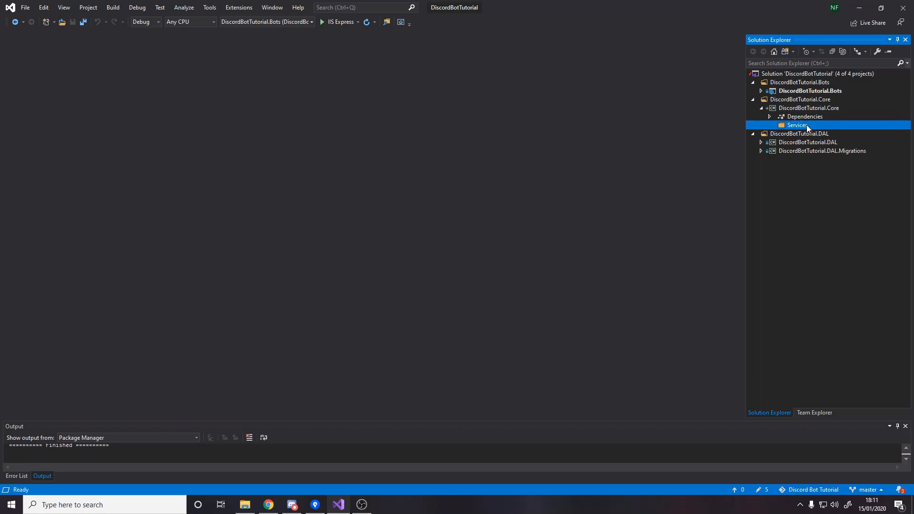
{"action": "right_click", "coordinate": [798, 124]}
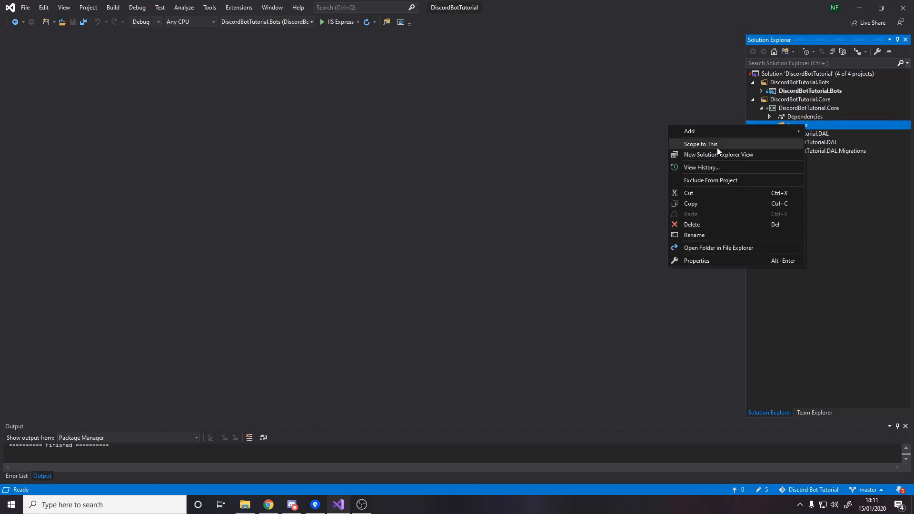
{"action": "left_click", "coordinate": [689, 131]}
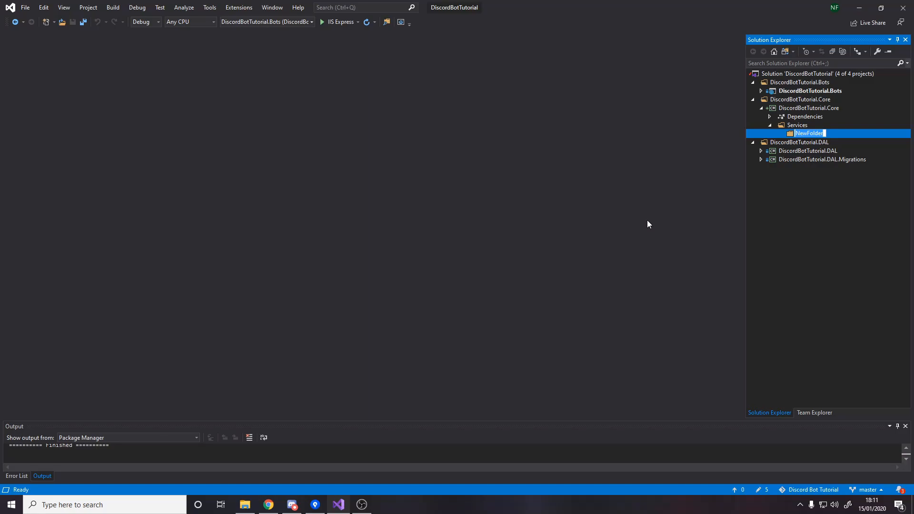
- Name the subfolder Items and add a new ItemService class file to it
{"action": "type", "text": "Items"}
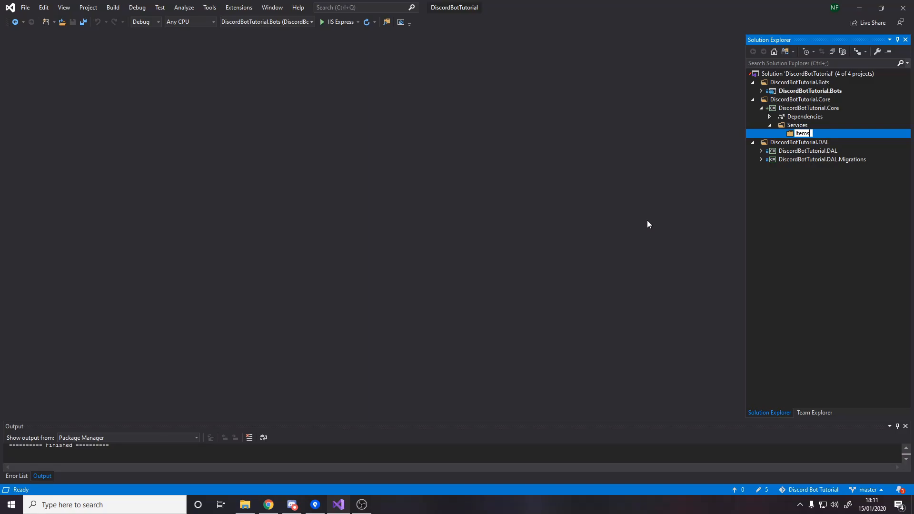
{"action": "right_click", "coordinate": [803, 134]}
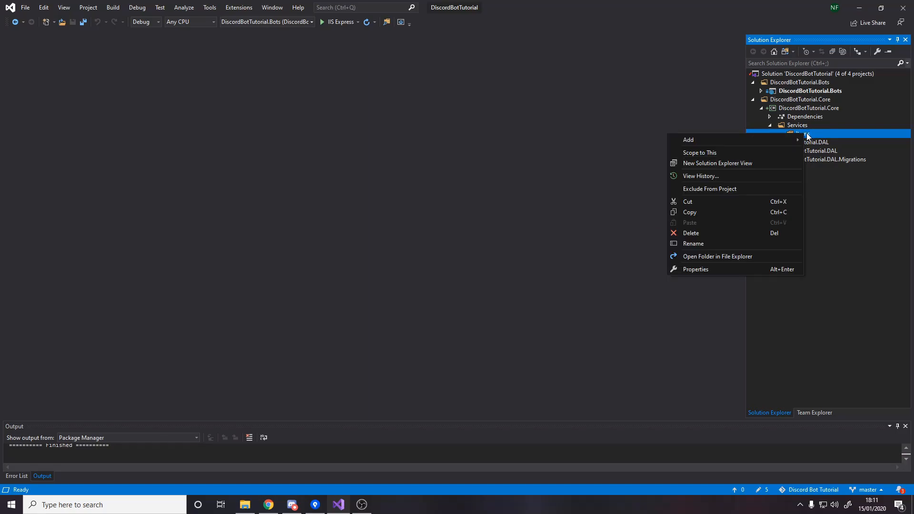
{"action": "left_click", "coordinate": [689, 139]}
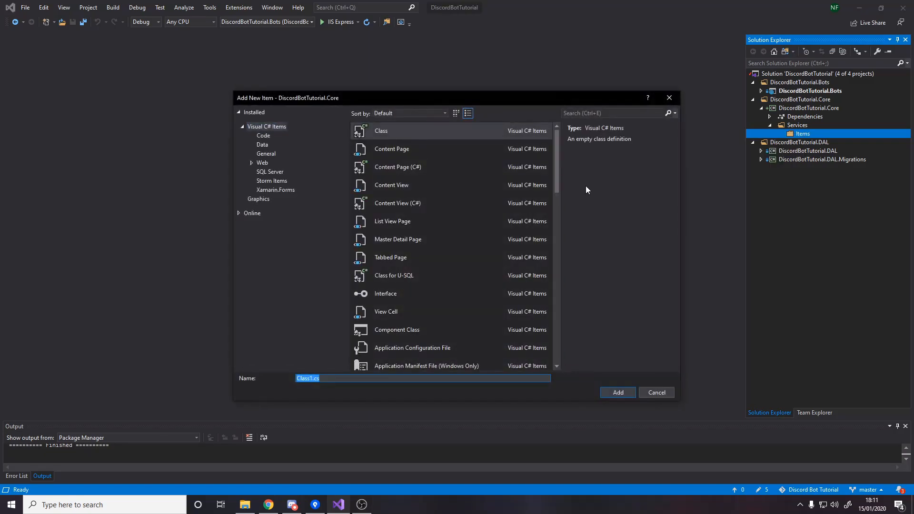
{"action": "type", "text": "ItemSer"}
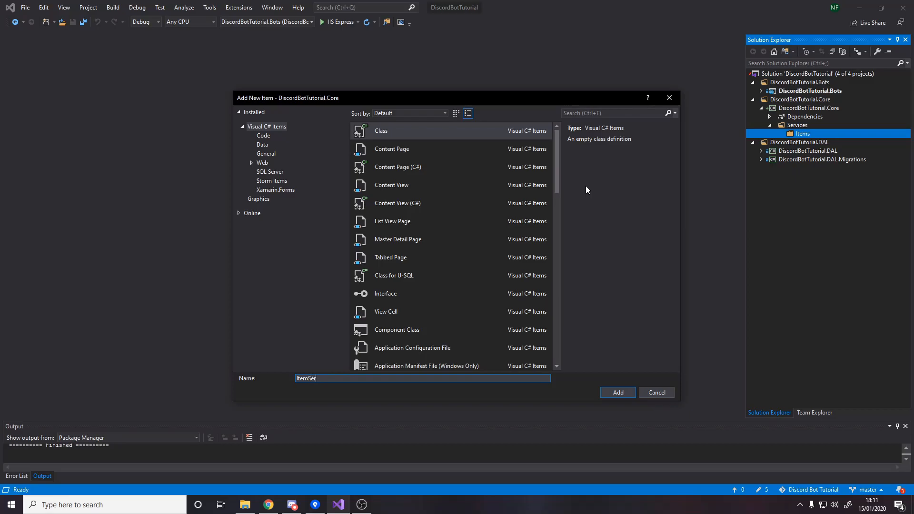
{"action": "left_click", "coordinate": [617, 392]}
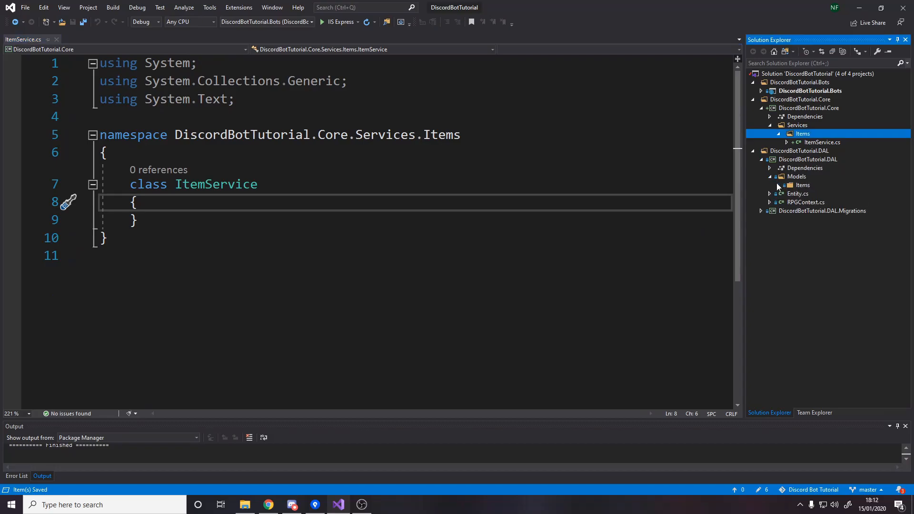
- Check Item.cs, then make the ItemService class public
{"action": "left_click", "coordinate": [770, 176]}
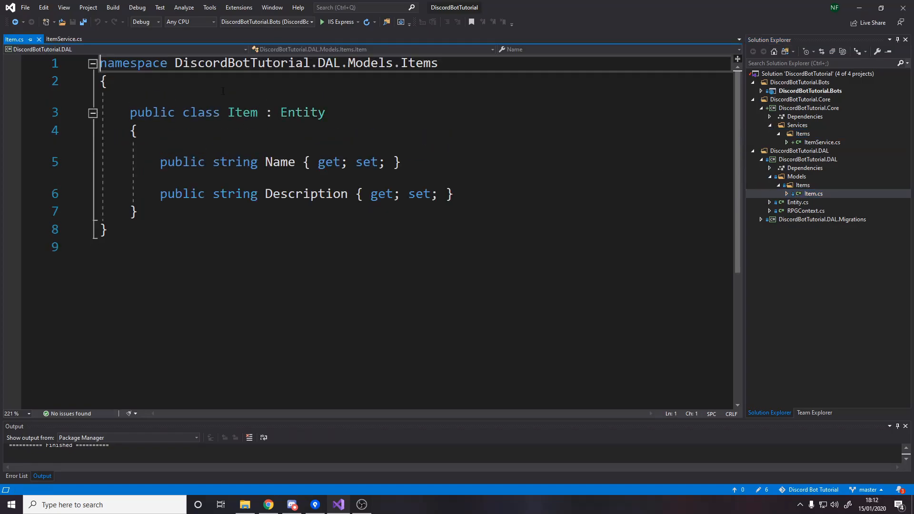
{"action": "left_click", "coordinate": [64, 39]}
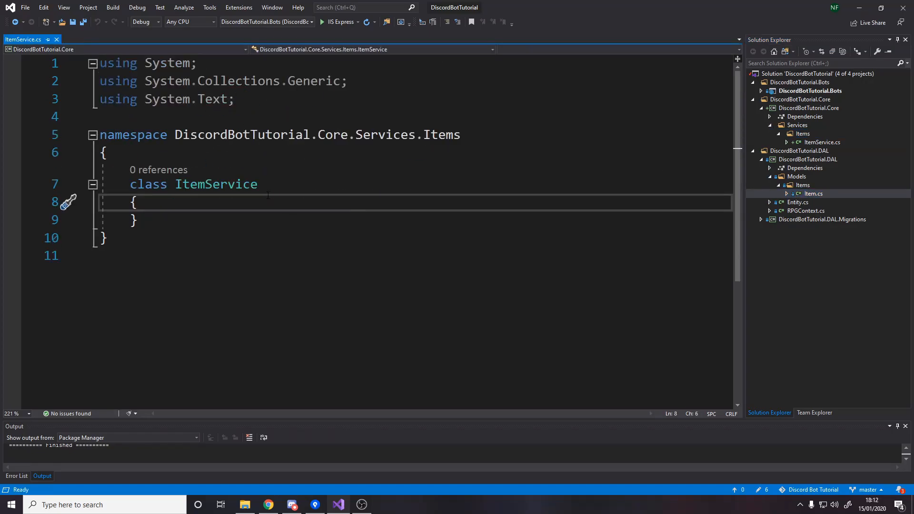
{"action": "type", "text": "public"}
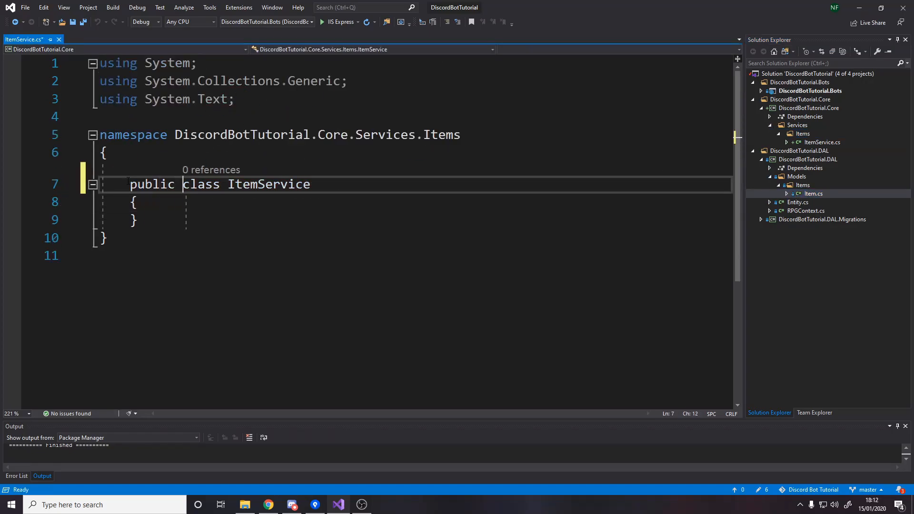
{"action": "double_click", "coordinate": [268, 184]}
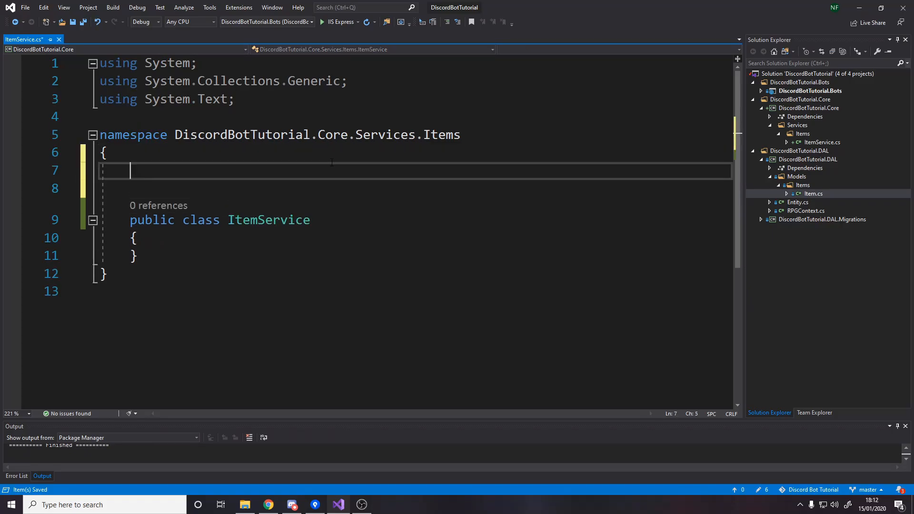
- Declare an empty public interface IItemService above the ItemService class
{"action": "type", "text": "public interface"}
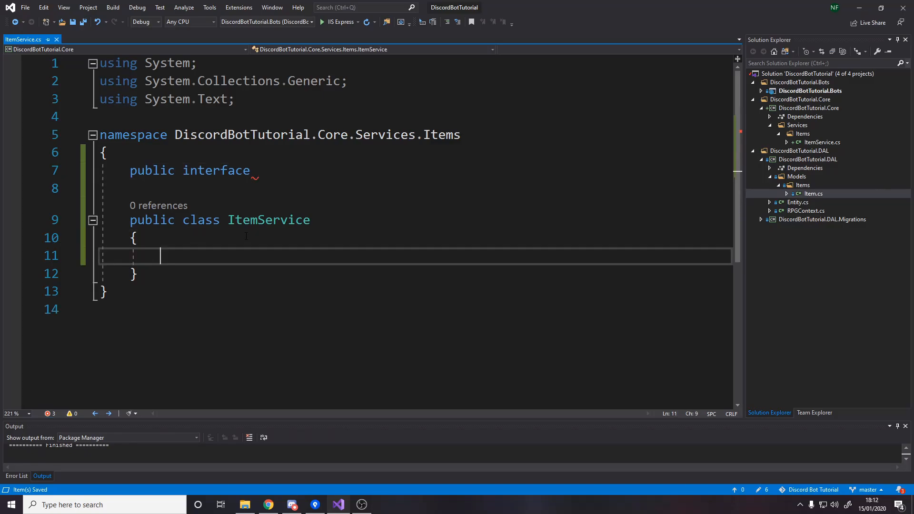
{"action": "double_click", "coordinate": [269, 220]}
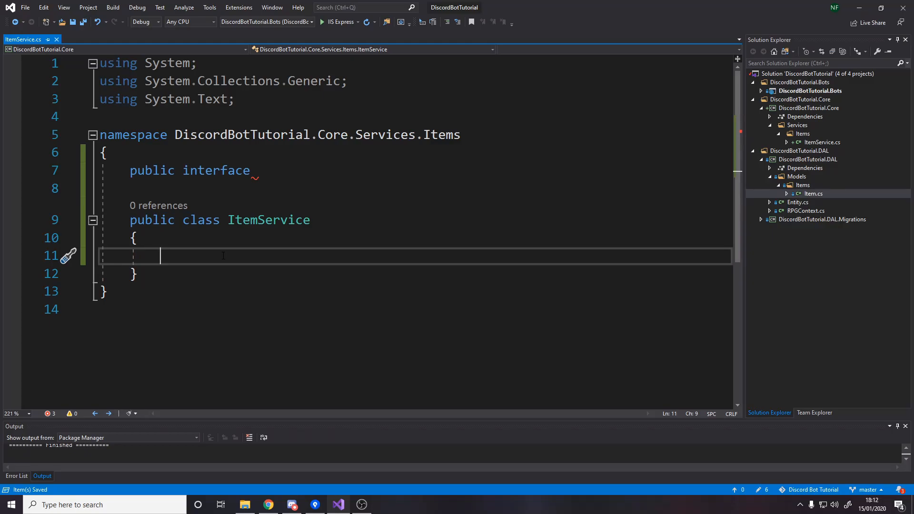
{"action": "left_click", "coordinate": [257, 170]}
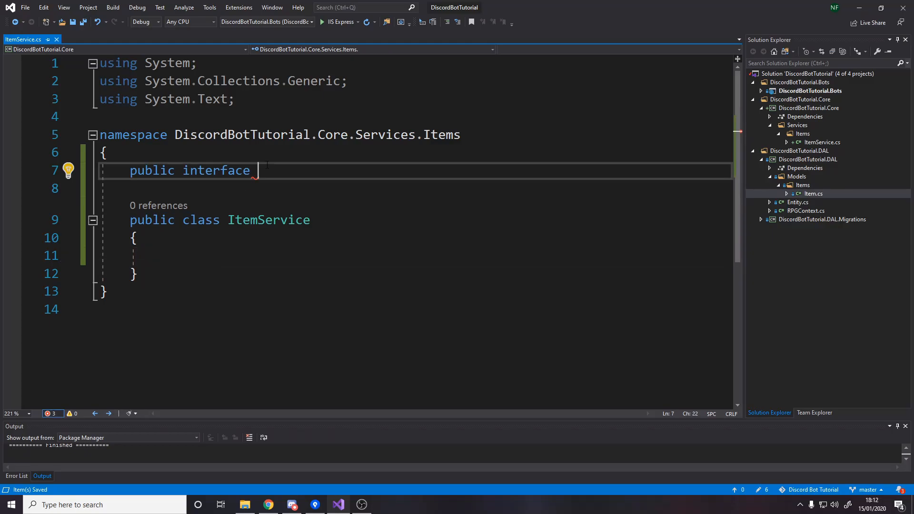
{"action": "type", "text": "IITemSer"}
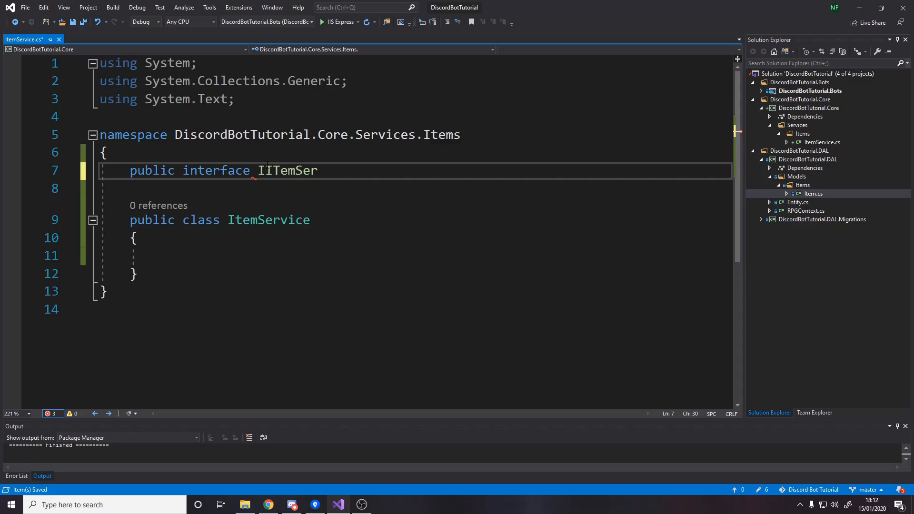
{"action": "key", "text": "BackSpace"}
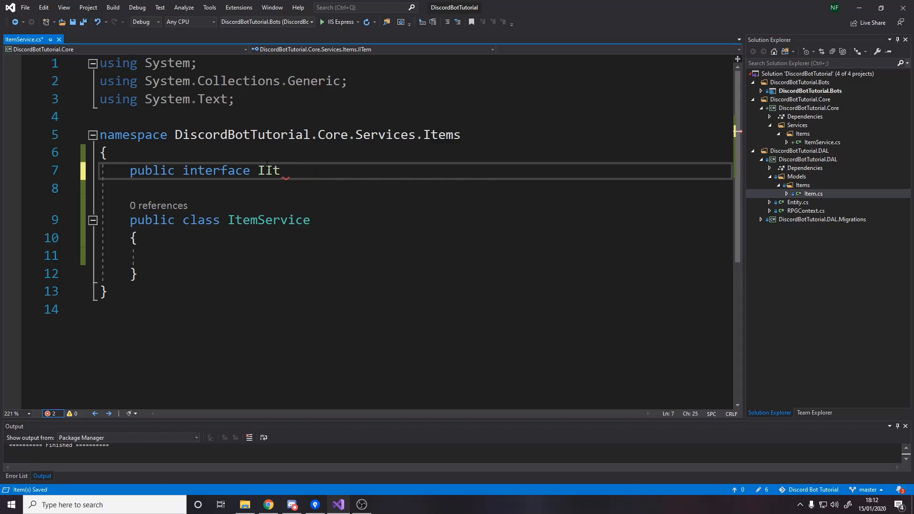
{"action": "type", "text": "emService"}
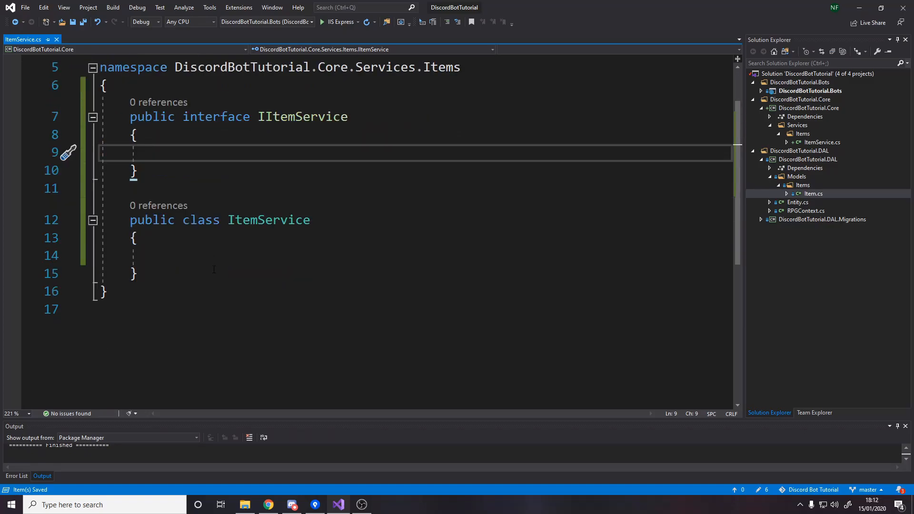
- Open RPGCommands.cs from the Bots project's Commands folder
{"action": "double_click", "coordinate": [268, 220]}
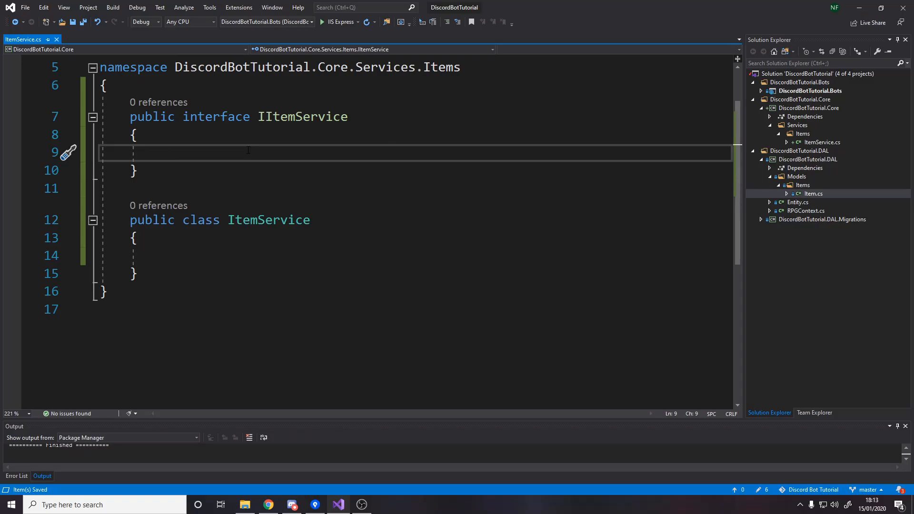
{"action": "mouse_move", "coordinate": [778, 254]}
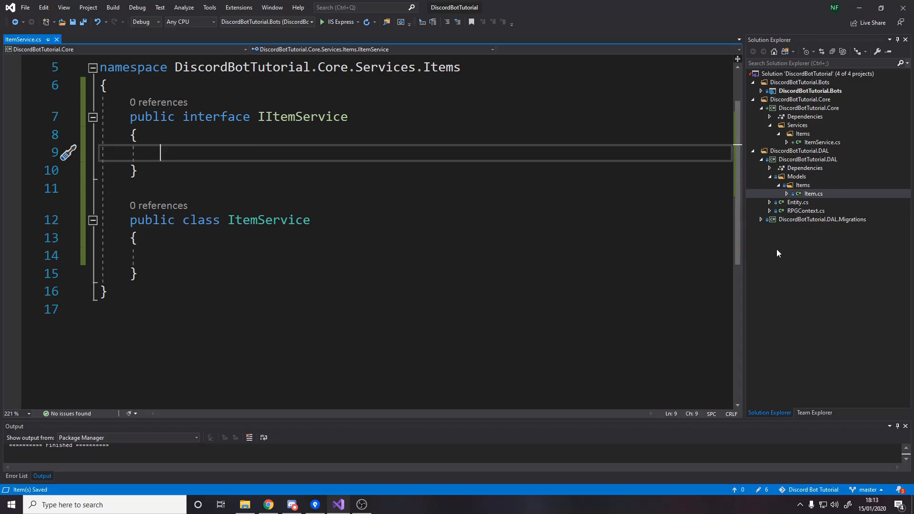
{"action": "mouse_move", "coordinate": [818, 188]}
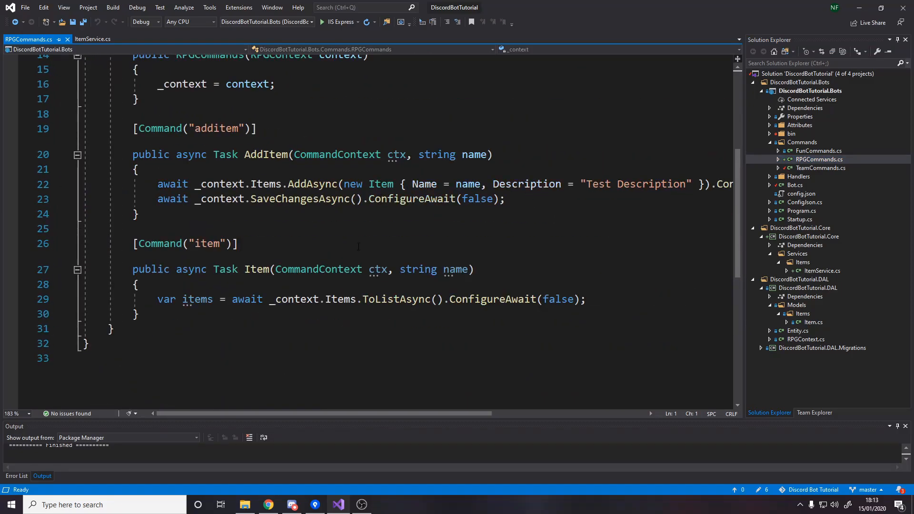
- Rename the item command's attribute to "iteminfo" and save RPGCommands.cs
{"action": "left_click", "coordinate": [140, 285]}
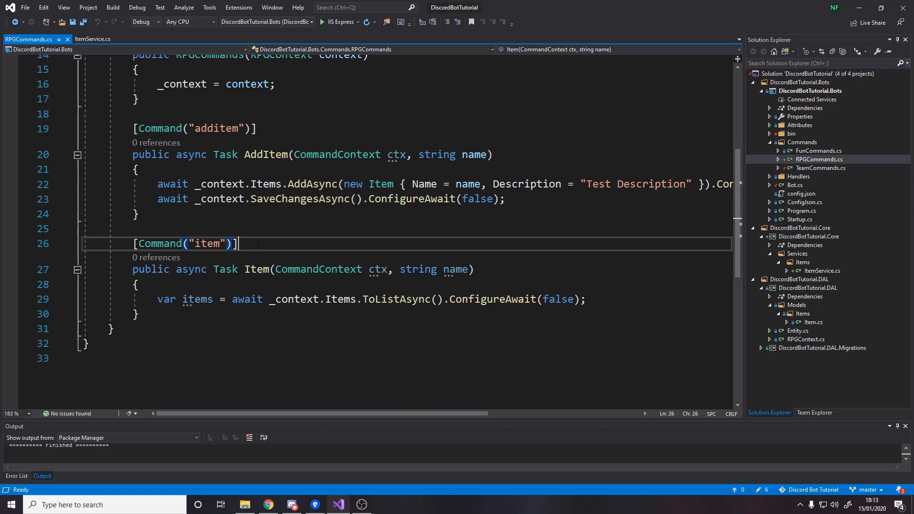
{"action": "double_click", "coordinate": [206, 244]}
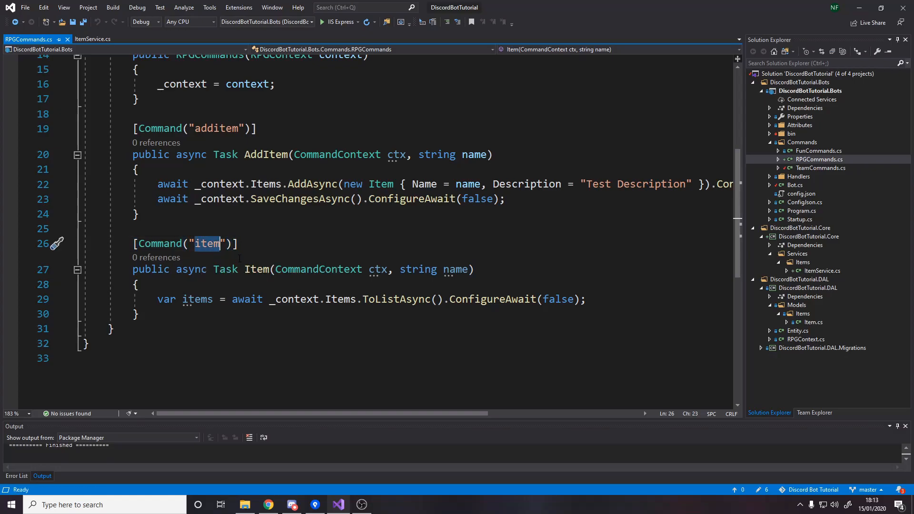
{"action": "type", "text": "info"}
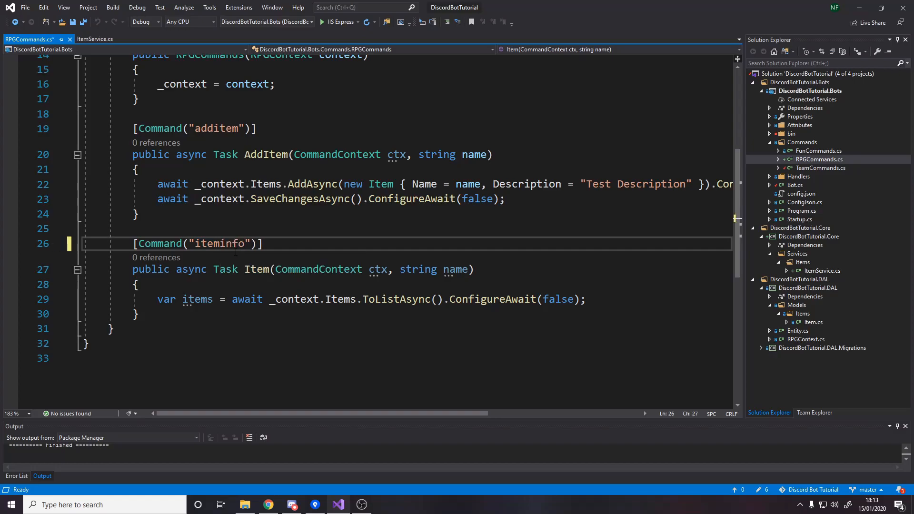
{"action": "key", "text": "ctrl+s"}
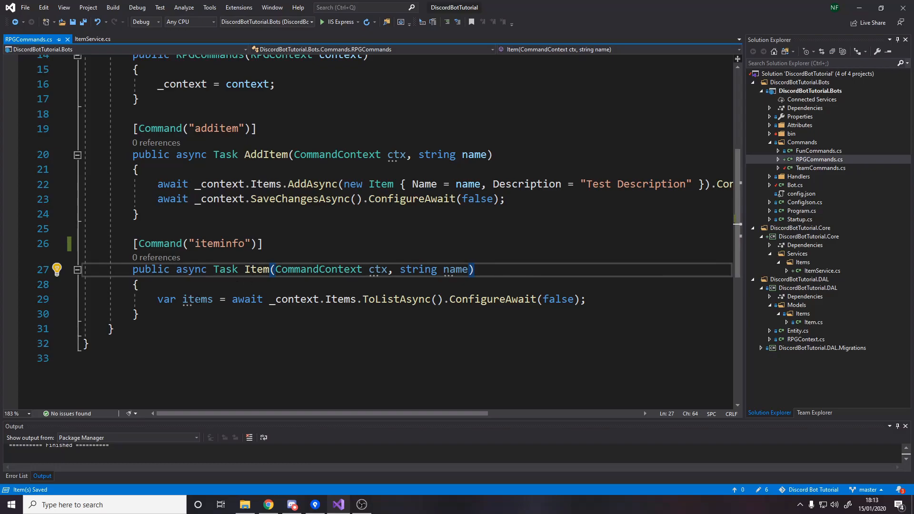
- Review the line loading all items, then switch to the ItemService.cs file
{"action": "left_click", "coordinate": [275, 299]}
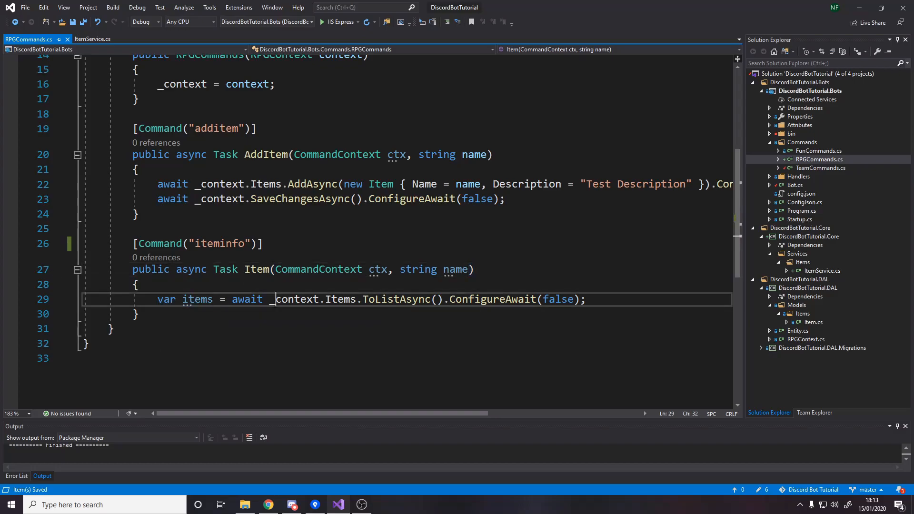
{"action": "left_click", "coordinate": [96, 39]}
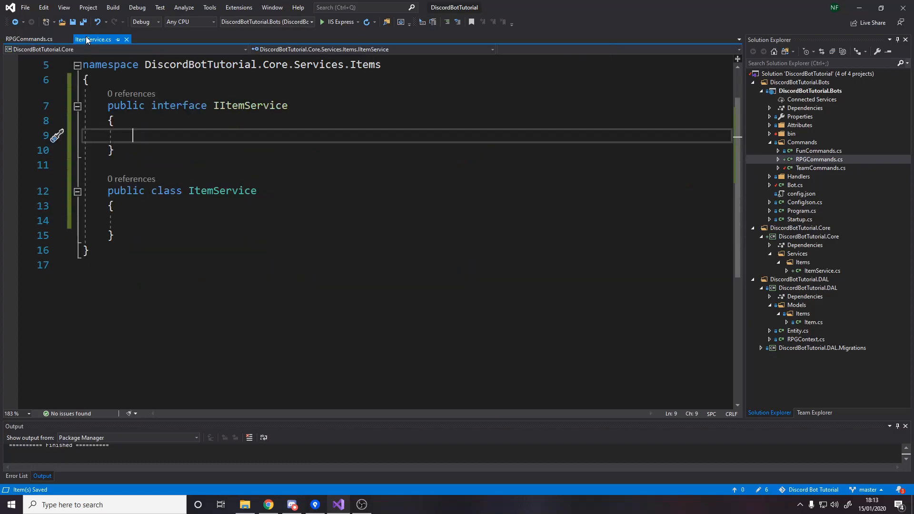
{"action": "left_click", "coordinate": [27, 39]}
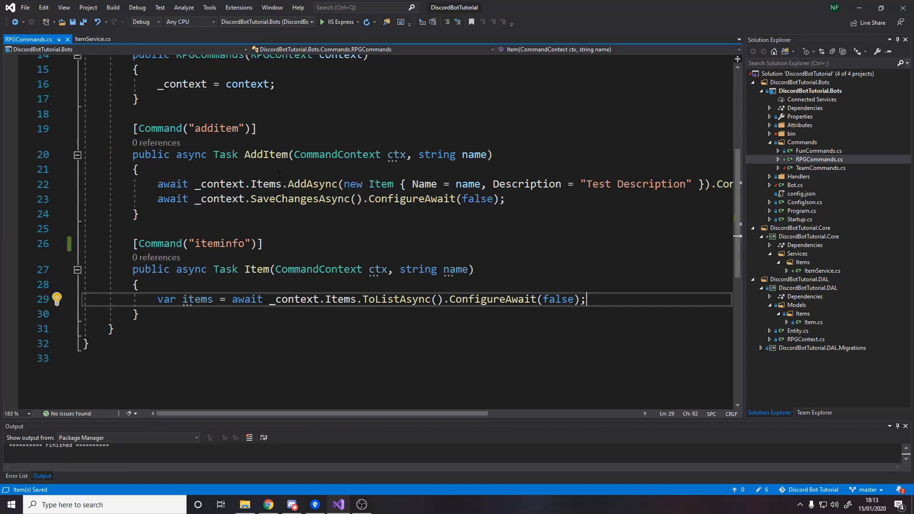
{"action": "left_click", "coordinate": [93, 39]}
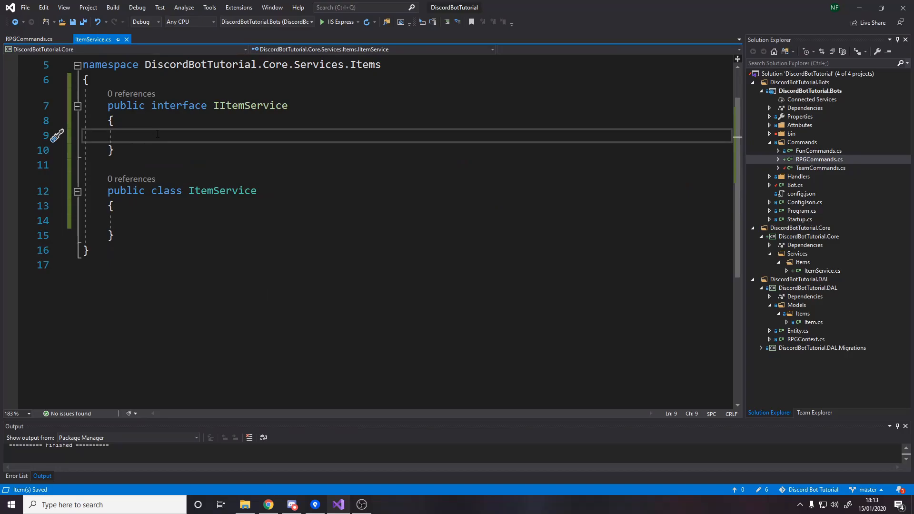
- Declare Task<Item> GetItemByName(string itemName) in IItemService, importing the Item model namespace
{"action": "type", "text": "Task<>"}
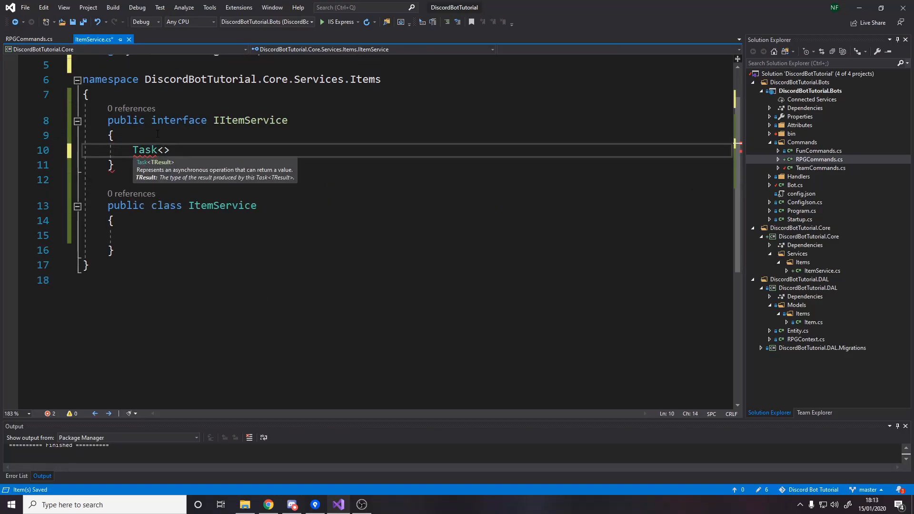
{"action": "type", "text": "Item"}
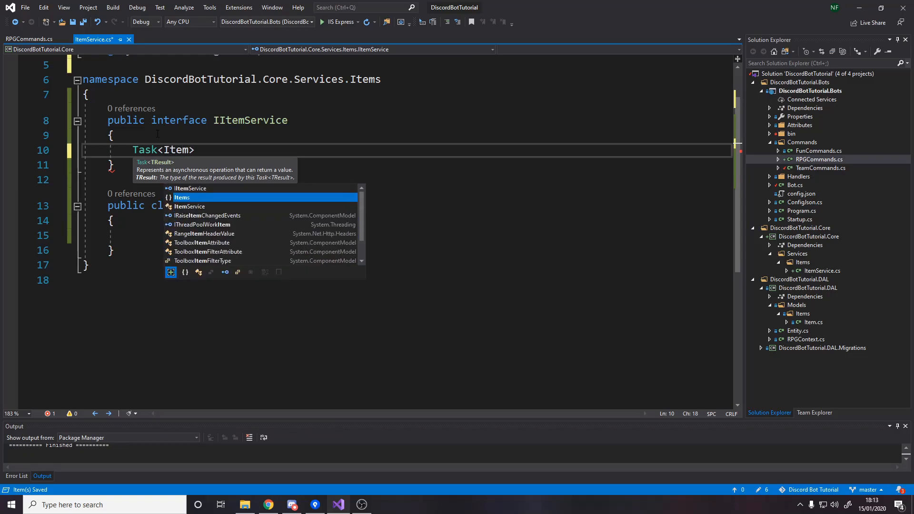
{"action": "left_click", "coordinate": [58, 152]}
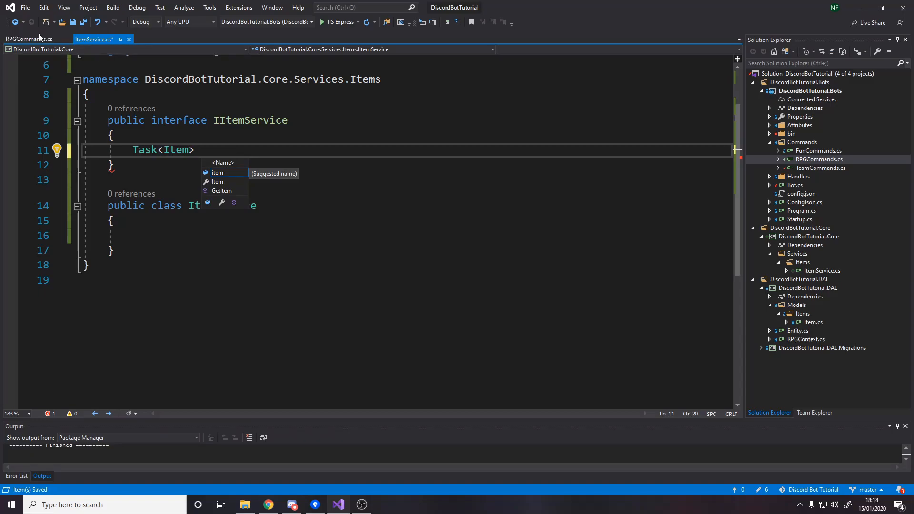
{"action": "type", "text": "GetIt"}
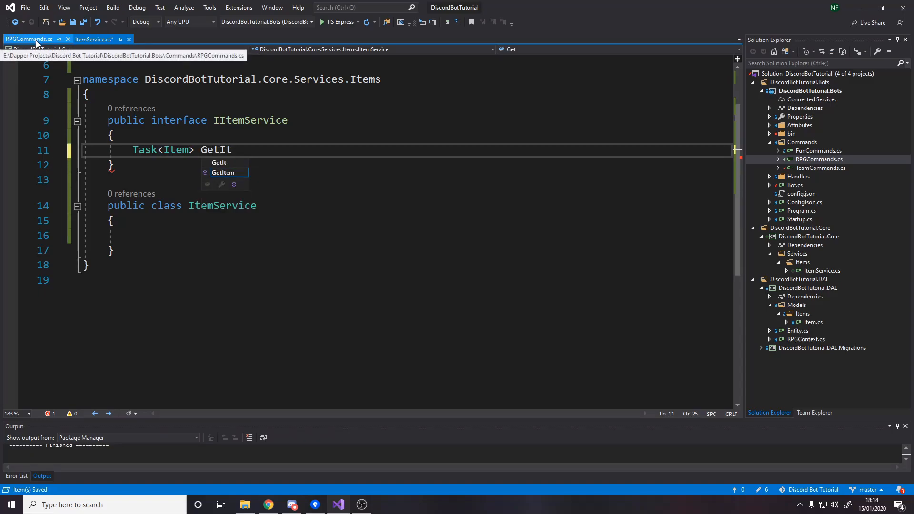
{"action": "type", "text": "emByName"}
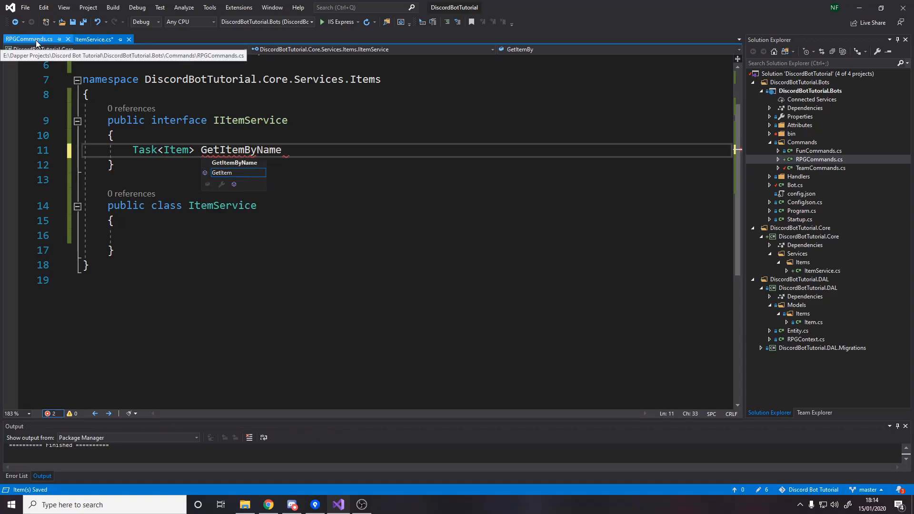
{"action": "type", "text": "(stirng"}
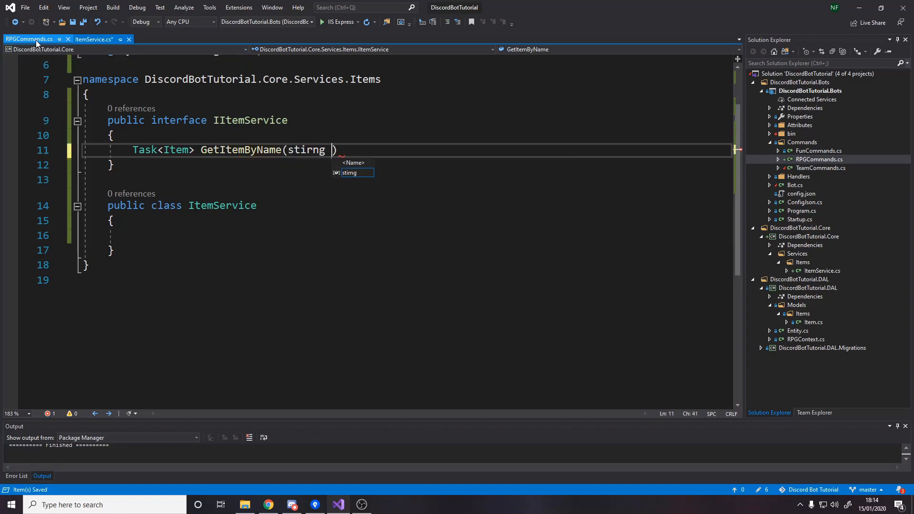
{"action": "type", "text": "string itemNa"}
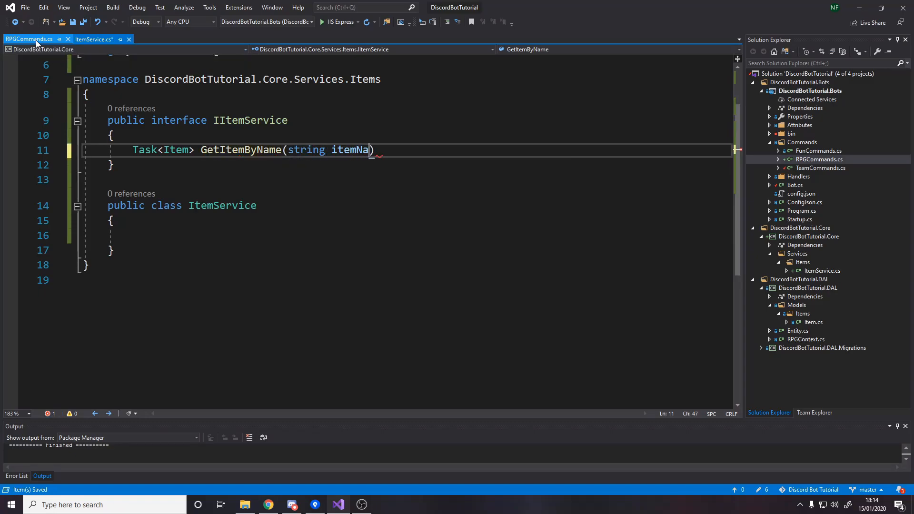
{"action": "type", "text": "me;"}
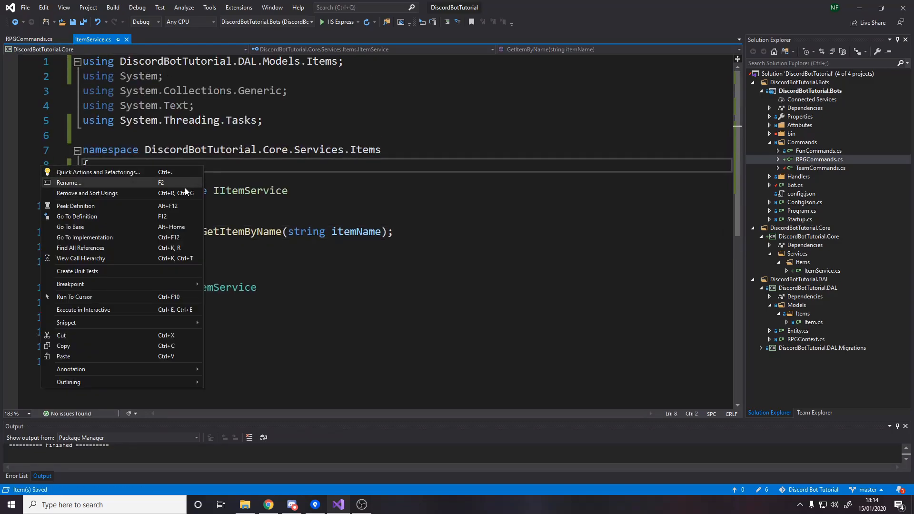
- Remove and sort the unused using directives in ItemService.cs
{"action": "left_click", "coordinate": [87, 193]}
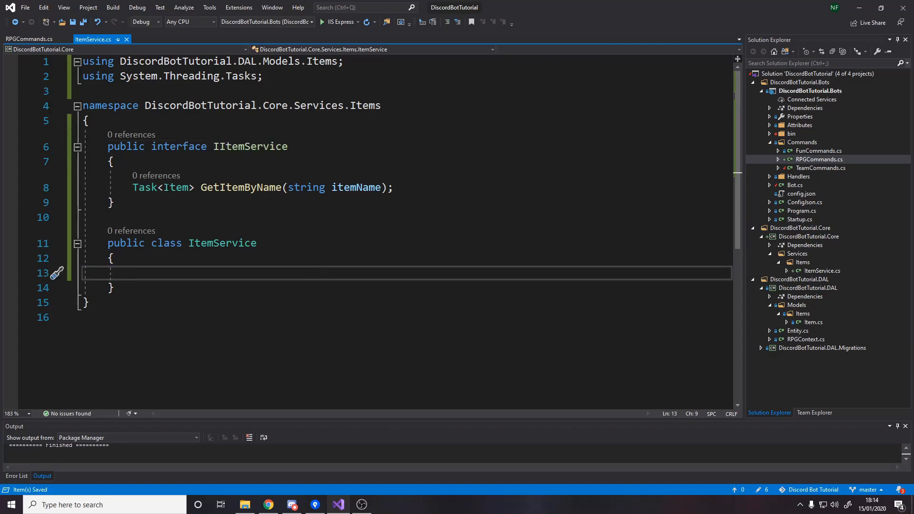
{"action": "scroll", "scroll_direction": "down", "scroll_amount": 3}
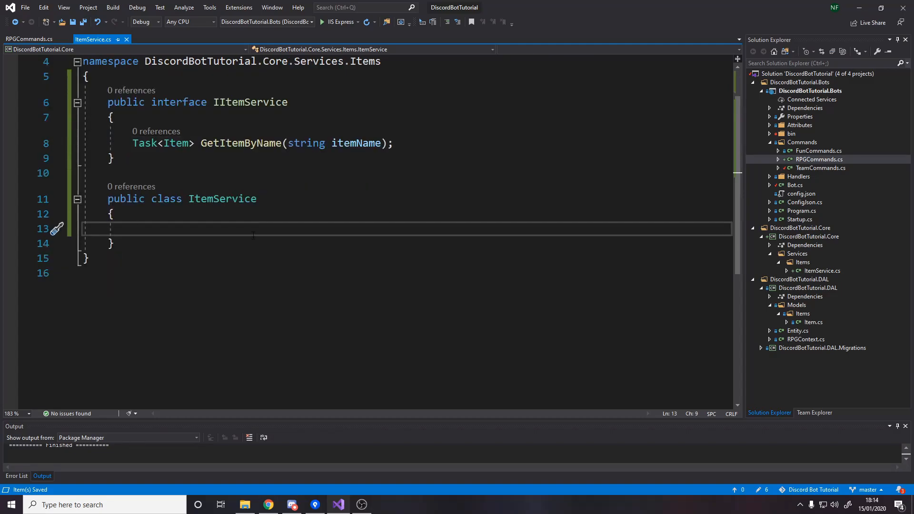
- Make ItemService implement IItemService and generate the GetItemByName stub, then return to RPGCommands
{"action": "type", "text": ":"}
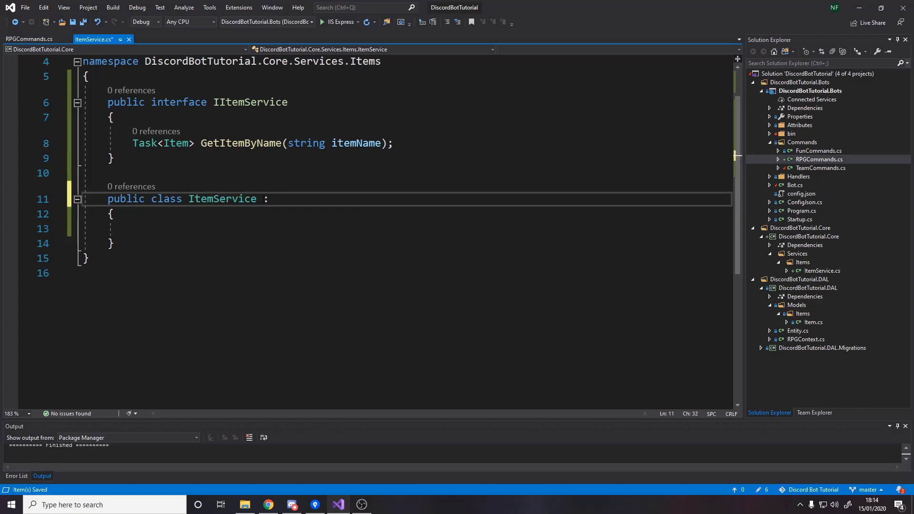
{"action": "type", "text": "IItemService"}
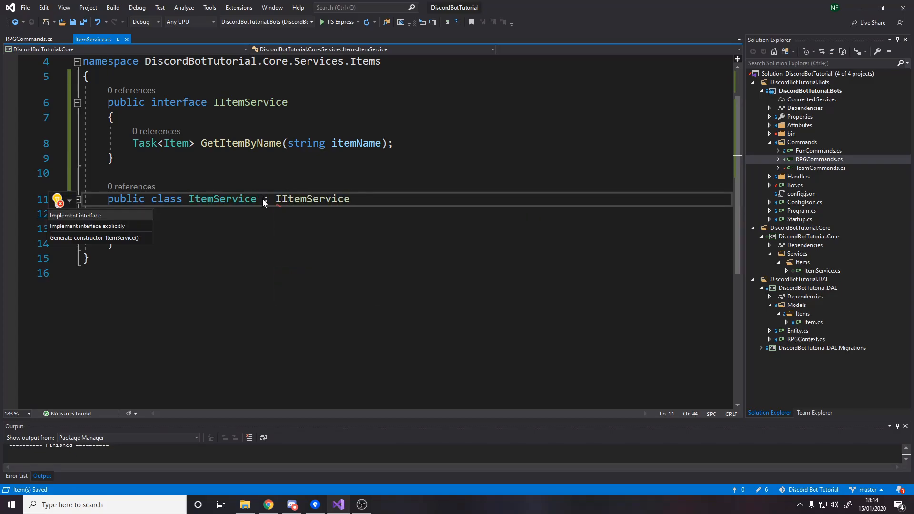
{"action": "left_click", "coordinate": [75, 215]}
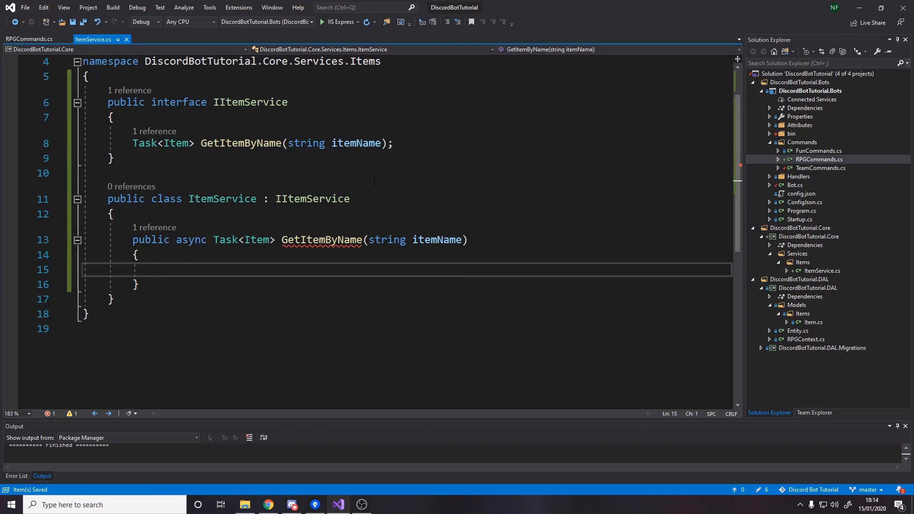
{"action": "left_click", "coordinate": [28, 39]}
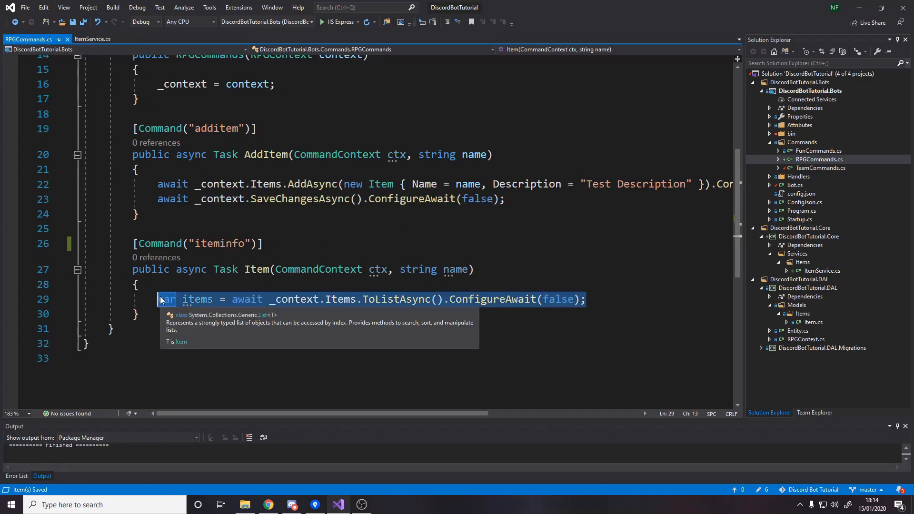
- Replace the RPGContext _context field with a private IItemService _itemService field
{"action": "scroll", "scroll_direction": "up", "scroll_amount": 3}
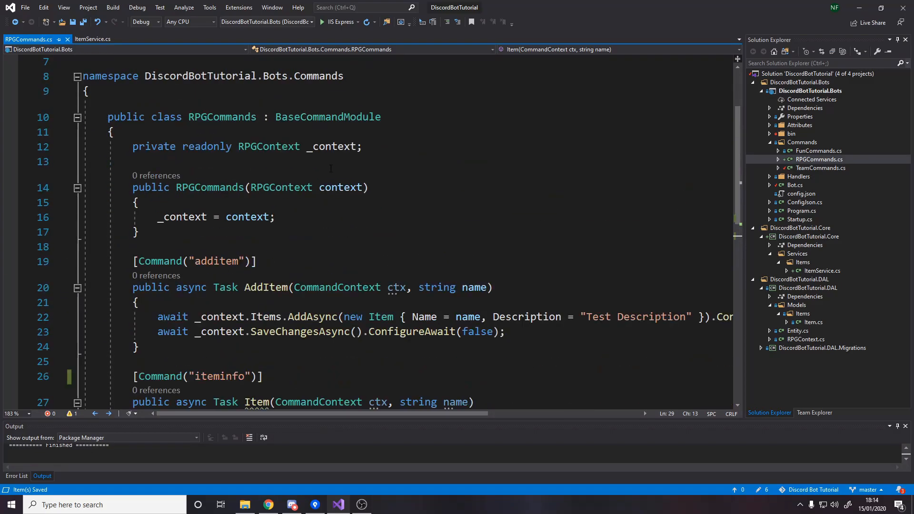
{"action": "double_click", "coordinate": [269, 147]}
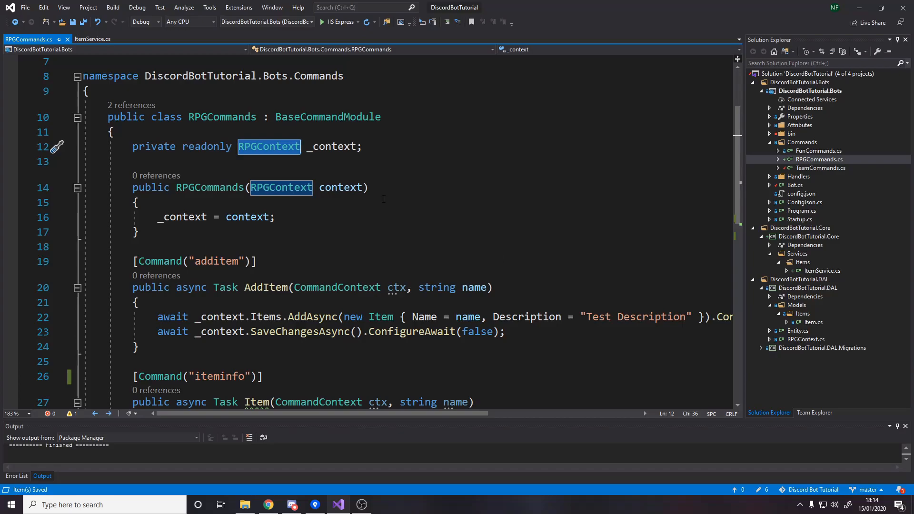
{"action": "type", "text": "Item"}
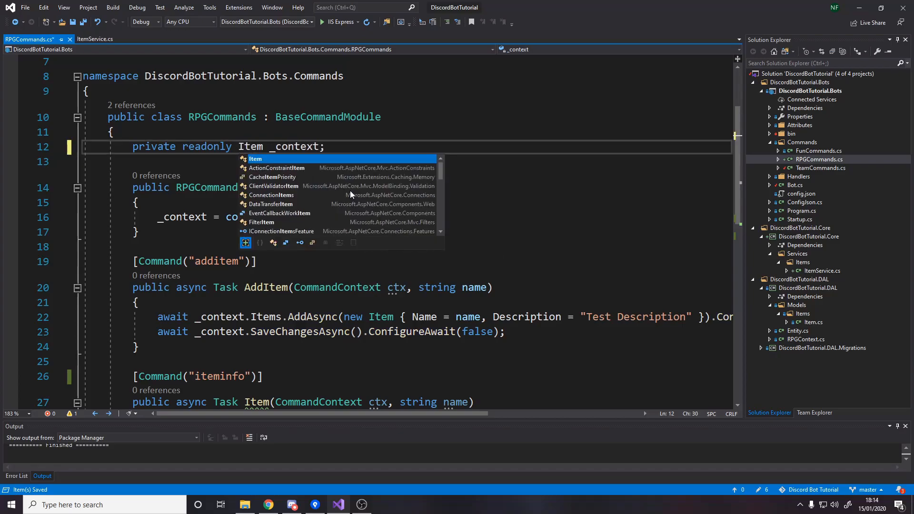
{"action": "type", "text": "IITemSer"}
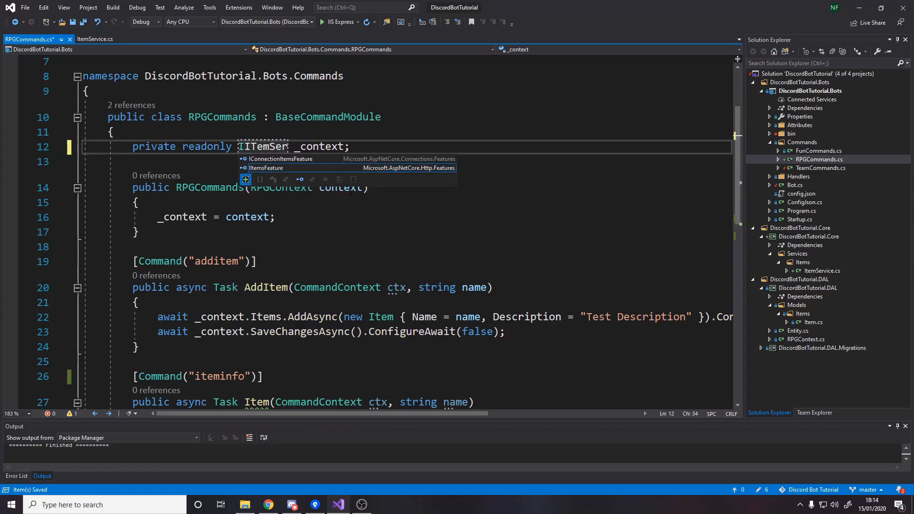
{"action": "key", "text": "BackSpace"}
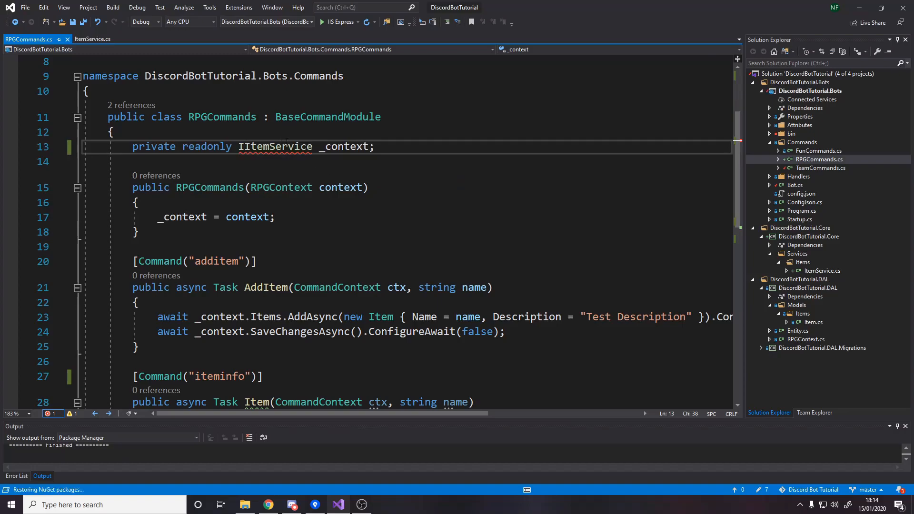
{"action": "key", "text": "Backspace"}
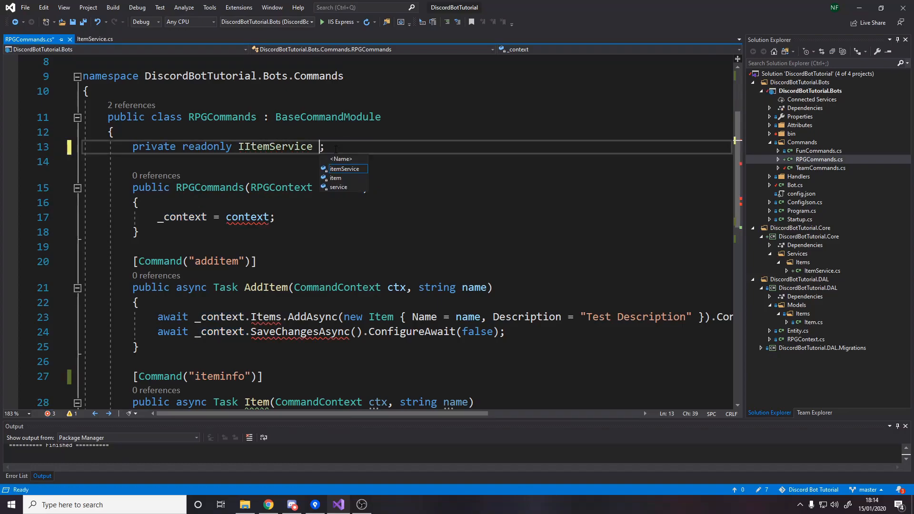
{"action": "type", "text": "_itemService"}
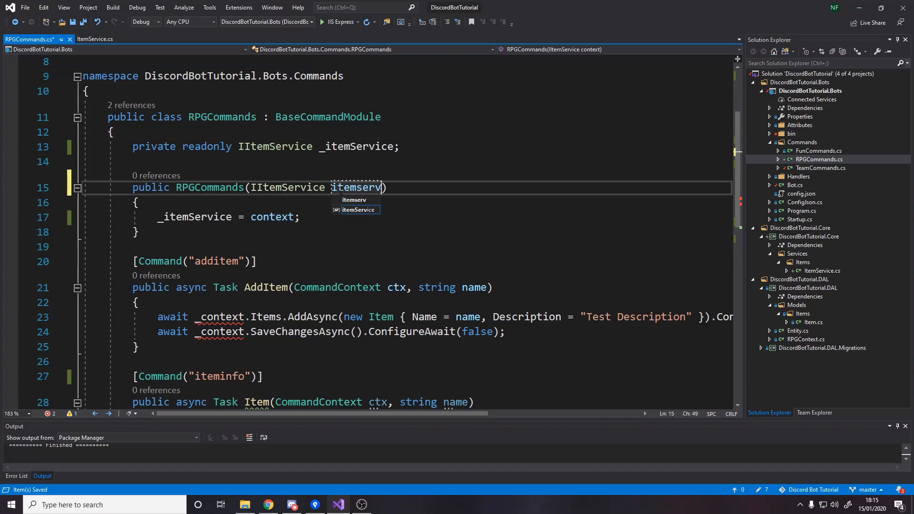
- Update the constructor to take an IItemService itemService parameter and assign it to _itemService
{"action": "key", "text": "Backspace"}
{"action": "type", "text": "itemService"}
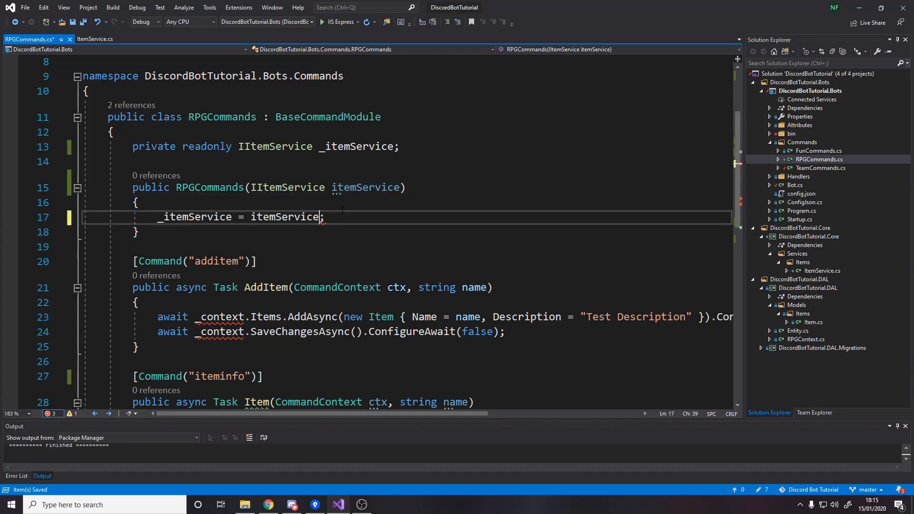
{"action": "double_click", "coordinate": [195, 172]}
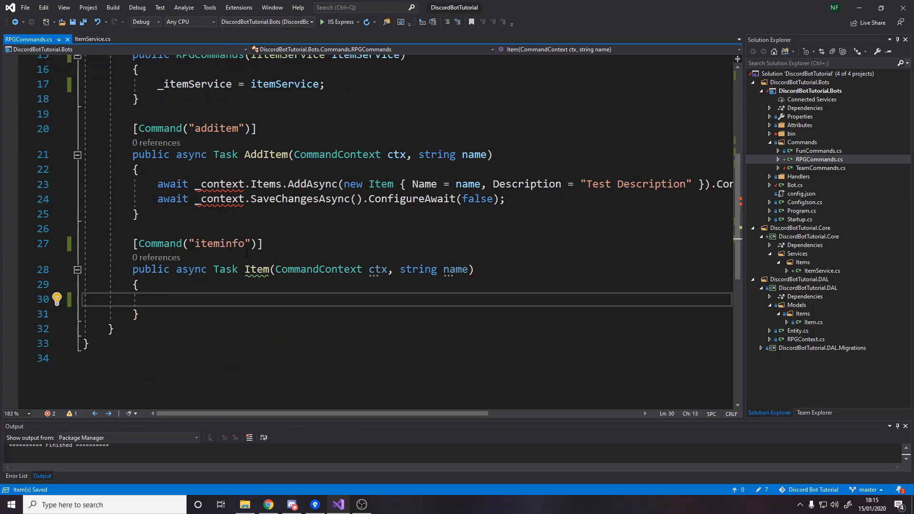
- Fetch the item with var item = await _itemService.GetItemByName(name).ConfigureAwait(false)
{"action": "double_click", "coordinate": [257, 269]}
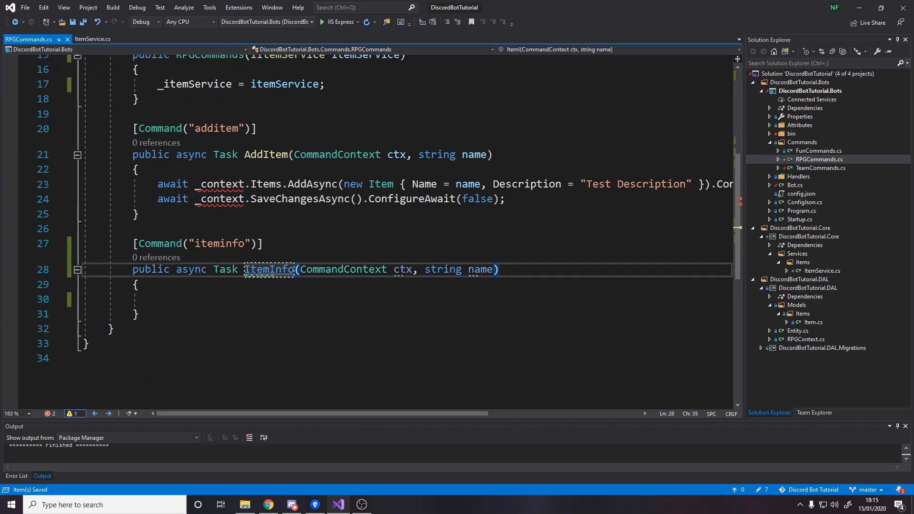
{"action": "type", "text": "_itemService"}
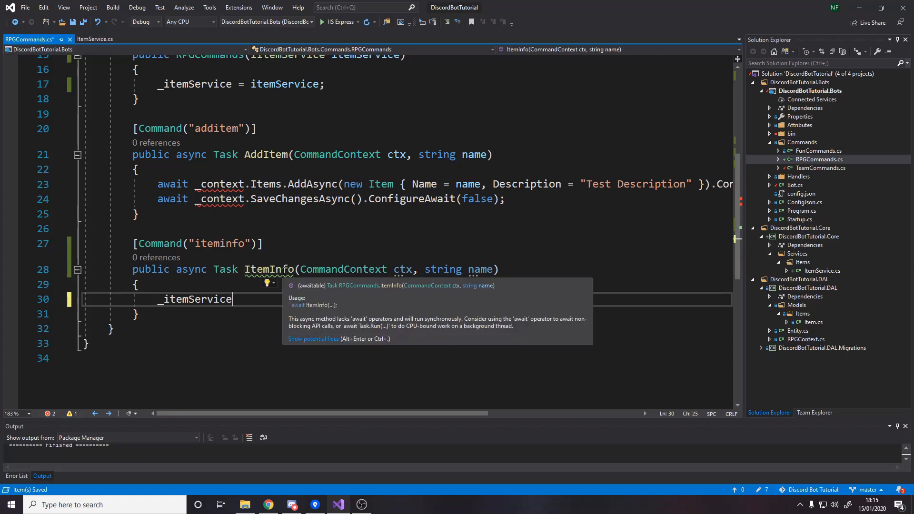
{"action": "type", "text": ".GetItemByName("}
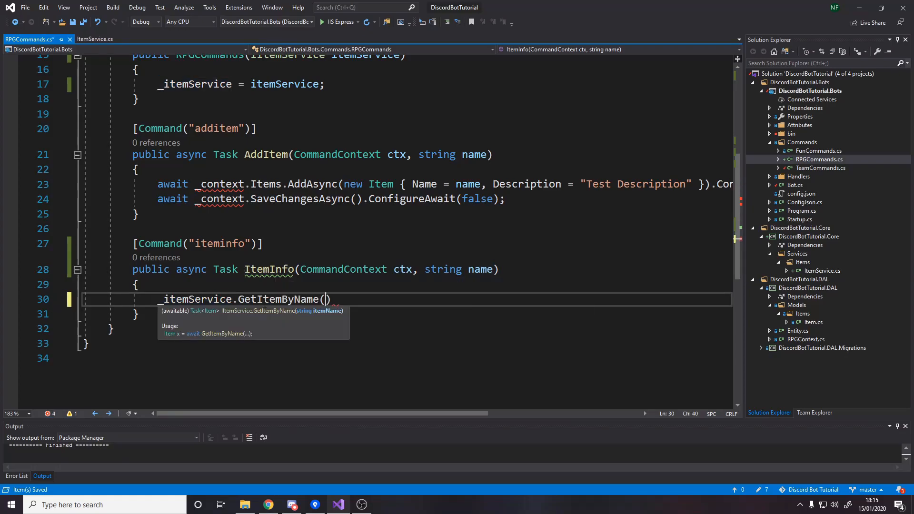
{"action": "type", "text": "name);"}
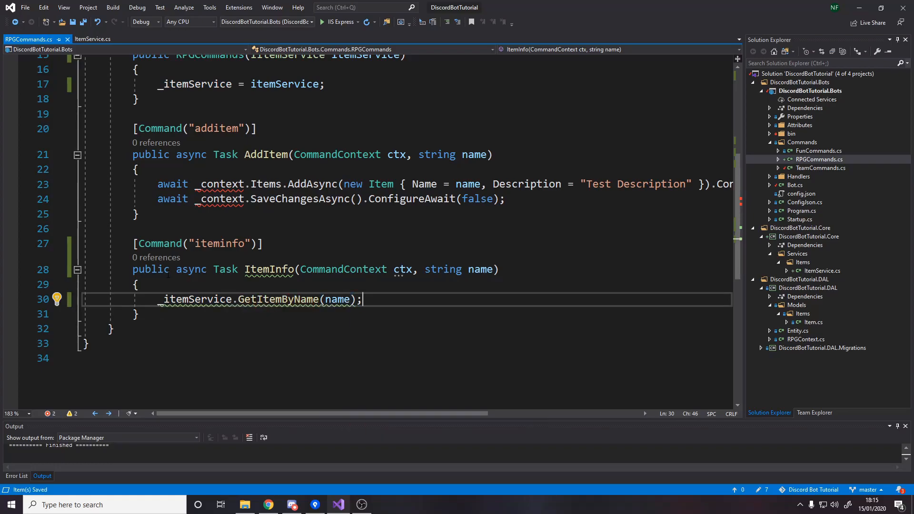
{"action": "type", "text": "var item = await"}
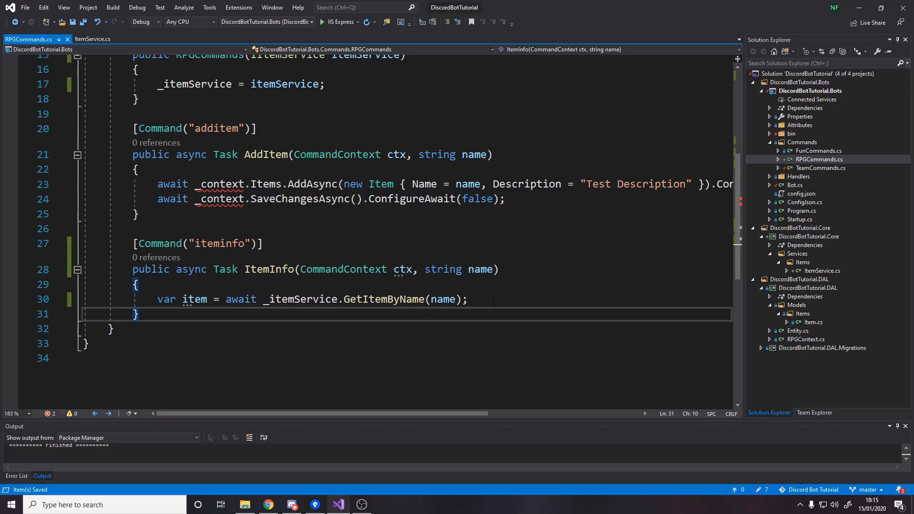
{"action": "type", "text": ".ConfigureAwait(false)"}
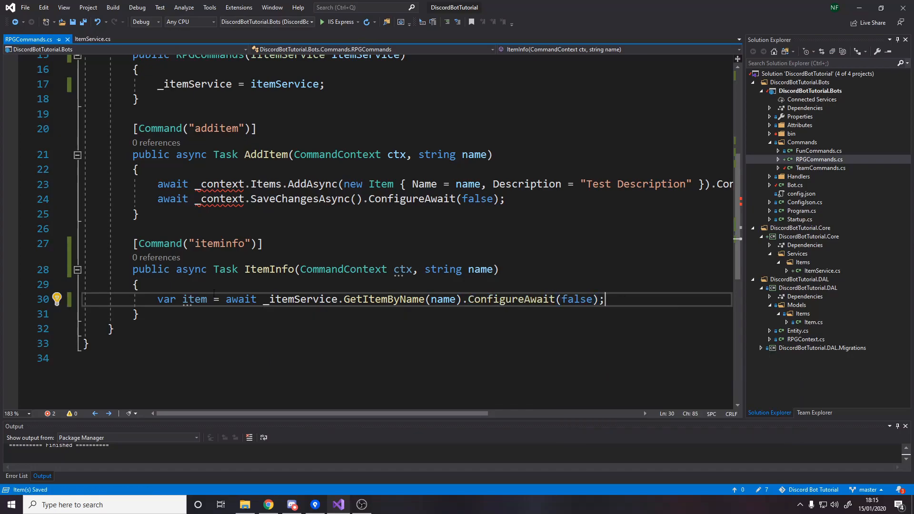
{"action": "key", "text": "enter"}
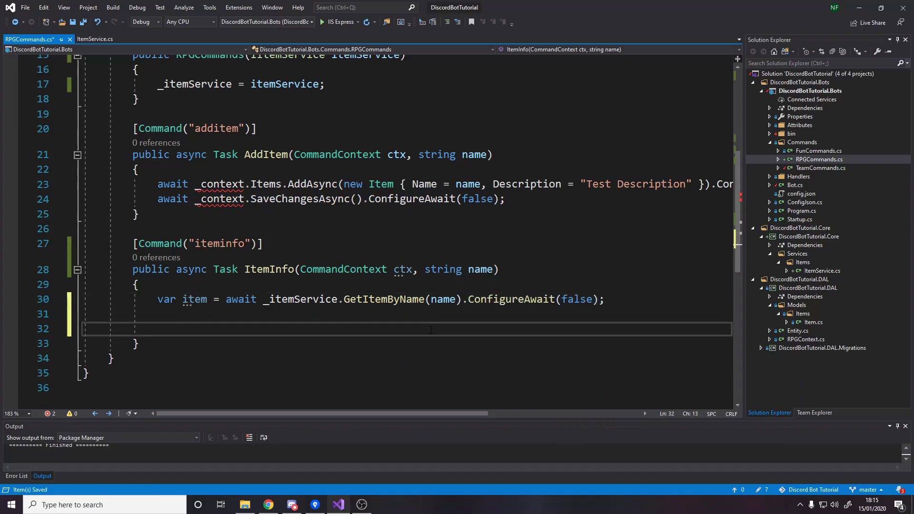
- When item is null, send "There is no item called {name}" and return
{"action": "type", "text": "if(item == null"}
{"action": "type", "text": "return;"}
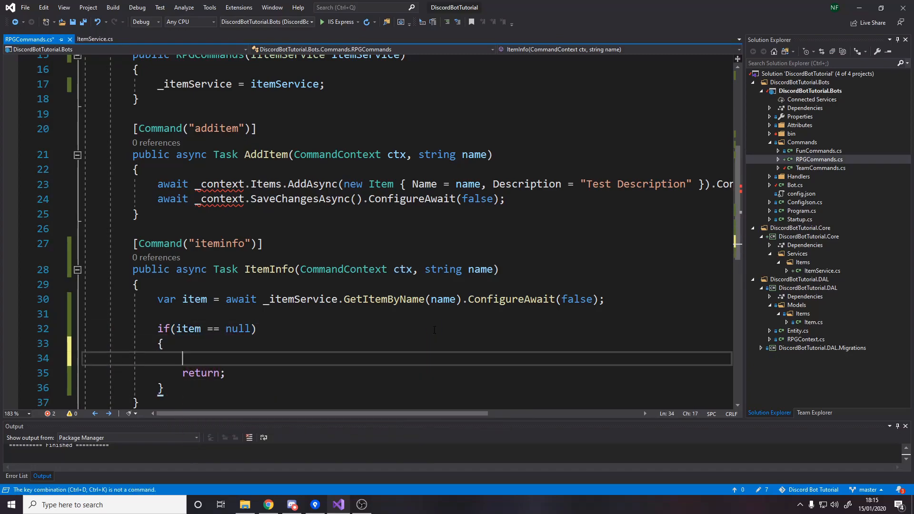
{"action": "type", "text": "// le"}
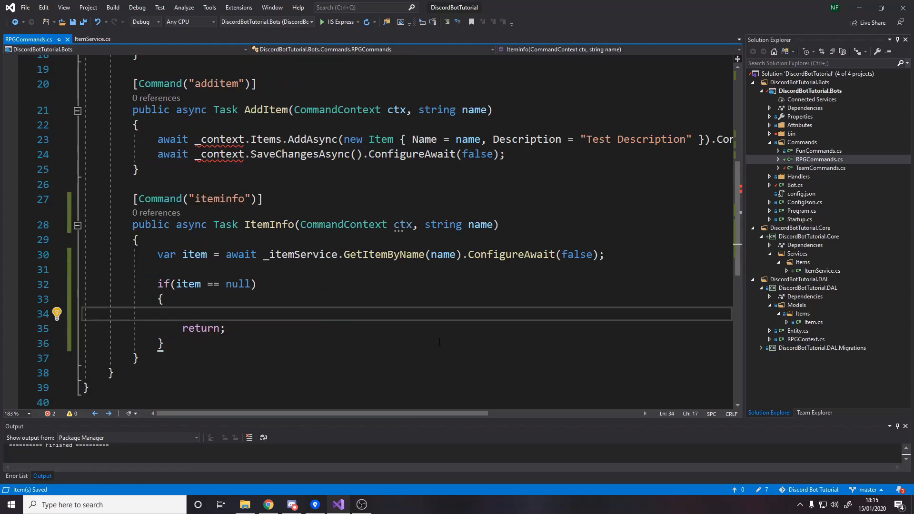
{"action": "type", "text": "a"}
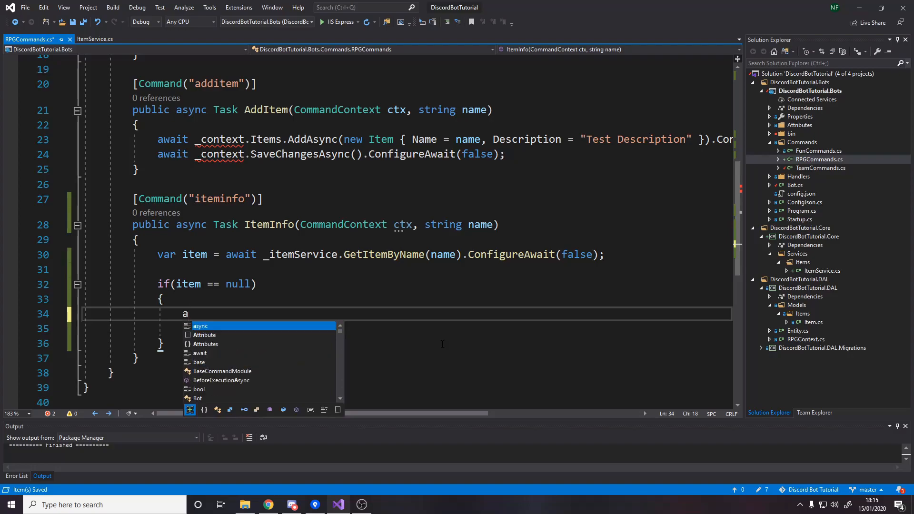
{"action": "type", "text": "wait ctx.m"}
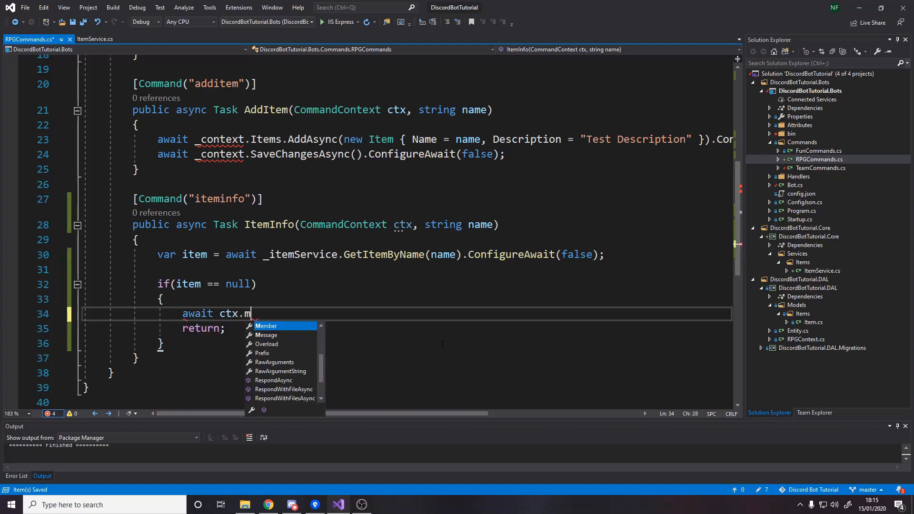
{"action": "type", "text": "Channel.sendMessageAsync($\""}
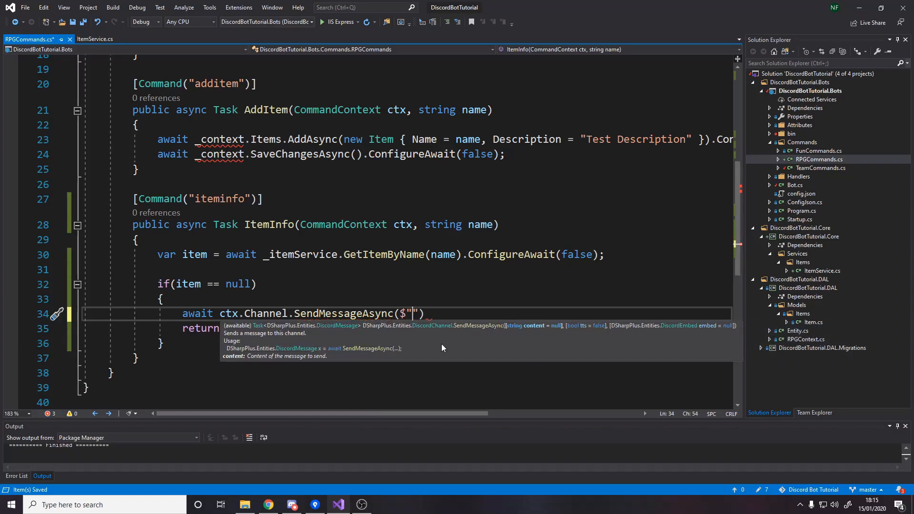
{"action": "type", "text": "There is no"}
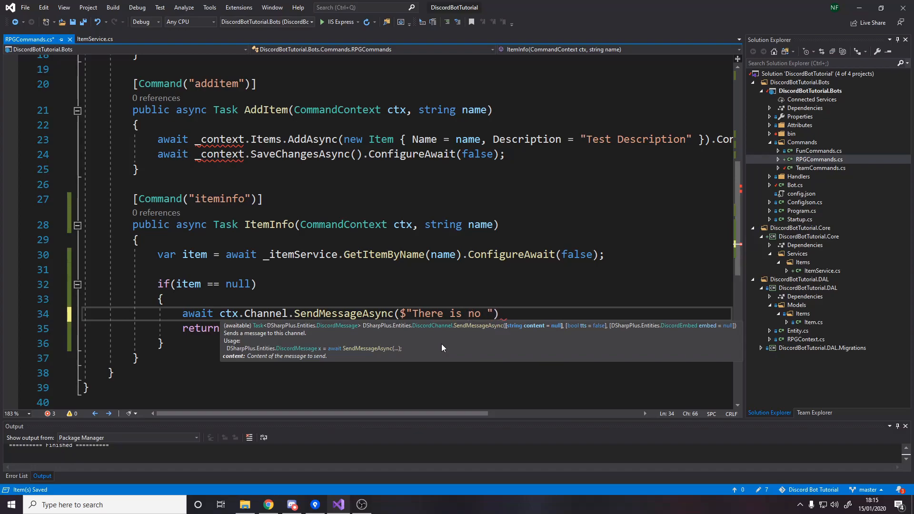
{"action": "type", "text": "item called {name"}
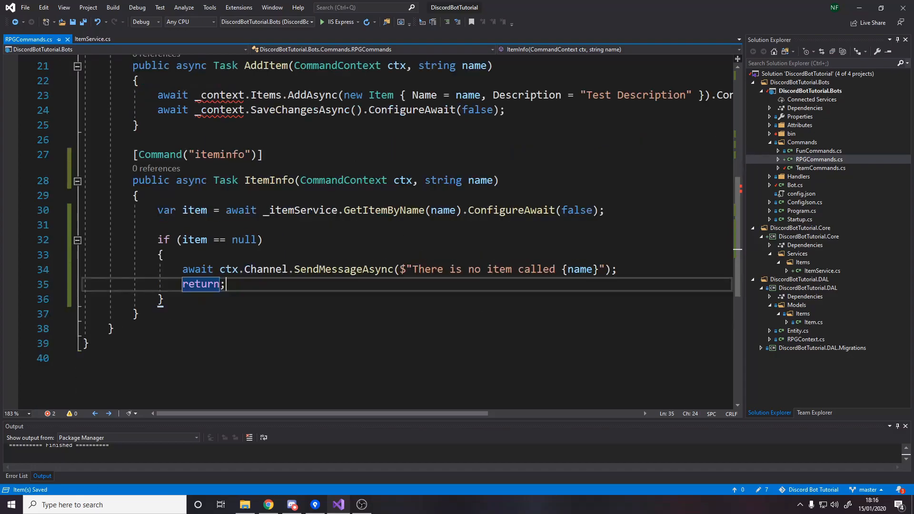
{"action": "left_click", "coordinate": [333, 209]}
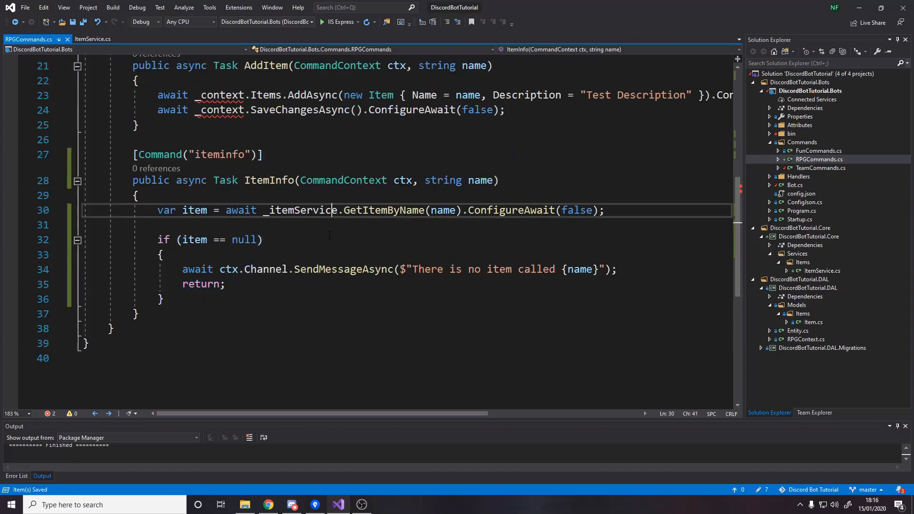
{"action": "left_click", "coordinate": [165, 299]}
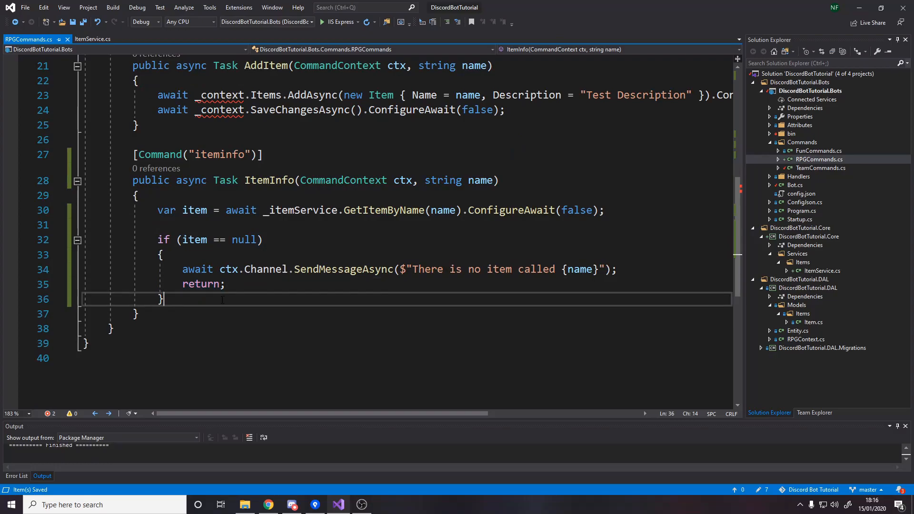
- Reply with SendMessageAsync($"Name: {item.Name}, Description: {item.Description}") after the null check
{"action": "key", "text": "enter"}
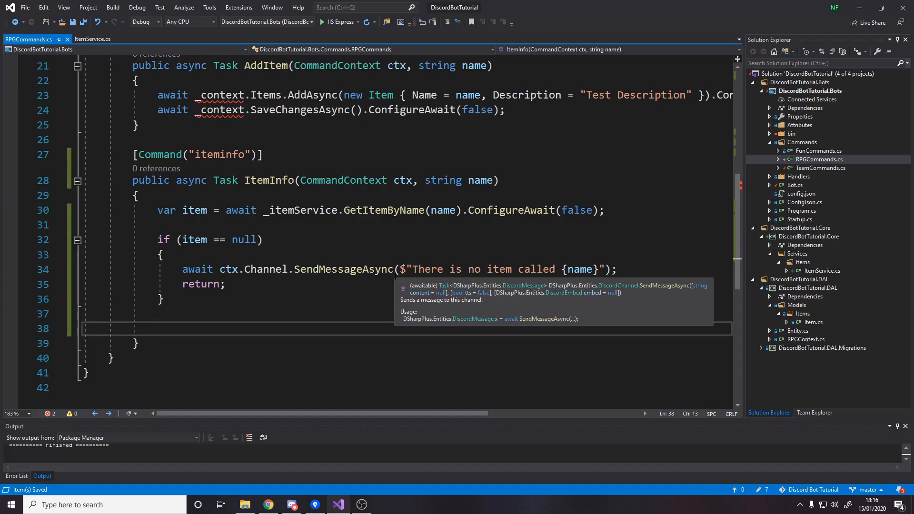
{"action": "type", "text": "await ctx."}
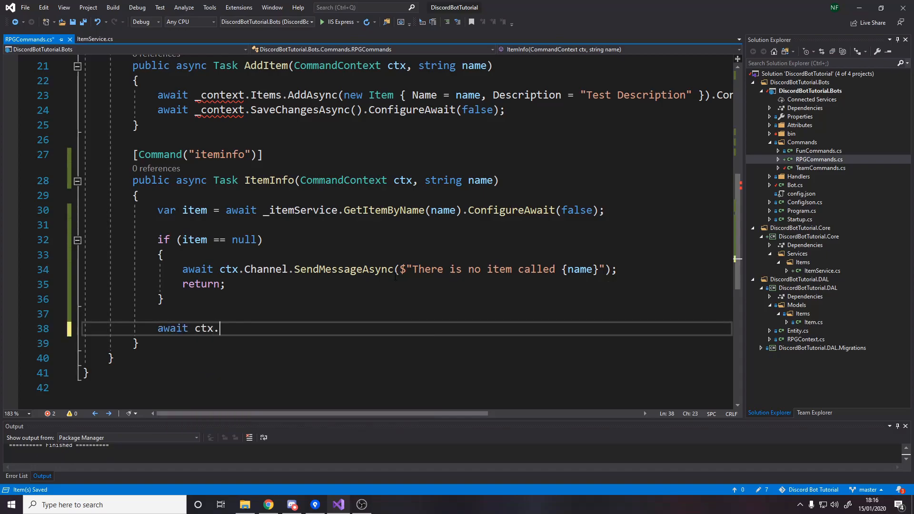
{"action": "type", "text": "Channel.SendMessageAsync($\"Naem"}
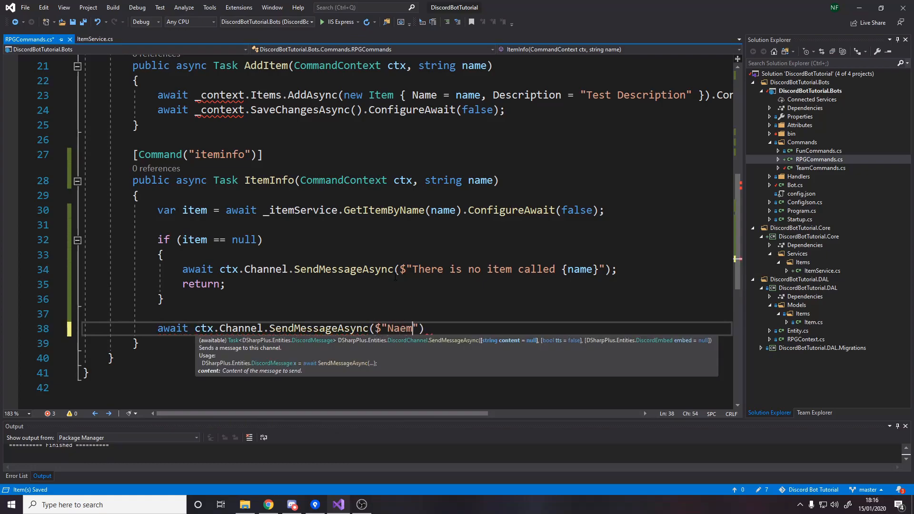
{"action": "type", "text": "Name:"}
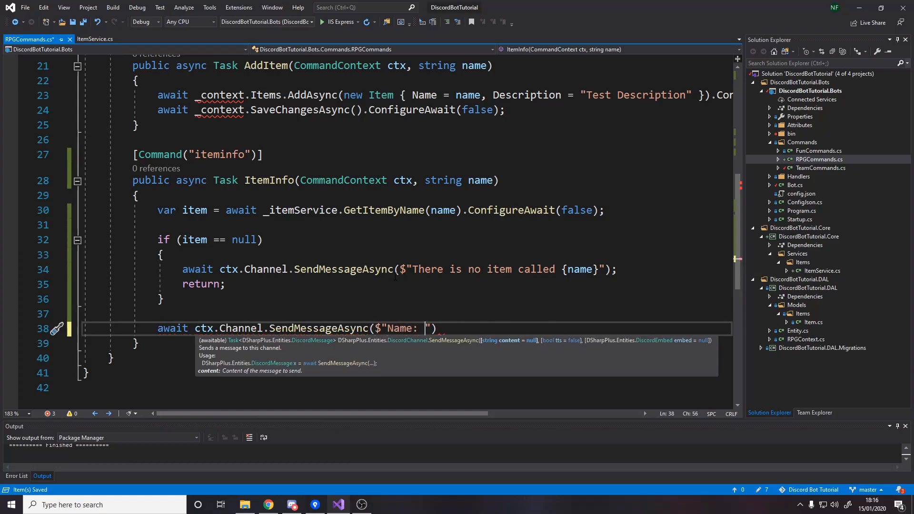
{"action": "type", "text": "{item.Name},"}
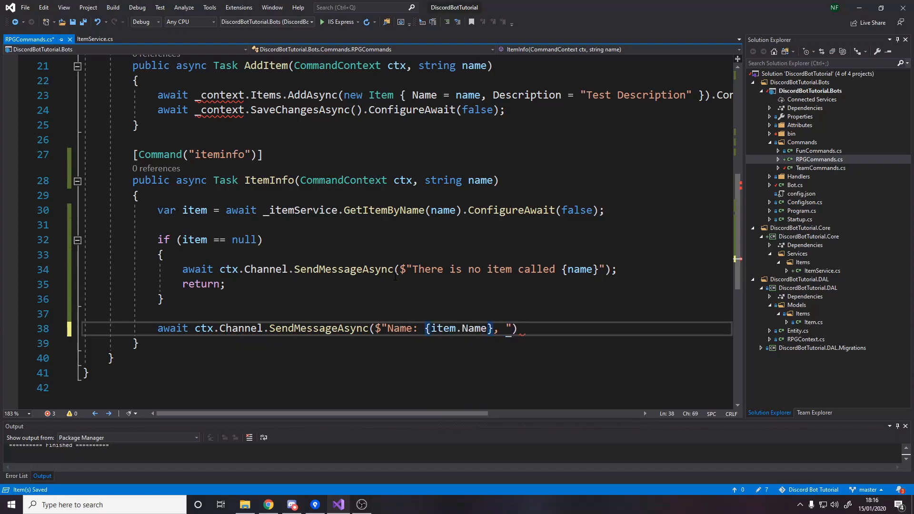
{"action": "type", "text": "Description: {item.Description"}
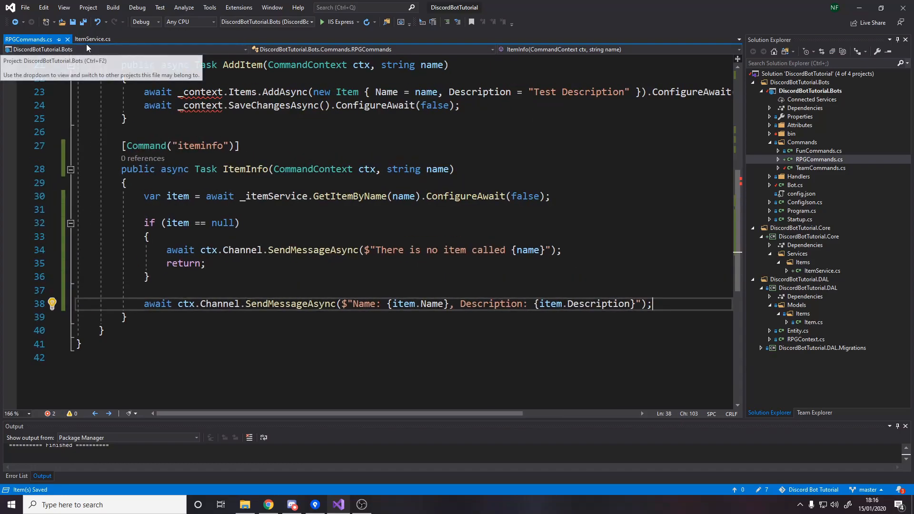
- Add a private readonly RPGContext _context field to ItemService
{"action": "left_click", "coordinate": [93, 39]}
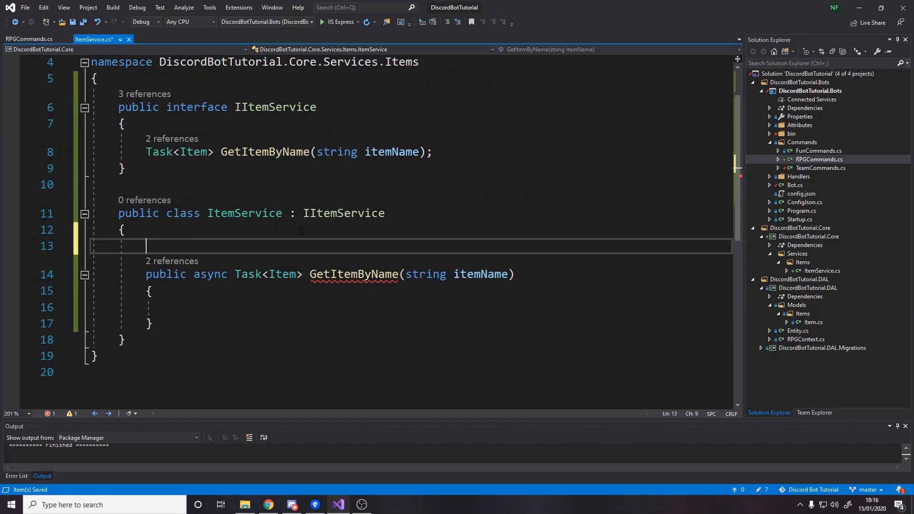
{"action": "type", "text": "private readonly"}
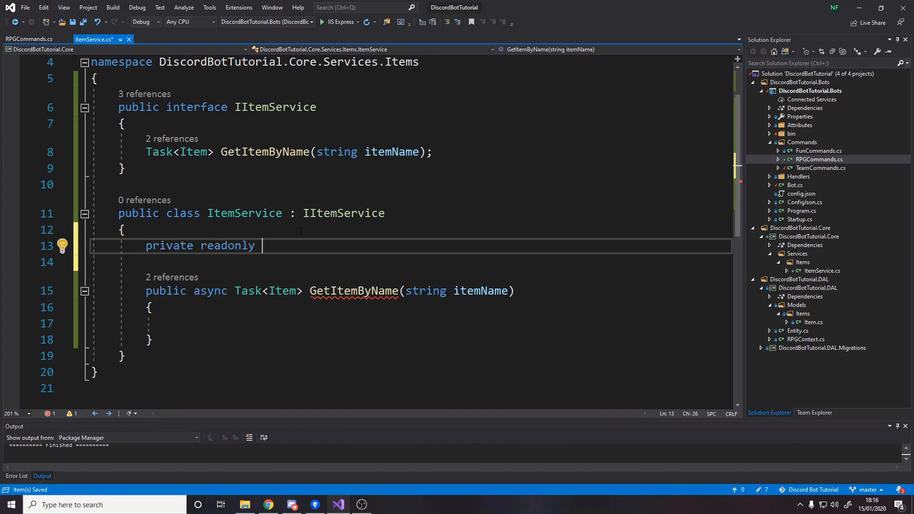
{"action": "type", "text": "RPGContext"}
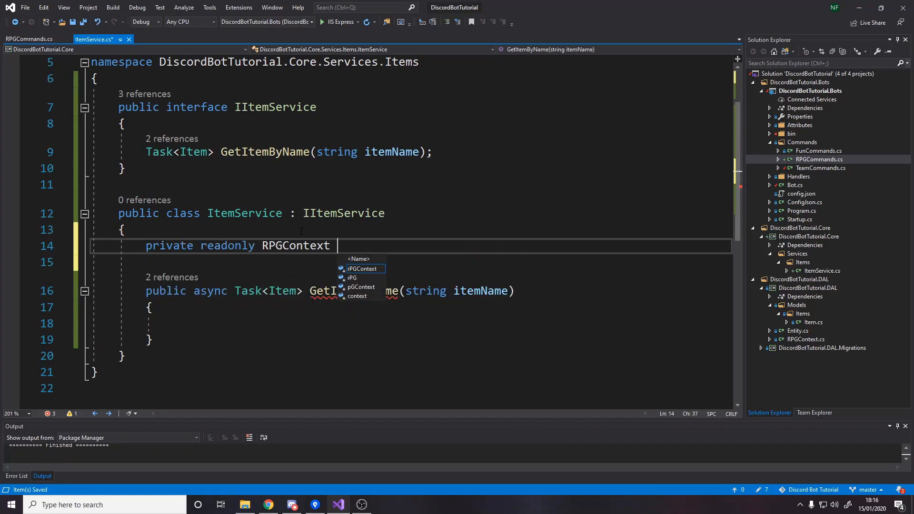
{"action": "type", "text": "_context;"}
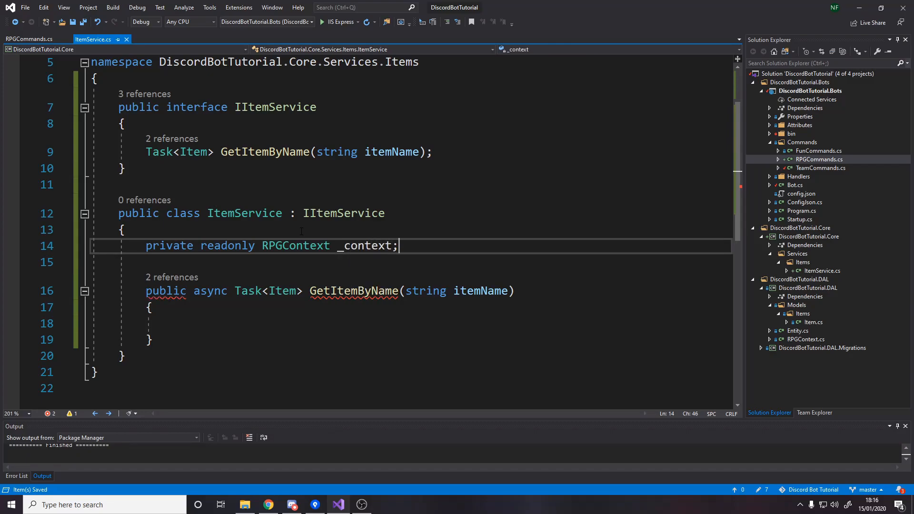
- Add an ItemService(RPGContext context) constructor assigning _context = context
{"action": "type", "text": "public"}
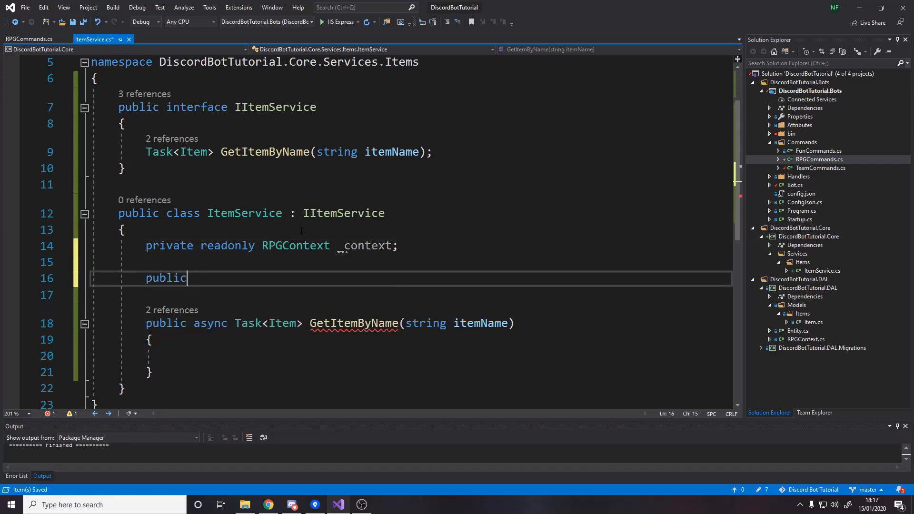
{"action": "type", "text": "ItemService(RPGContext context"}
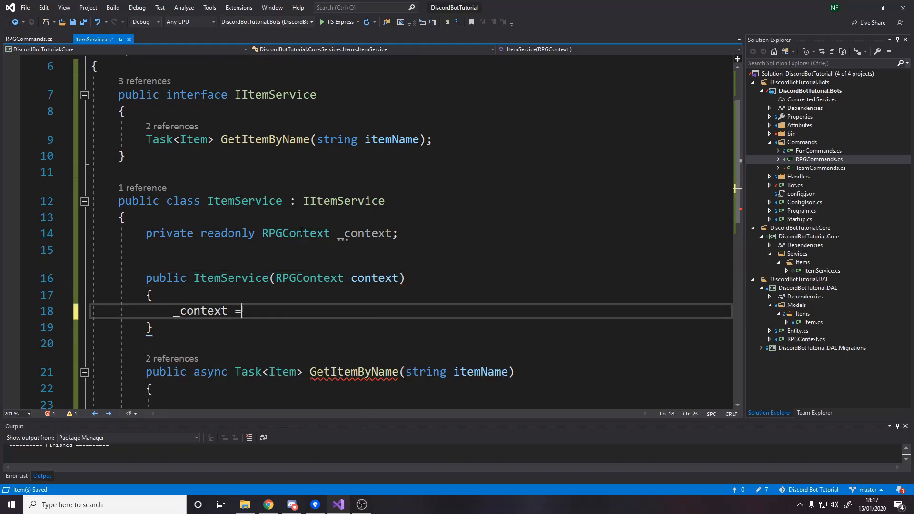
{"action": "type", "text": "context;k"}
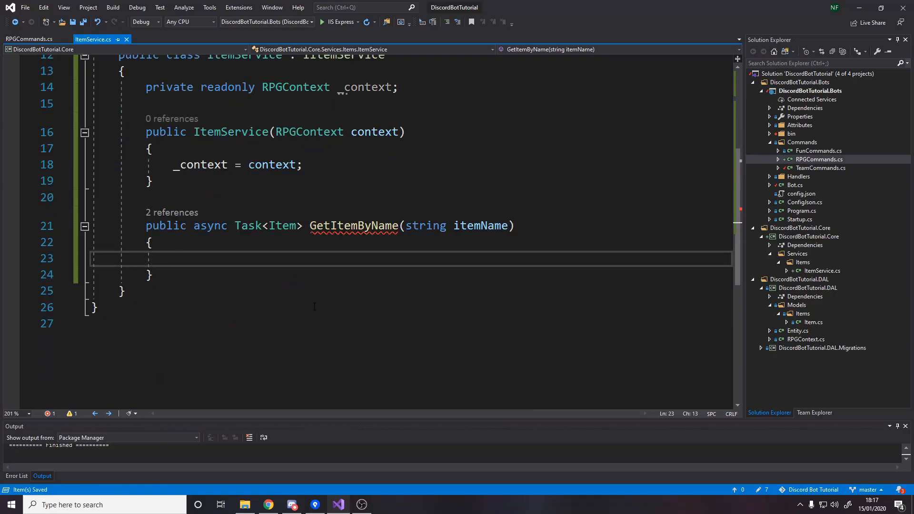
- Query _context.Items.FirstOrDefaultAsync(x => x.Name == itemName) in GetItemByName, then review ItemInfo in RPGCommands
{"action": "type", "text": "_cont"}
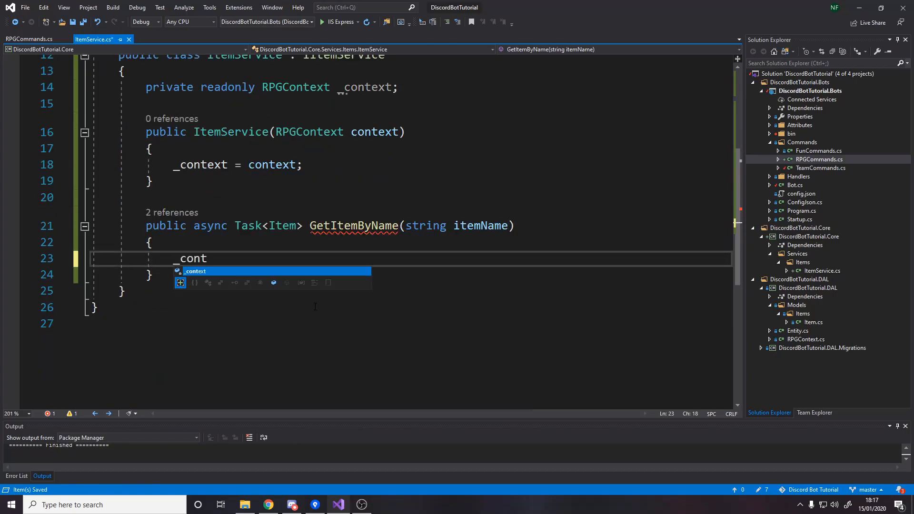
{"action": "type", "text": "ext.Items."}
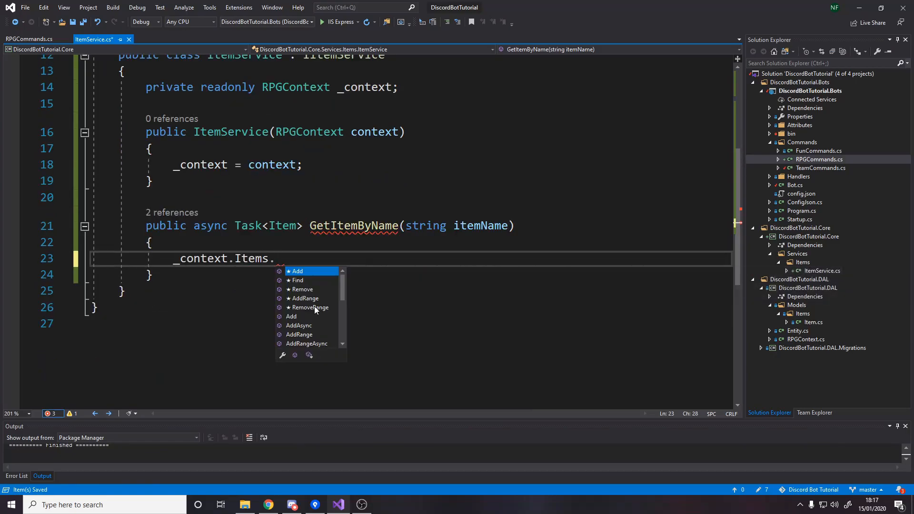
{"action": "type", "text": "f"}
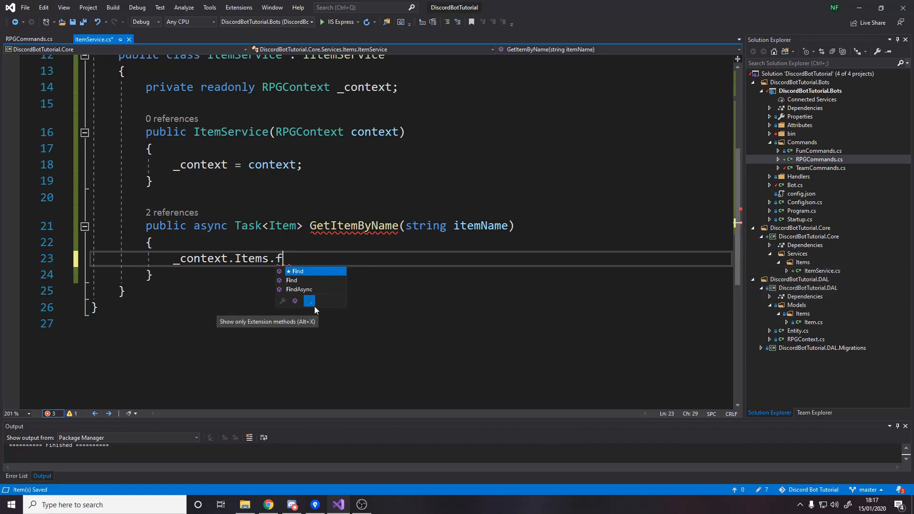
{"action": "type", "text": "irstOrDefault"}
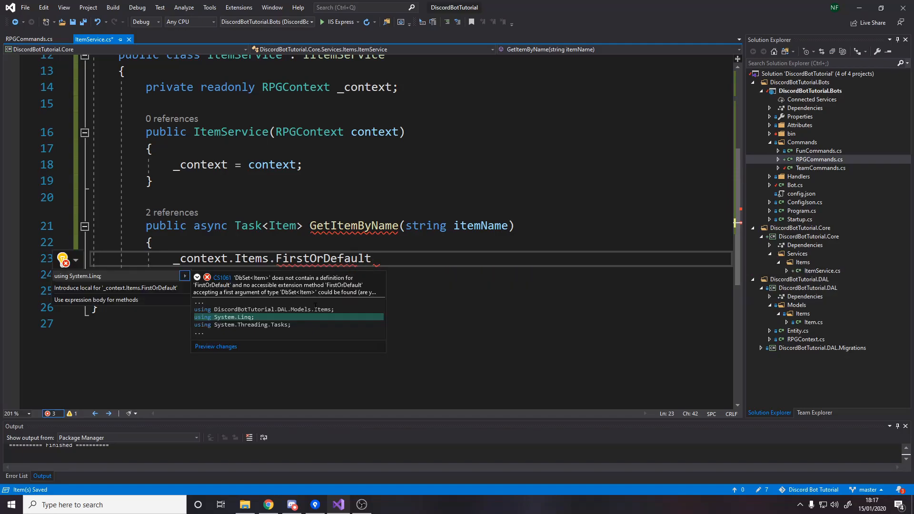
{"action": "type", "text": "(x"}
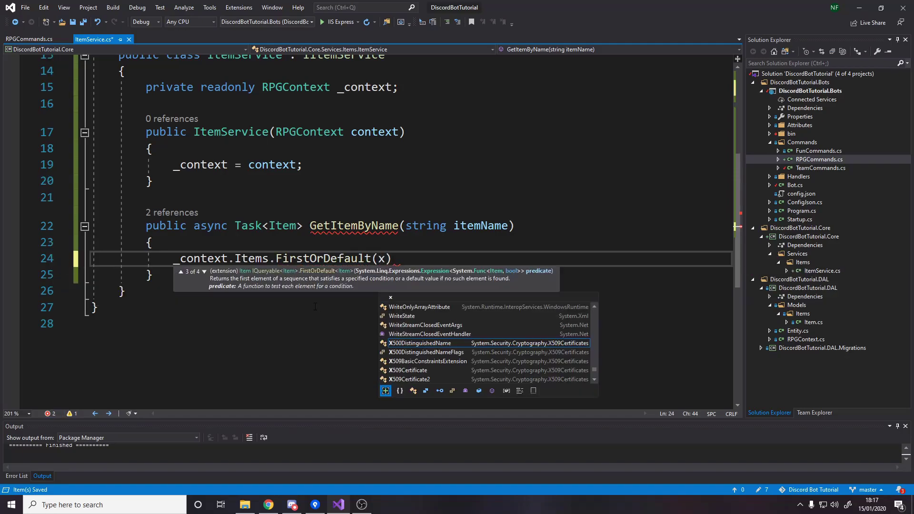
{"action": "type", "text": "Async"}
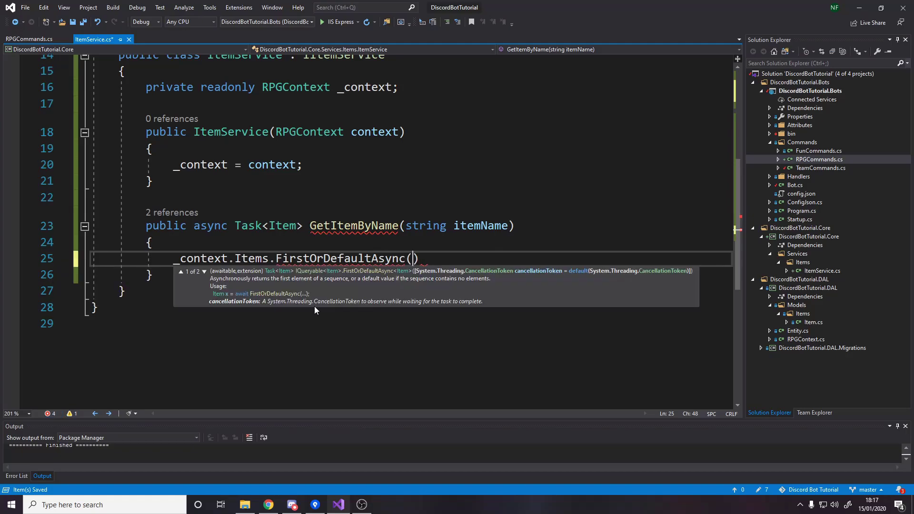
{"action": "type", "text": "x => x.Name"}
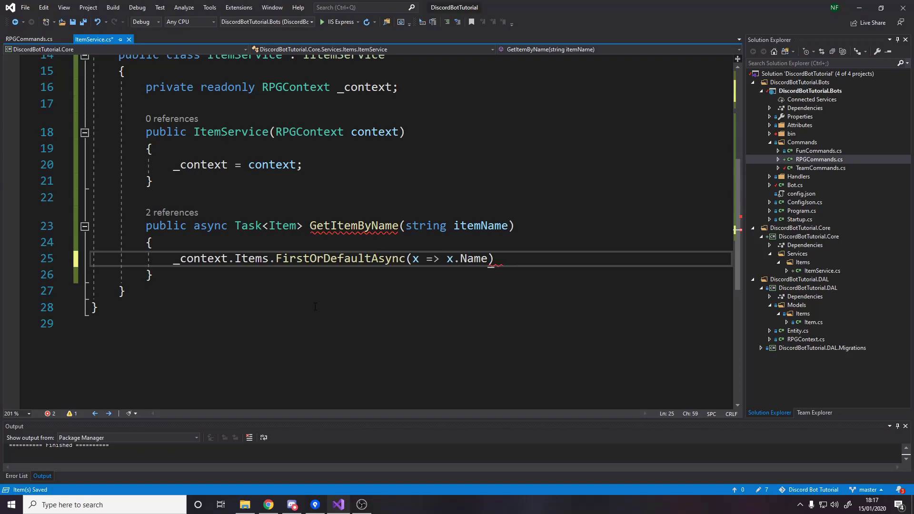
{"action": "type", "text": "== itemName"}
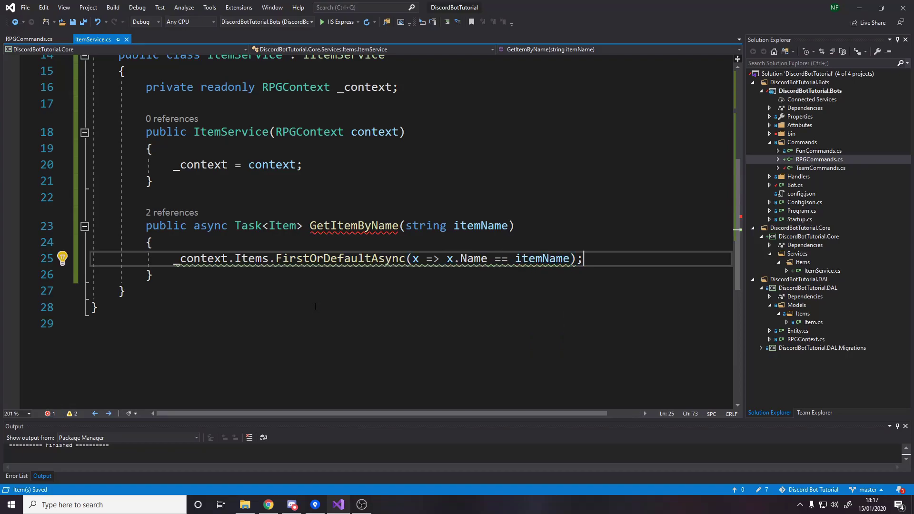
{"action": "left_click", "coordinate": [152, 242]}
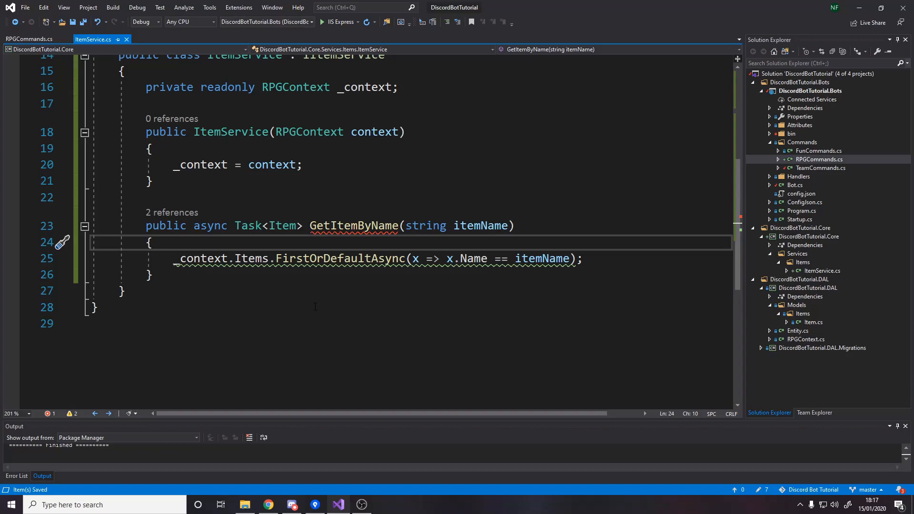
{"action": "left_click", "coordinate": [28, 39]}
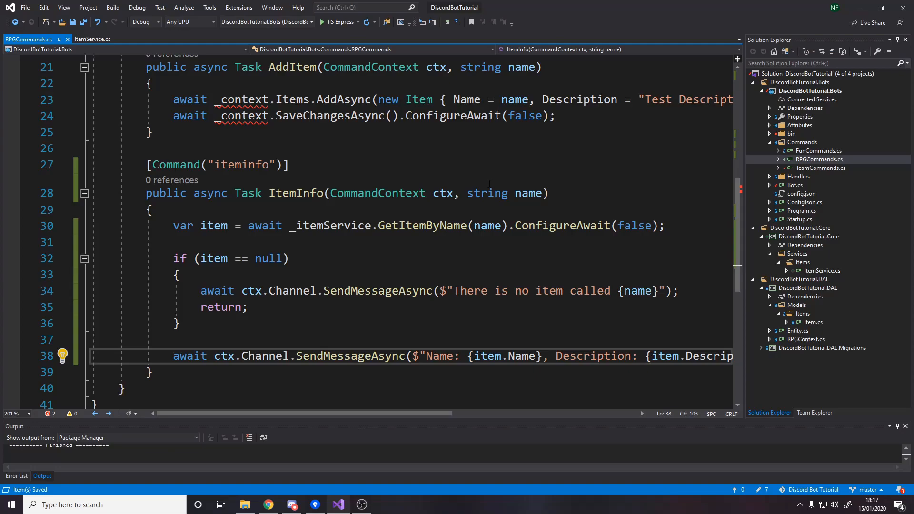
{"action": "mouse_move", "coordinate": [35, 28]}
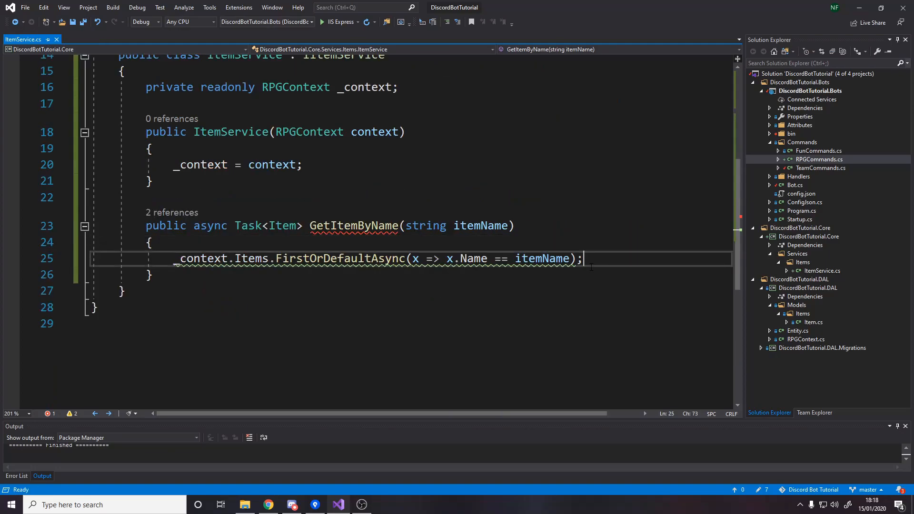
- Lowercase the search name with itemName = itemName.ToLower() at the start of the method
{"action": "left_click", "coordinate": [152, 242]}
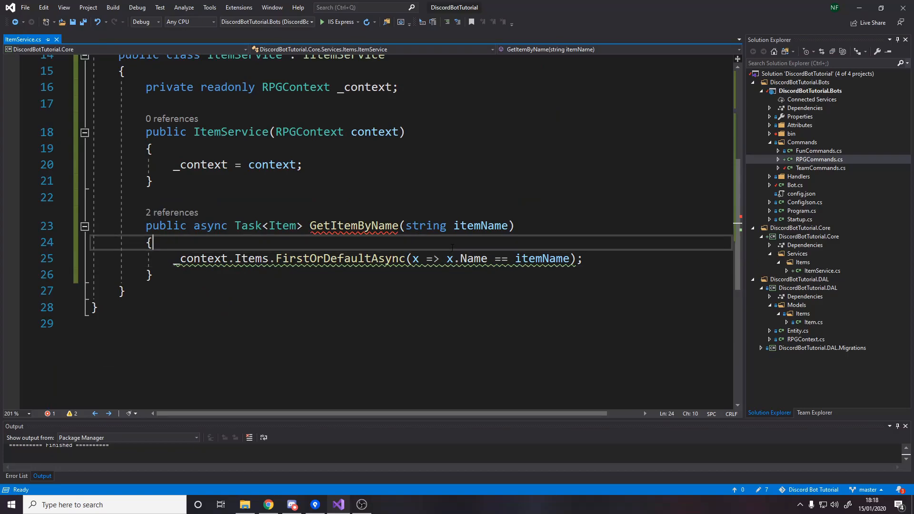
{"action": "type", "text": "it"}
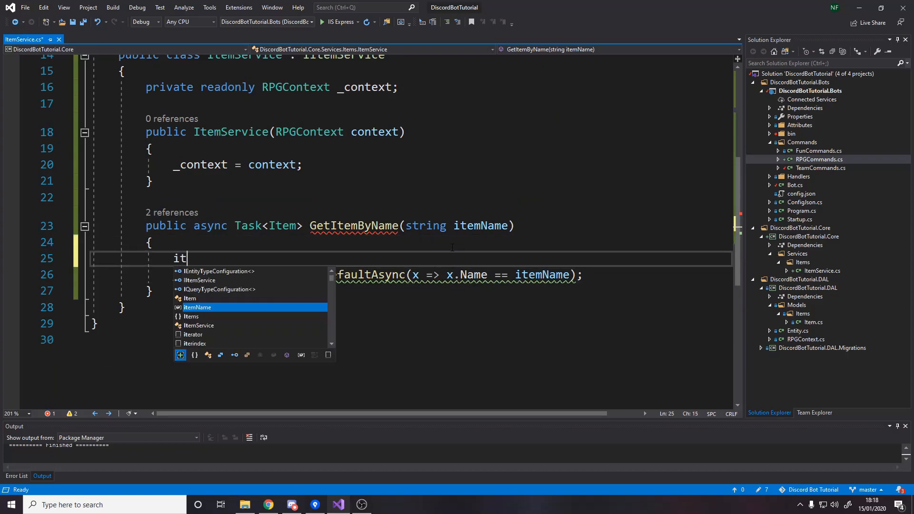
{"action": "type", "text": "emName = it"}
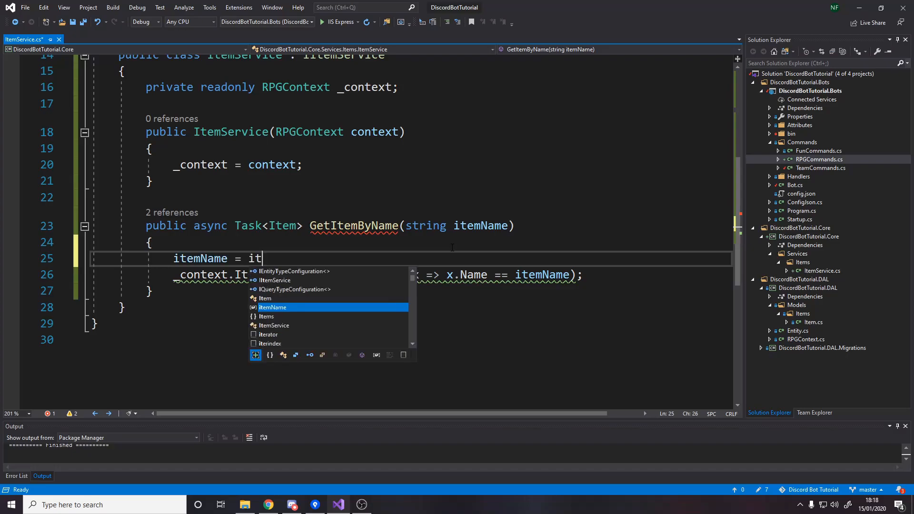
{"action": "type", "text": "emName.ToLower();"}
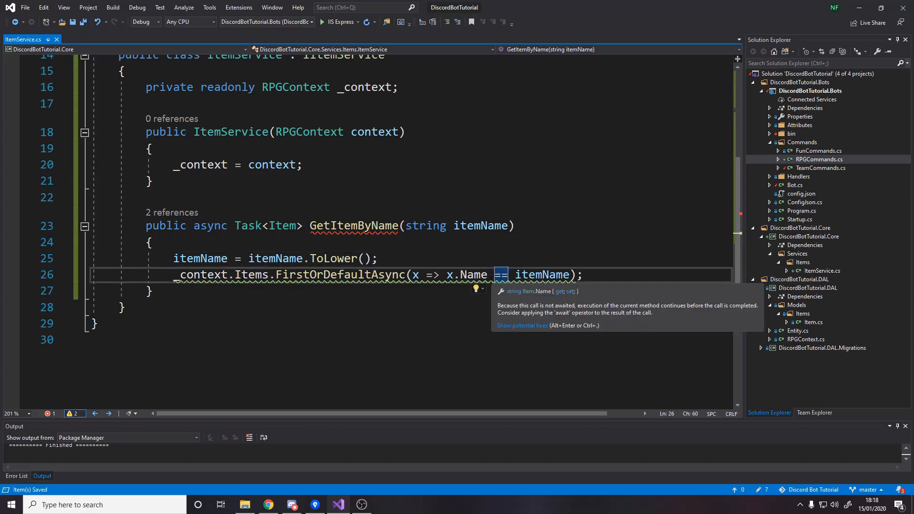
{"action": "type", "text": ".to"}
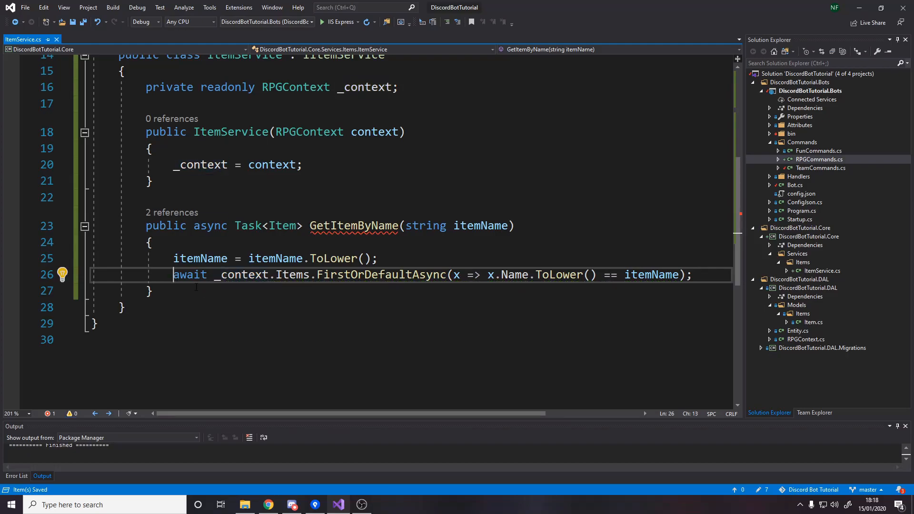
- Return await the query comparing x.Name.ToLower(), split onto two lines with .ConfigureAwait(false)
{"action": "type", "text": "return"}
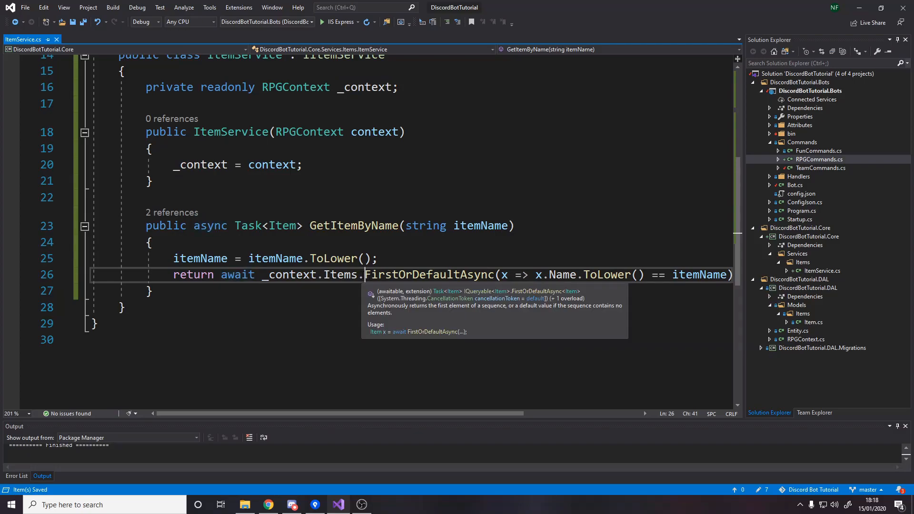
{"action": "key", "text": "enter"}
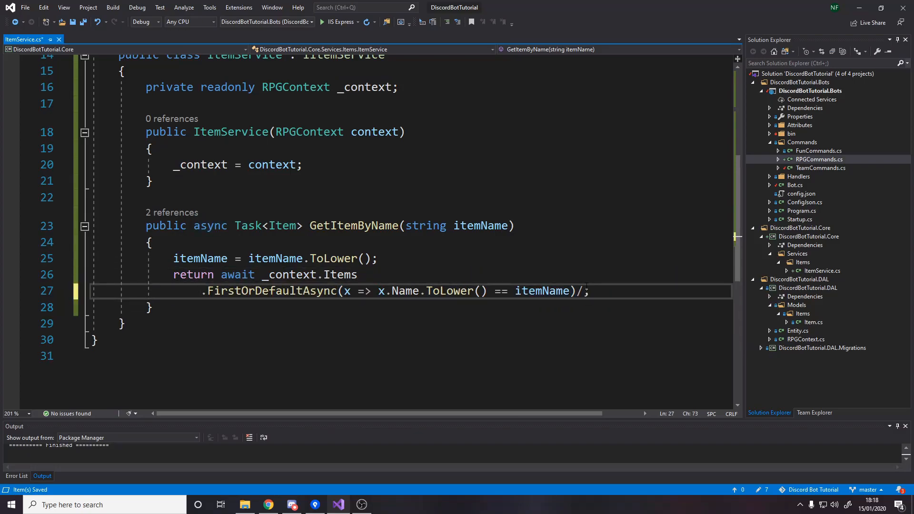
{"action": "type", "text": "ConfigureAwait(false)"}
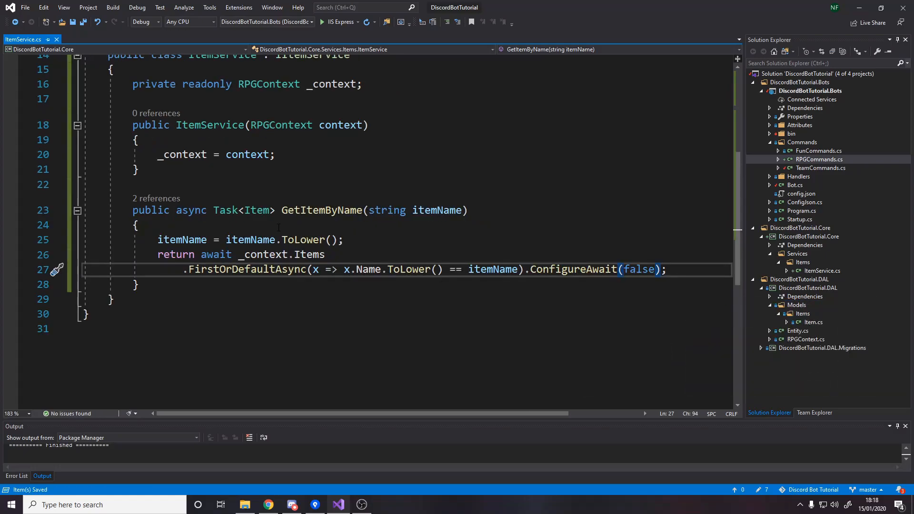
{"action": "key", "text": "Enter"}
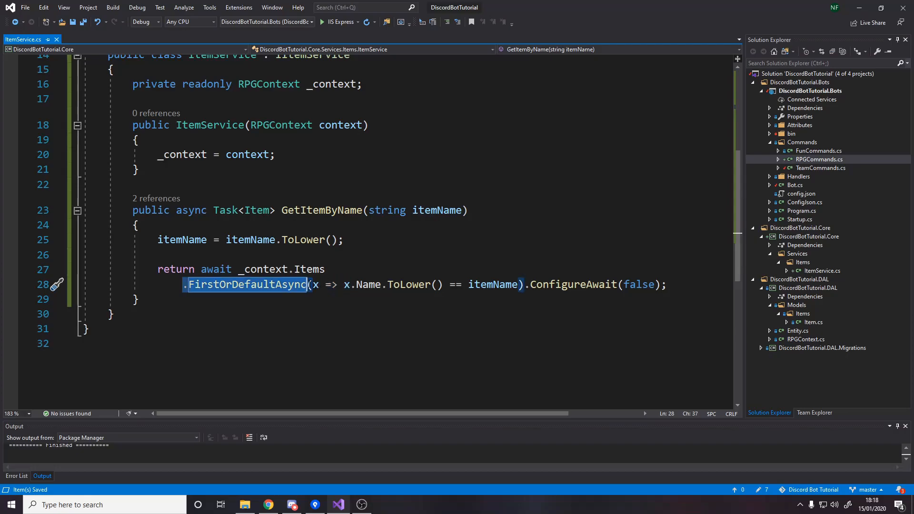
{"action": "left_click", "coordinate": [667, 285]}
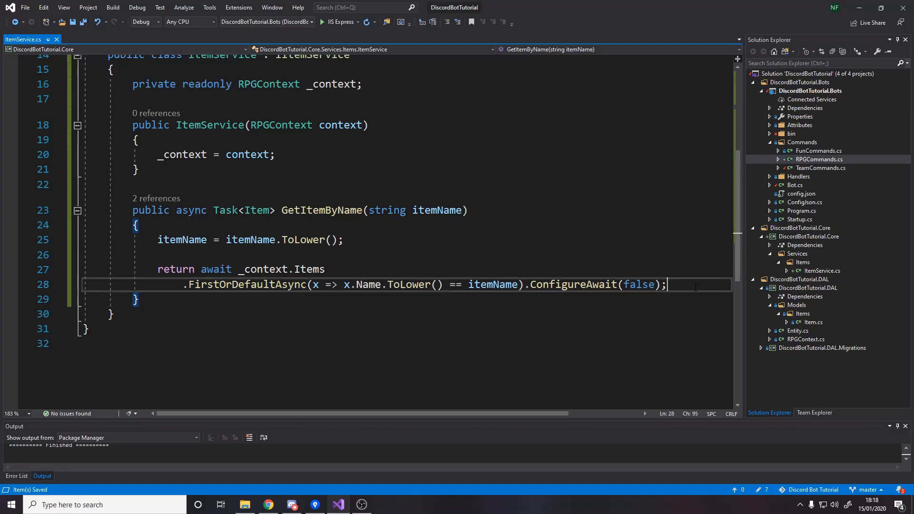
{"action": "scroll", "scroll_direction": "up", "scroll_amount": 3}
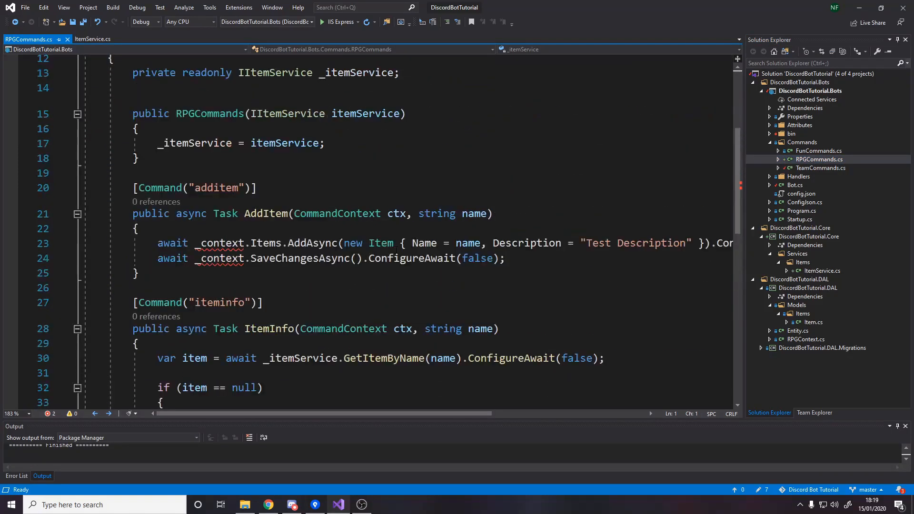
- Drop the string name parameter from ItemInfo and start a variable declaration at the top of its body
{"action": "scroll", "scroll_direction": "down", "scroll_amount": 3}
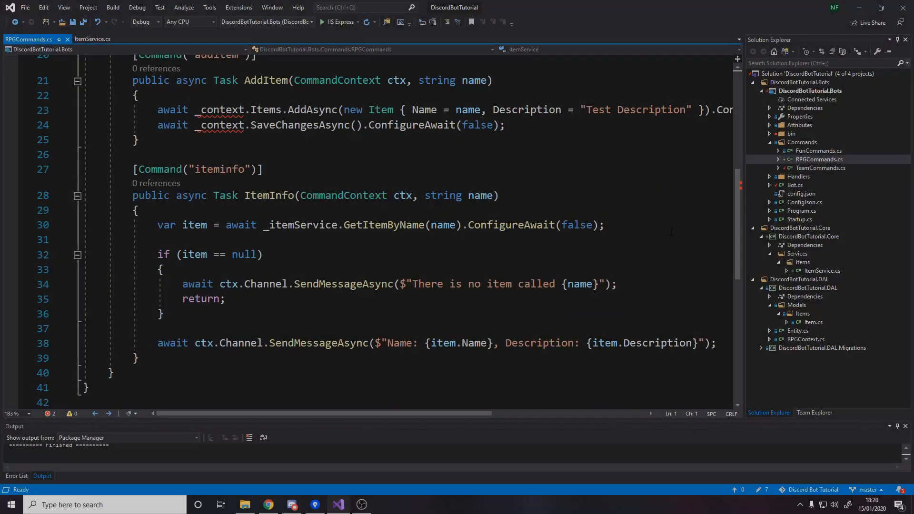
{"action": "left_click", "coordinate": [385, 225]}
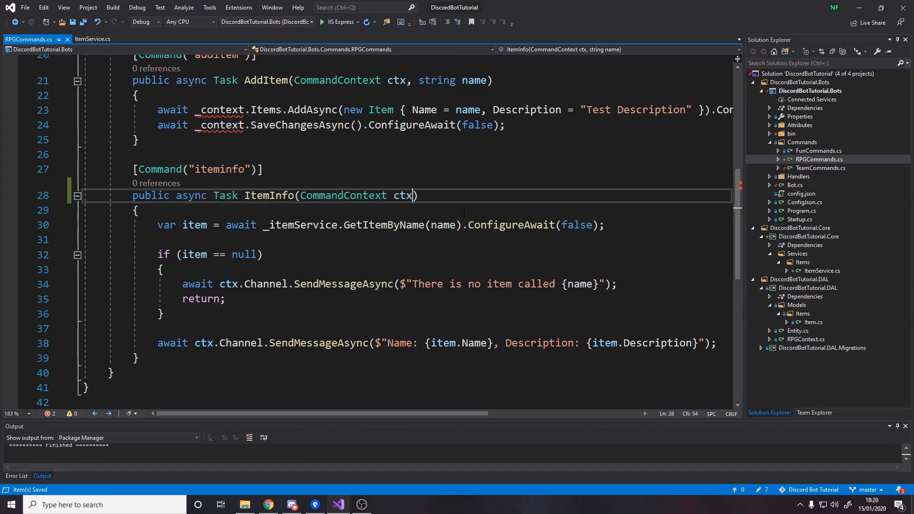
{"action": "key", "text": "Return"}
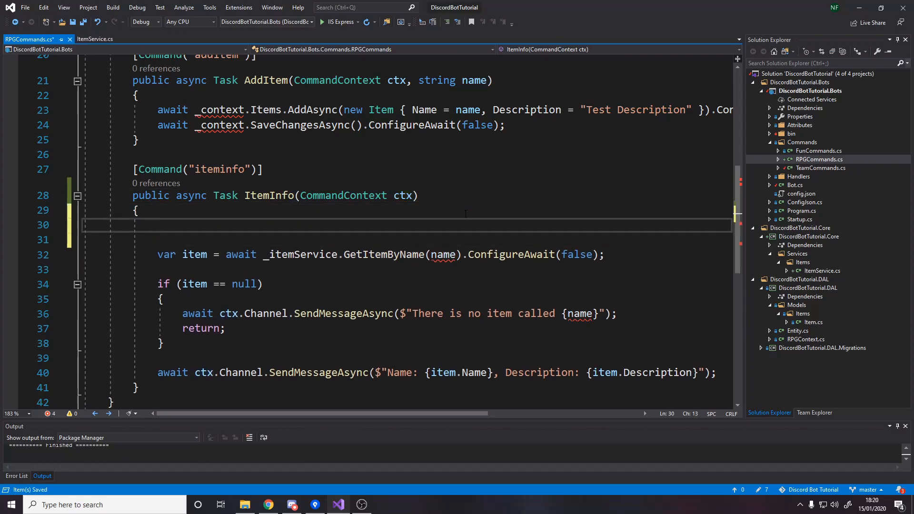
{"action": "type", "text": "var d"}
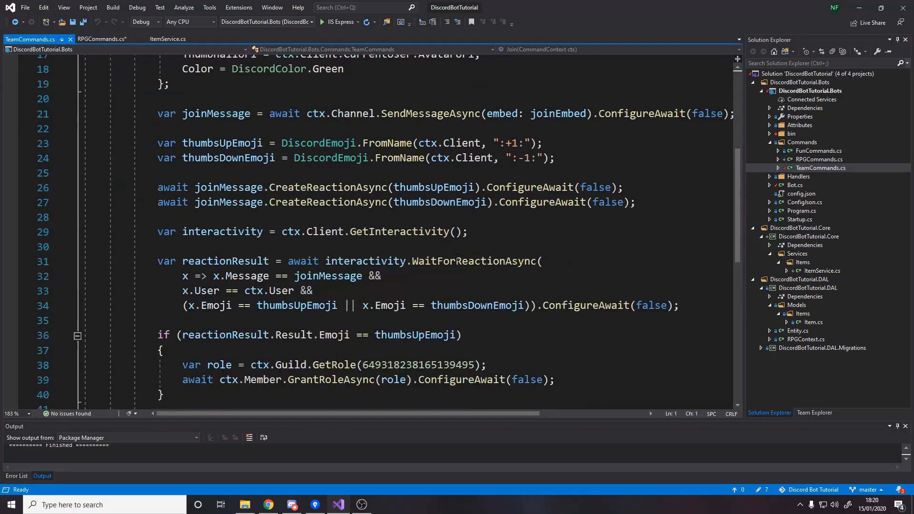
- Copy the TextStep and DialogueHandler block from FunCommands' Dialogue command and return to RPGCommands
{"action": "scroll", "scroll_direction": "up", "scroll_amount": 3}
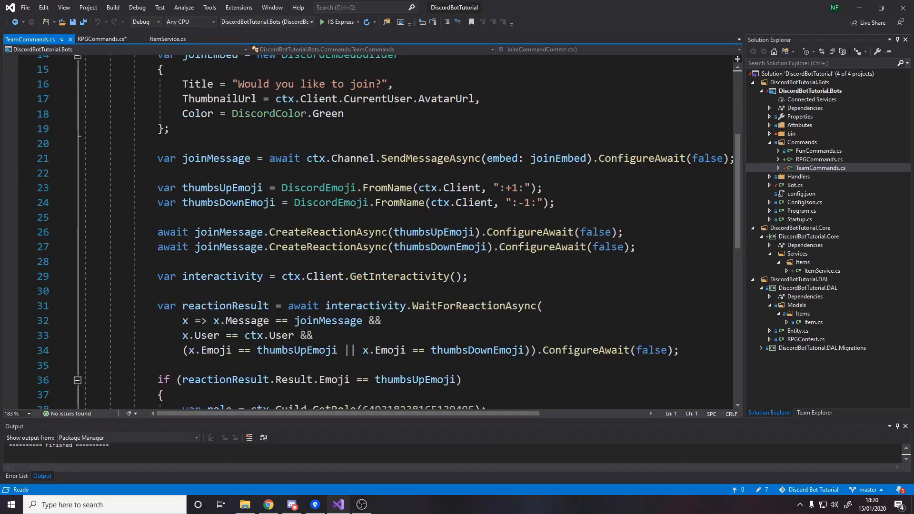
{"action": "scroll", "scroll_direction": "down", "scroll_amount": 3}
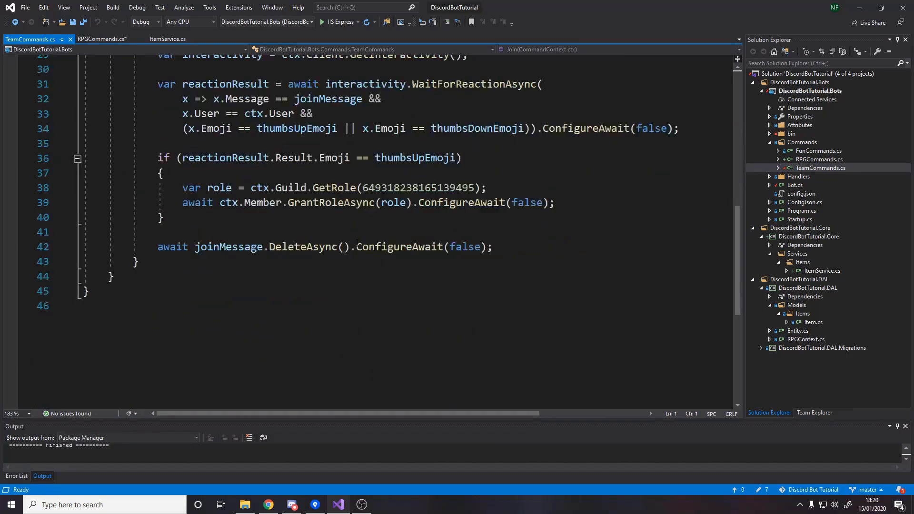
{"action": "left_click", "coordinate": [819, 150]}
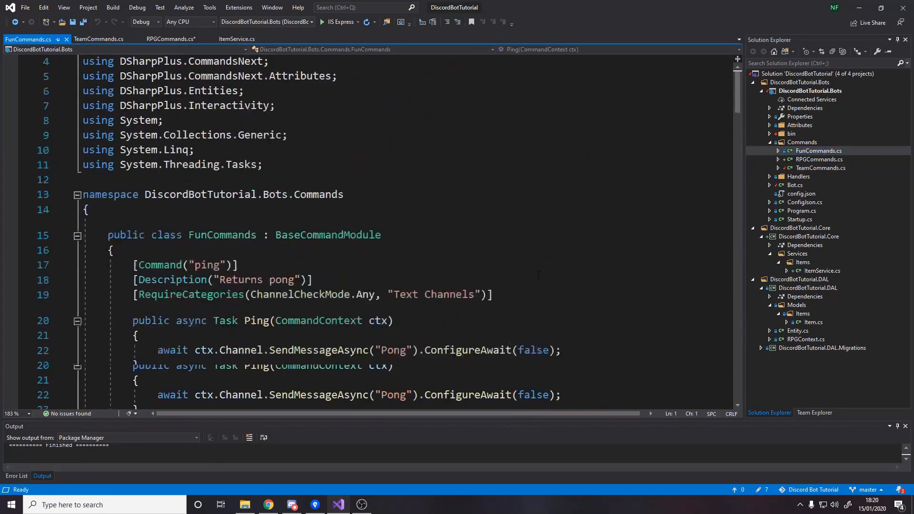
{"action": "scroll", "scroll_direction": "down", "scroll_amount": 3}
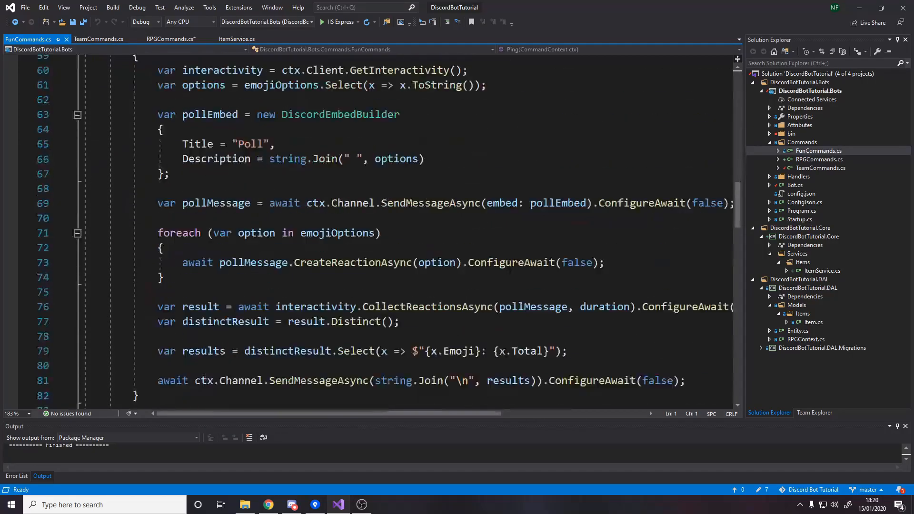
{"action": "scroll", "scroll_direction": "down", "scroll_amount": 3}
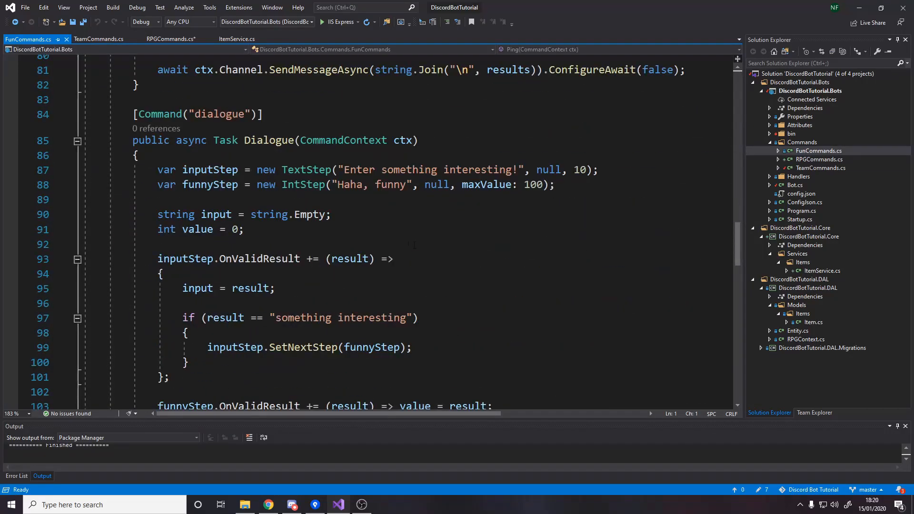
{"action": "left_click", "coordinate": [157, 126]}
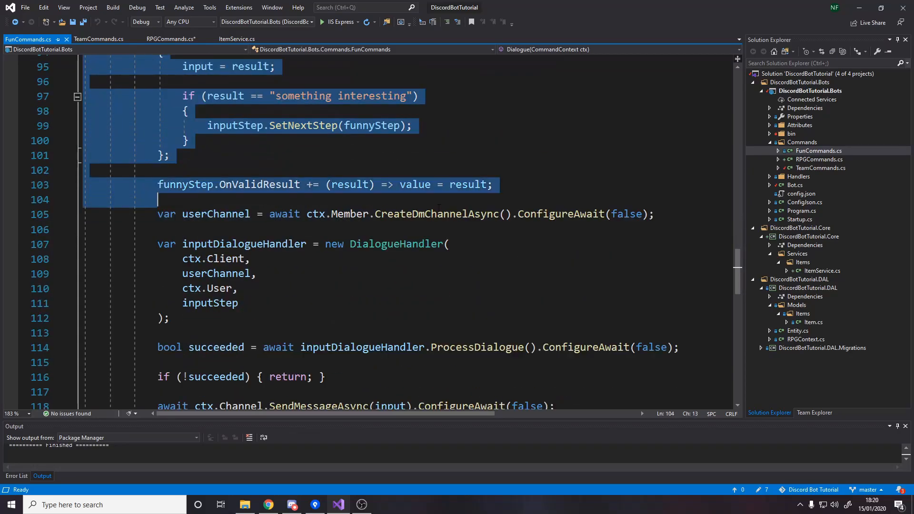
{"action": "scroll", "scroll_direction": "down", "scroll_amount": 3}
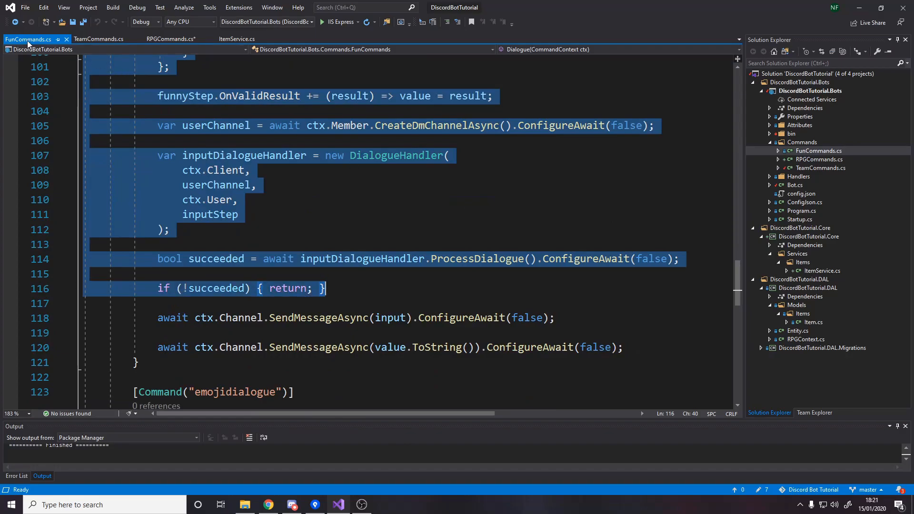
{"action": "left_click", "coordinate": [170, 38]}
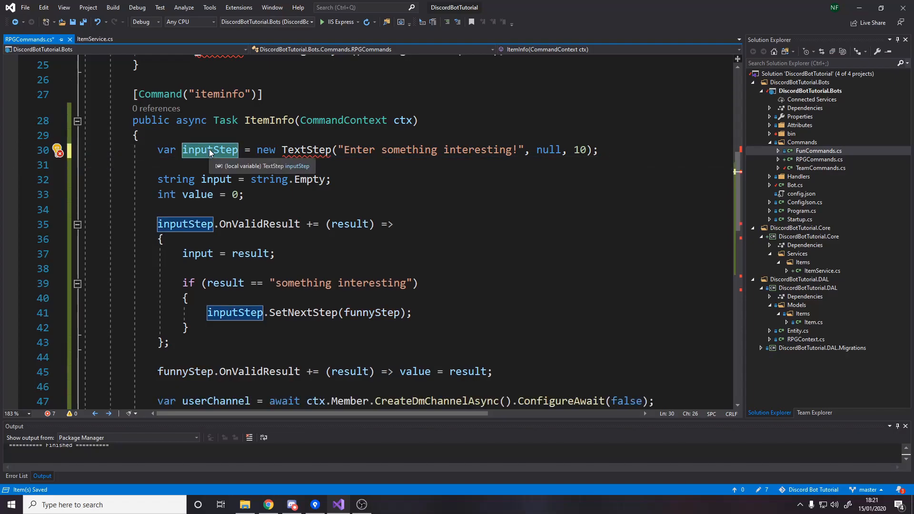
- Name the step itemNameStep with prompt "What item are you looking for?" and remove the ", 10" argument
{"action": "type", "text": "itemNameSt"}
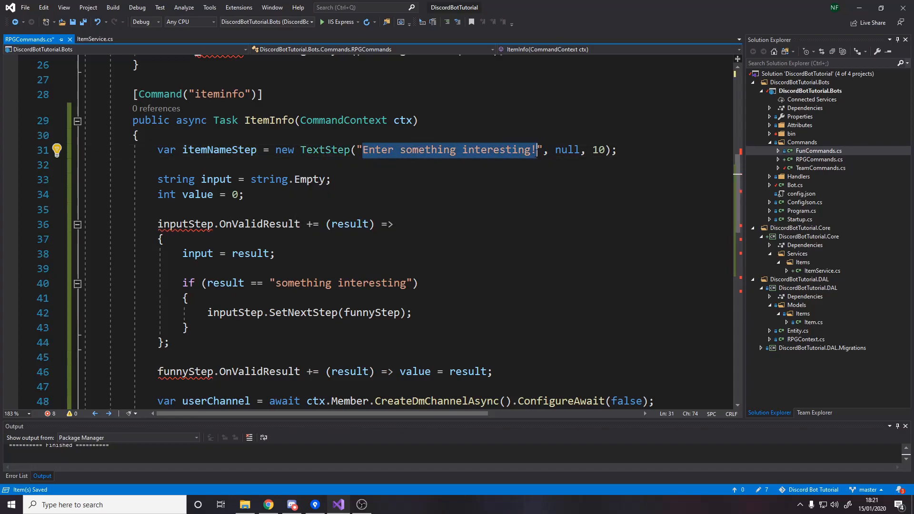
{"action": "type", "text": "What item are"}
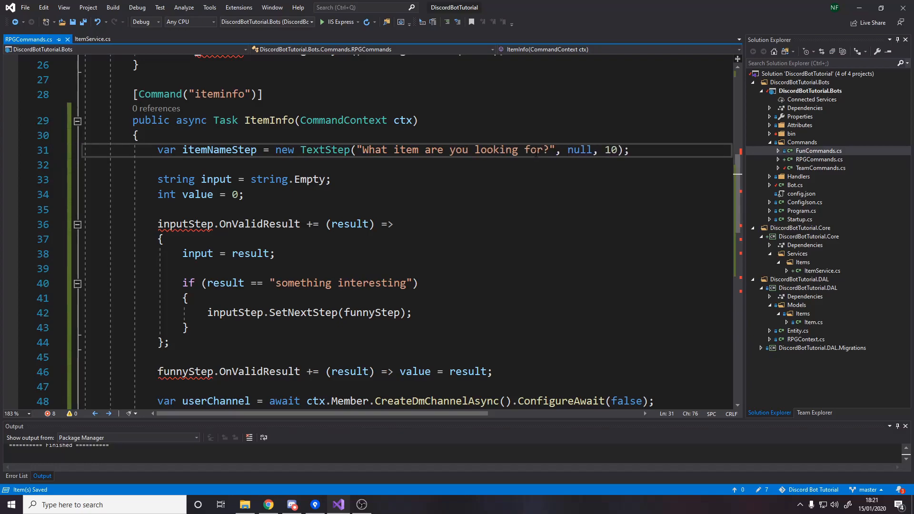
{"action": "left_click", "coordinate": [570, 150]}
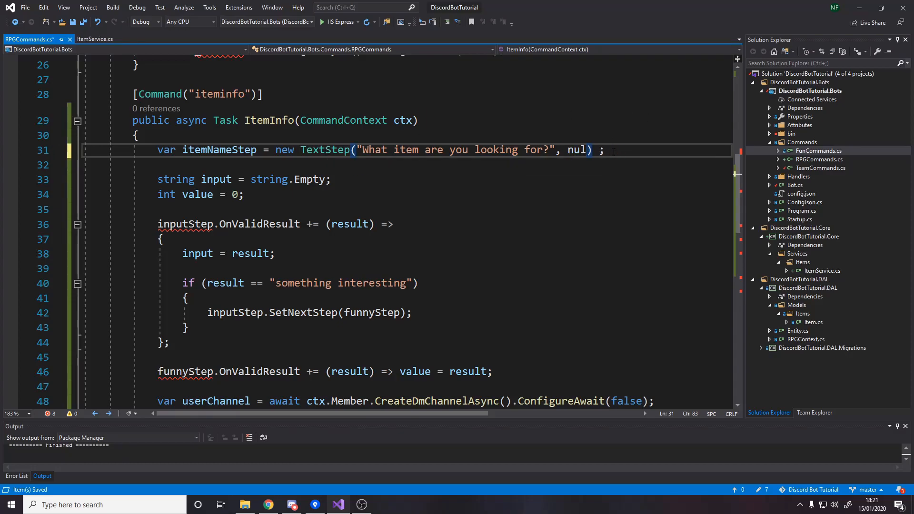
{"action": "type", "text": "l"}
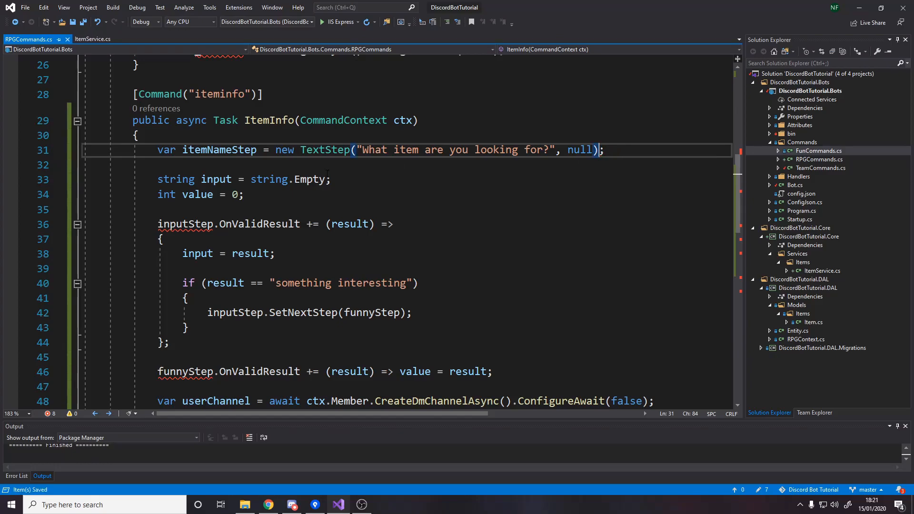
{"action": "double_click", "coordinate": [215, 179]}
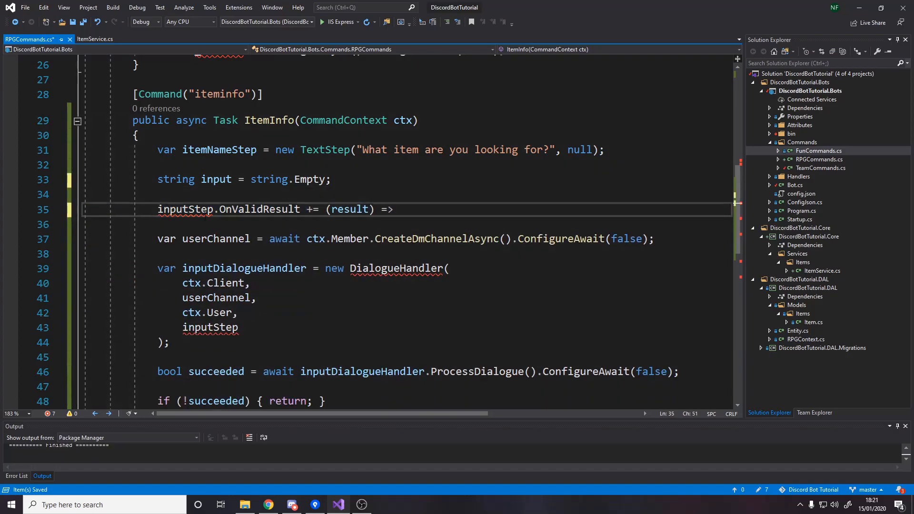
- Declare itemName, assign the valid result to it in OnValidResult, and pass itemNameStep to DialogueHandler
{"action": "type", "text": "itemNameStep"}
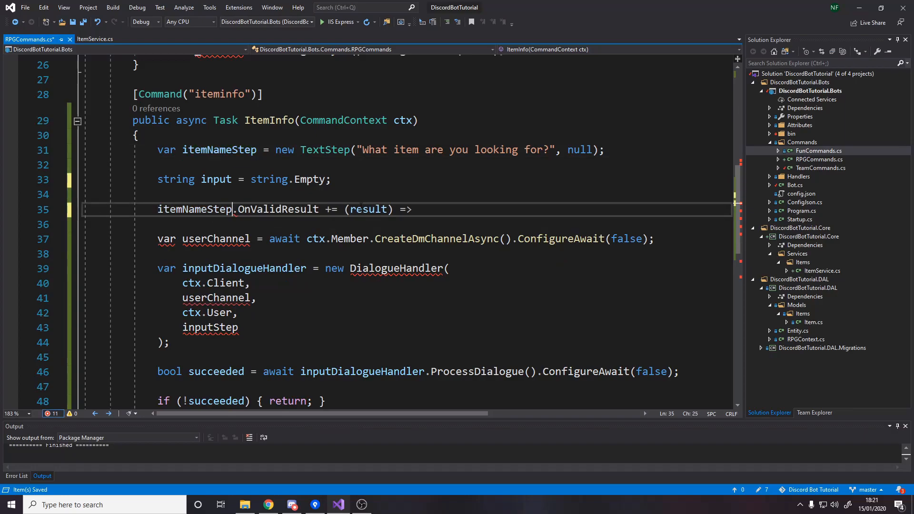
{"action": "left_click", "coordinate": [420, 209]}
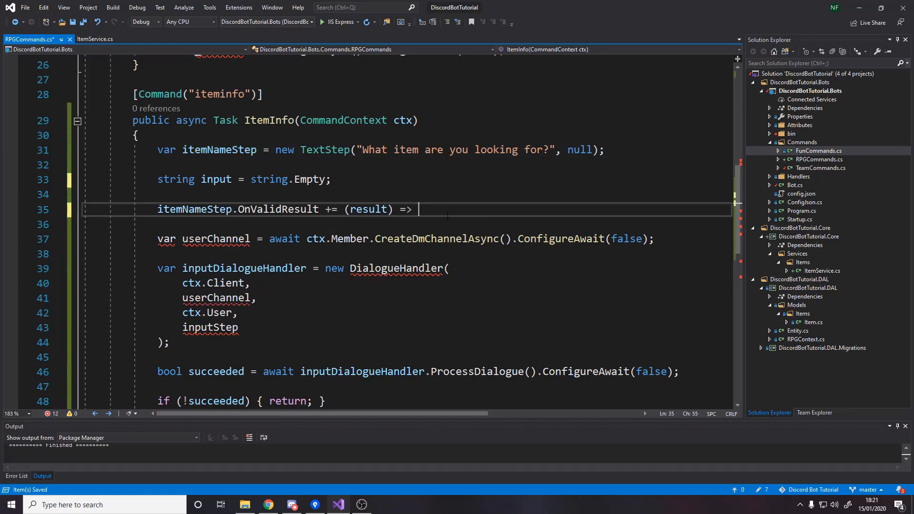
{"action": "type", "text": "input"}
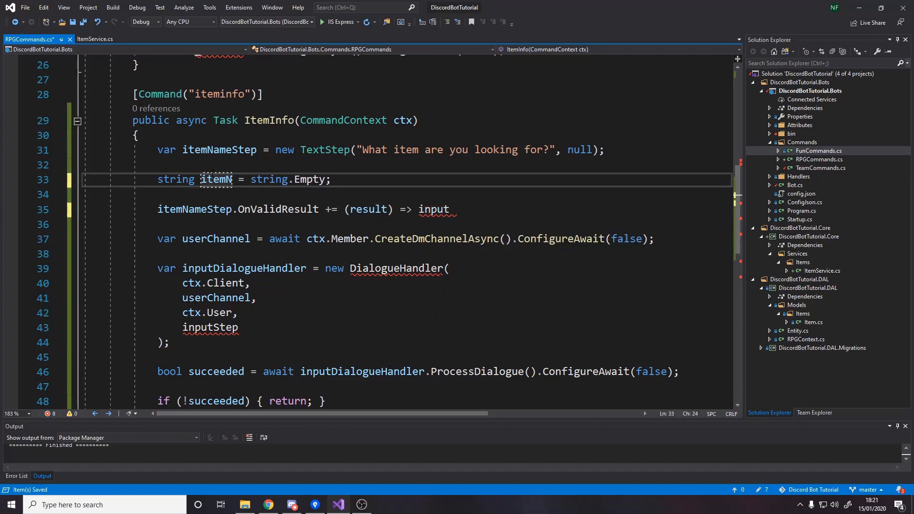
{"action": "type", "text": "ame"}
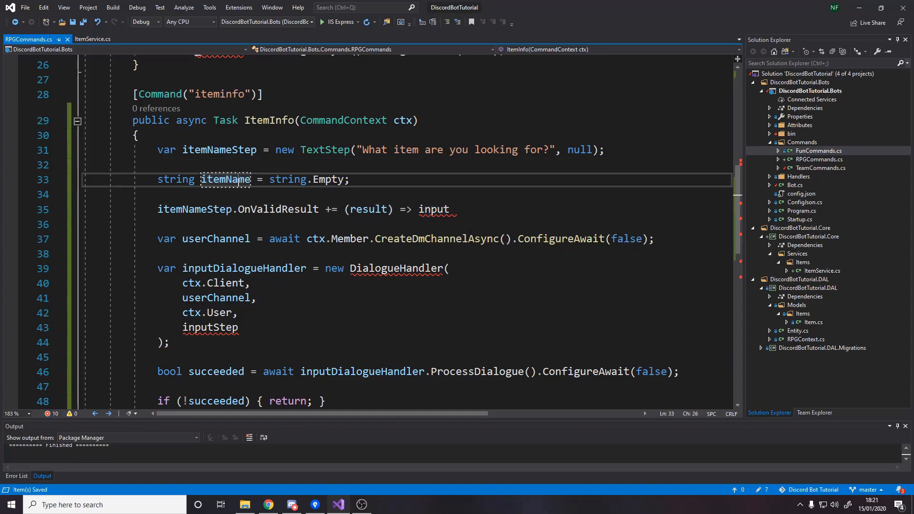
{"action": "type", "text": "itemName = result;"}
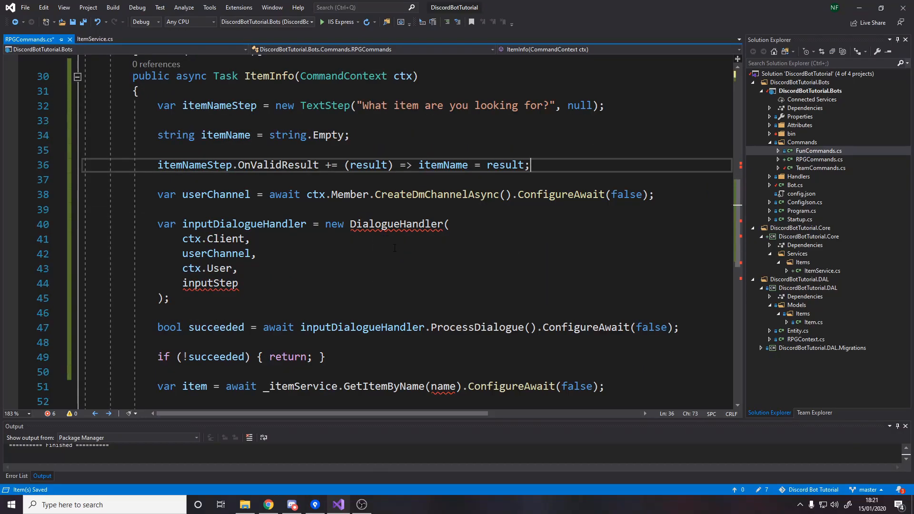
{"action": "type", "text": "itemNameStep"}
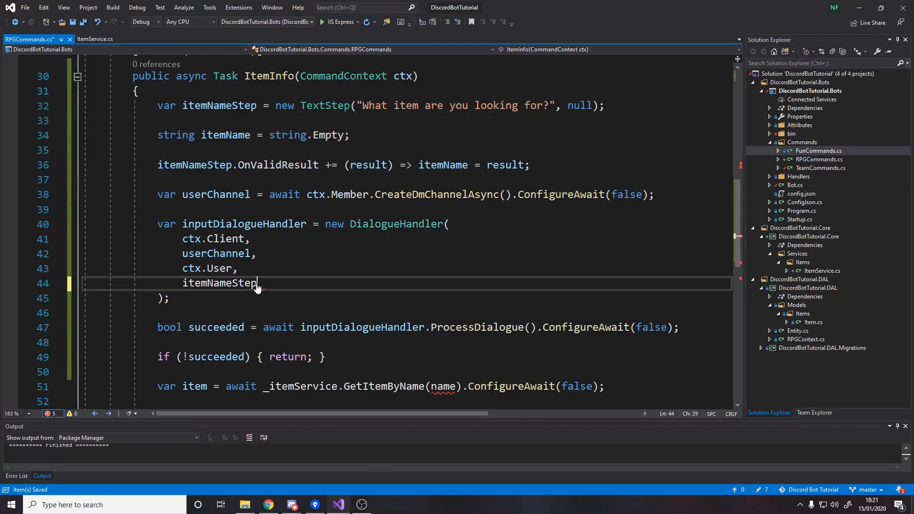
- Use itemName for the item lookup and the not-found reply message
{"action": "scroll", "scroll_direction": "down", "scroll_amount": 3}
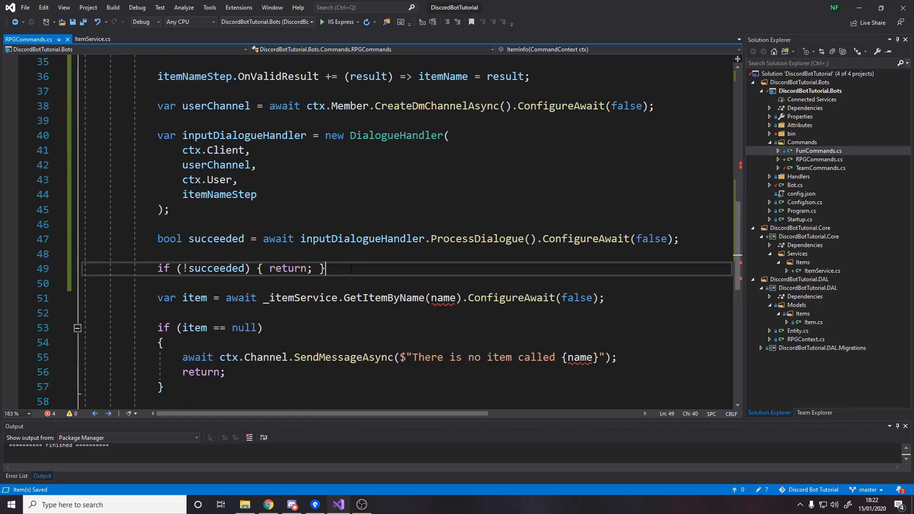
{"action": "scroll", "scroll_direction": "down", "scroll_amount": 3}
{"action": "type", "text": "IntTypeMapping"}
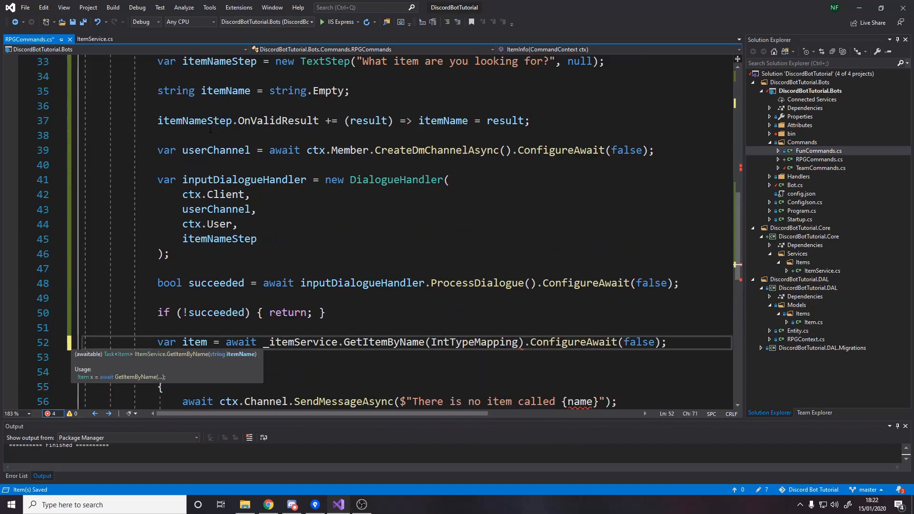
{"action": "type", "text": "itemName"}
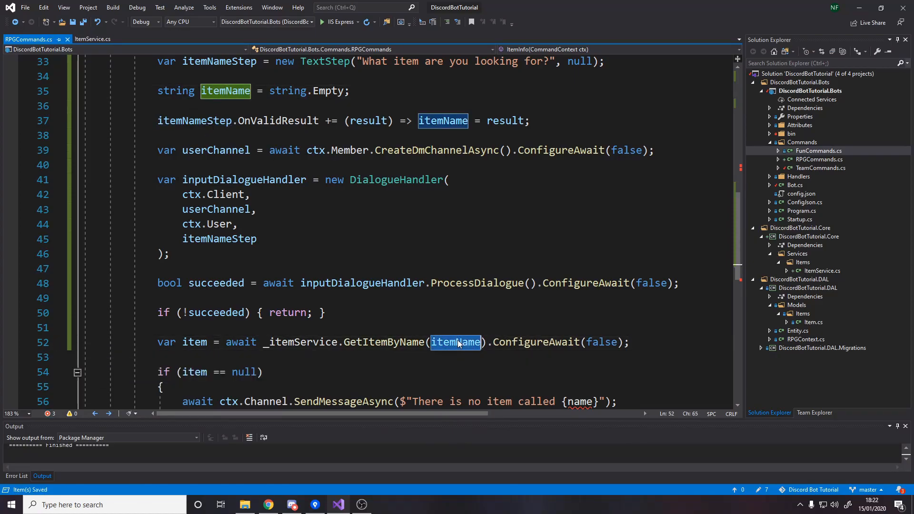
{"action": "scroll", "scroll_direction": "down", "scroll_amount": 3}
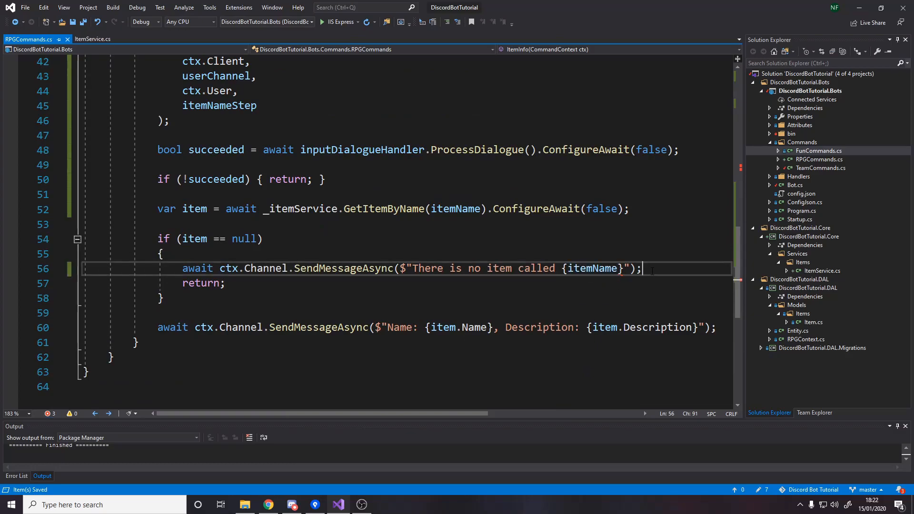
{"action": "scroll", "scroll_direction": "up", "scroll_amount": 3}
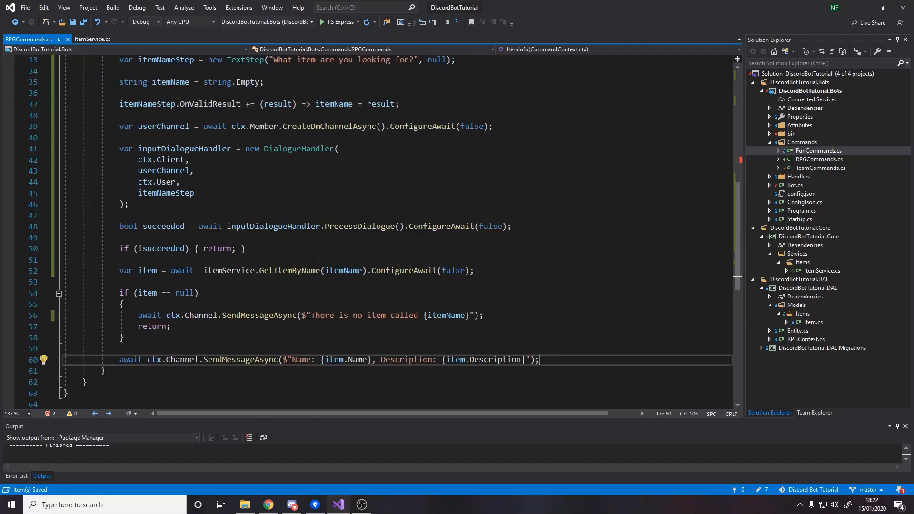
{"action": "scroll", "scroll_direction": "up", "scroll_amount": 3}
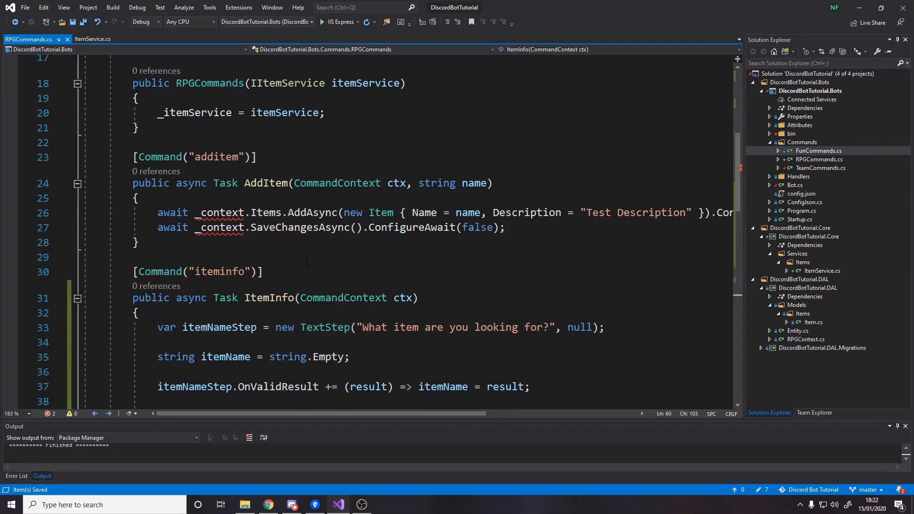
- Delete the [Command("additem")] AddItem method from RPGCommands
{"action": "scroll", "scroll_direction": "down", "scroll_amount": 3}
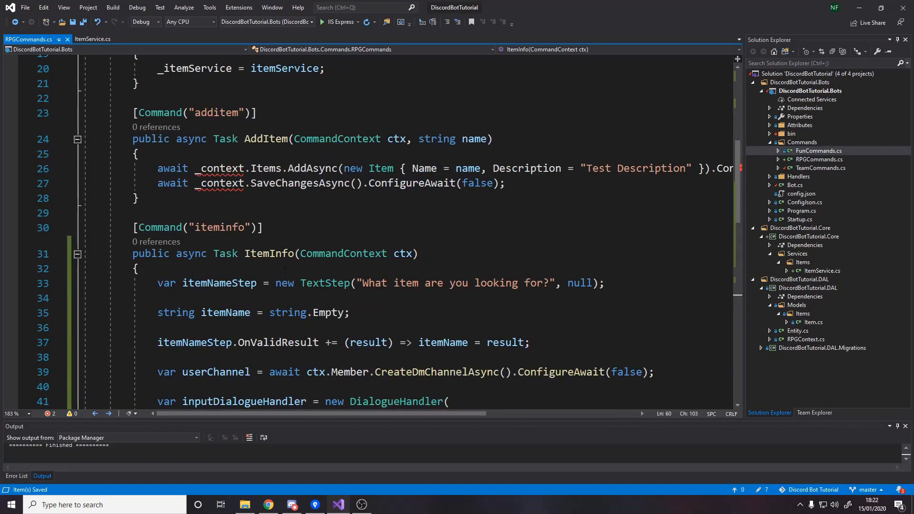
{"action": "scroll", "scroll_direction": "up", "scroll_amount": 3}
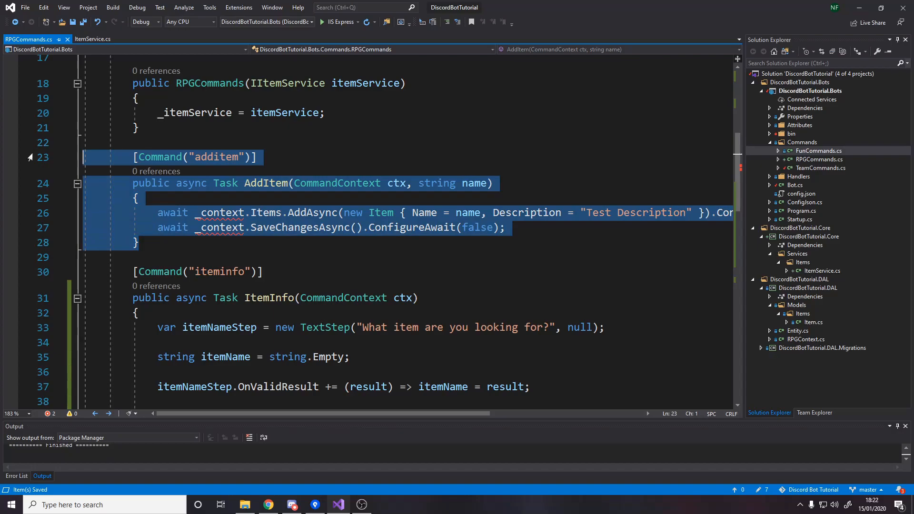
{"action": "key", "text": "Delete"}
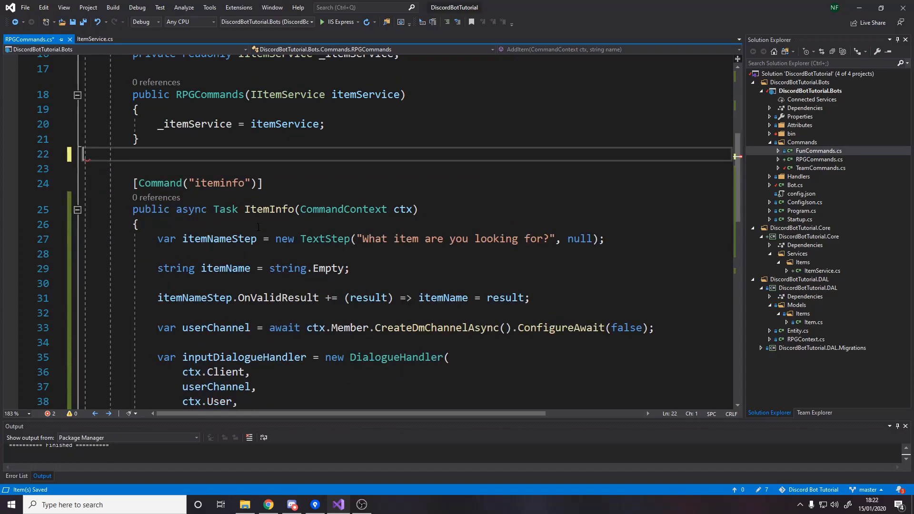
- Review IItemService in ItemService.cs and return to RPGCommands.cs
{"action": "left_click", "coordinate": [95, 39]}
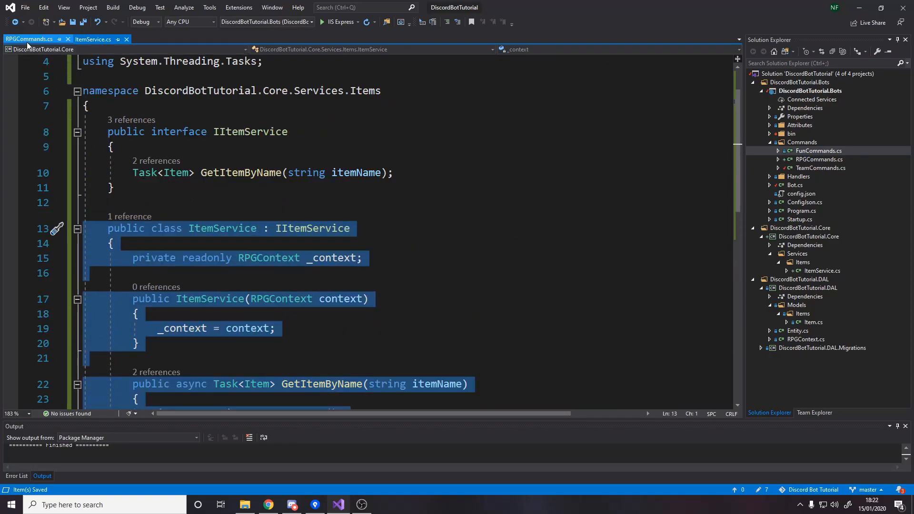
{"action": "left_click", "coordinate": [111, 147]}
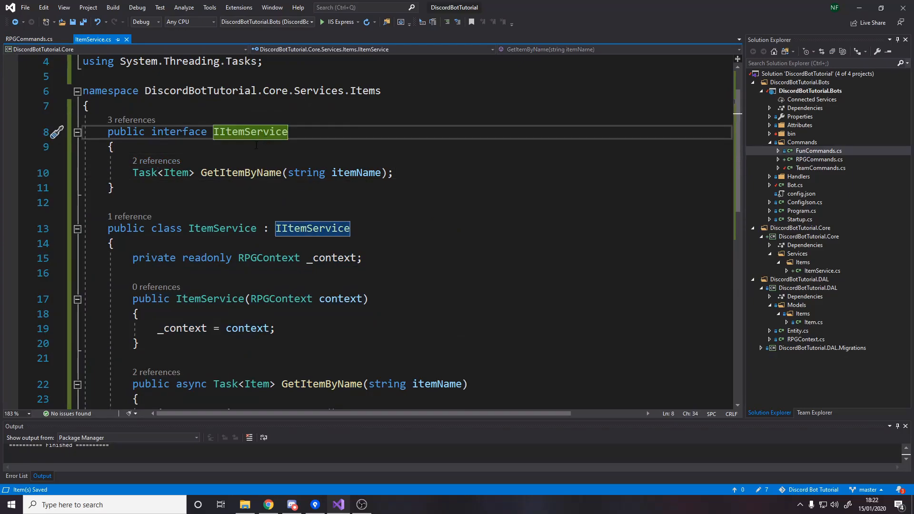
{"action": "left_click", "coordinate": [30, 39]}
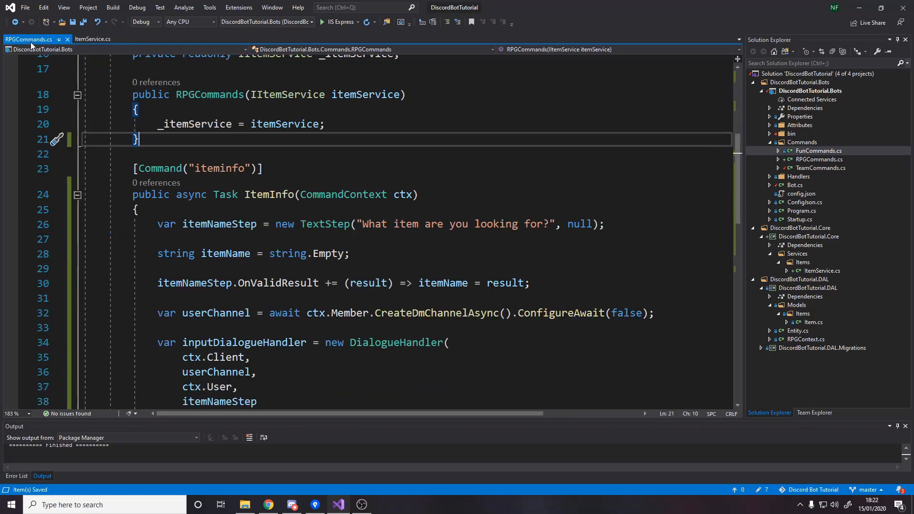
{"action": "mouse_move", "coordinate": [116, 45]}
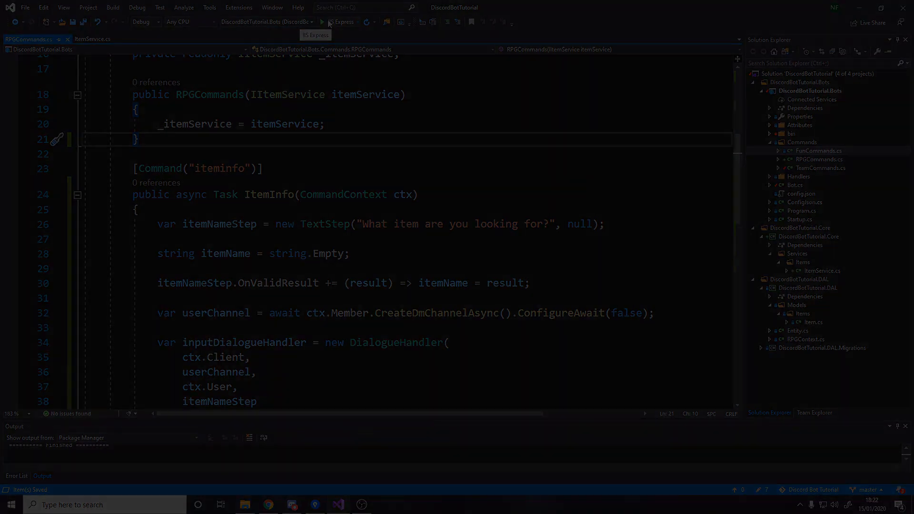
- Run the bot, hit the missing-service exception, and stop debugging
{"action": "left_click", "coordinate": [321, 22]}
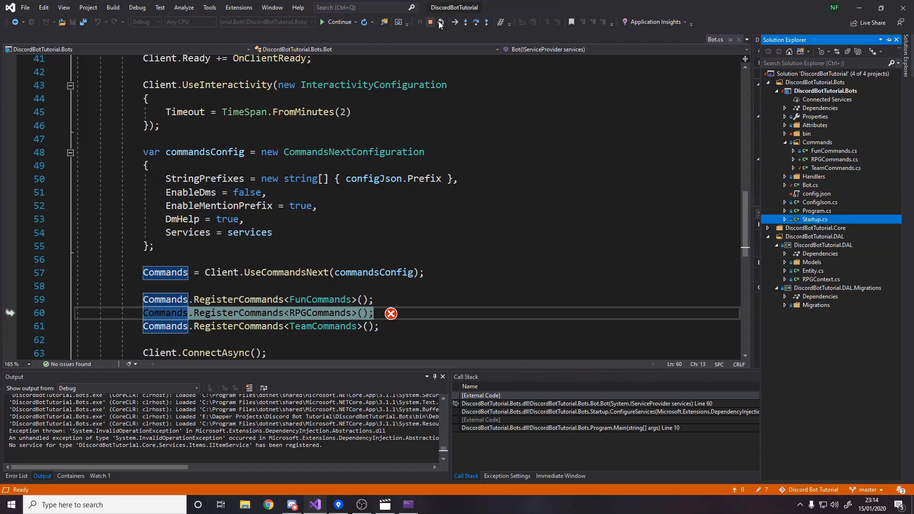
{"action": "left_click", "coordinate": [431, 22]}
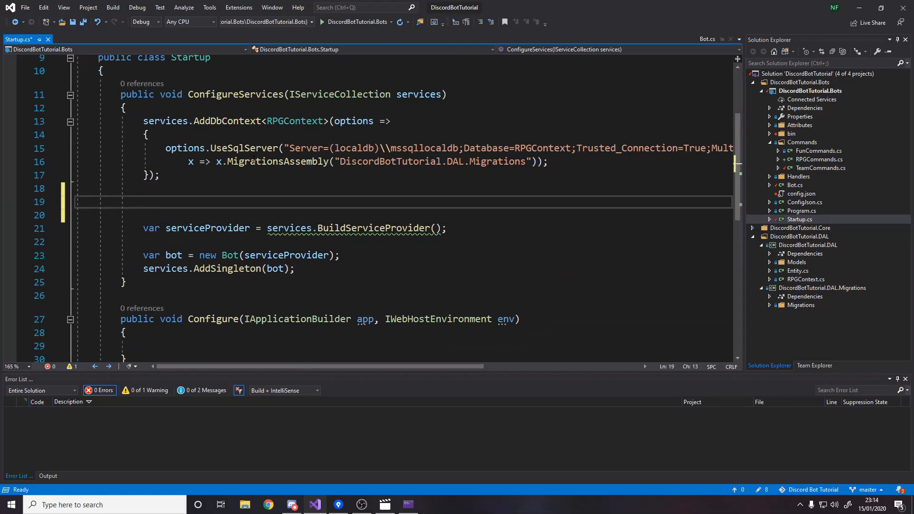
- Add services.AddScoped<IItemService, ItemService>(); to ConfigureServices in Startup.cs
{"action": "type", "text": "services.AddScoped<>"}
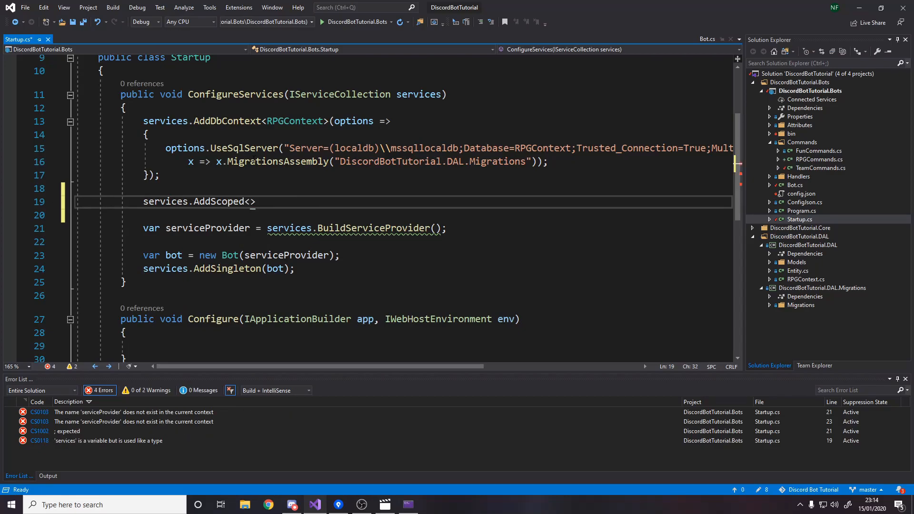
{"action": "type", "text": "IItemservice,"}
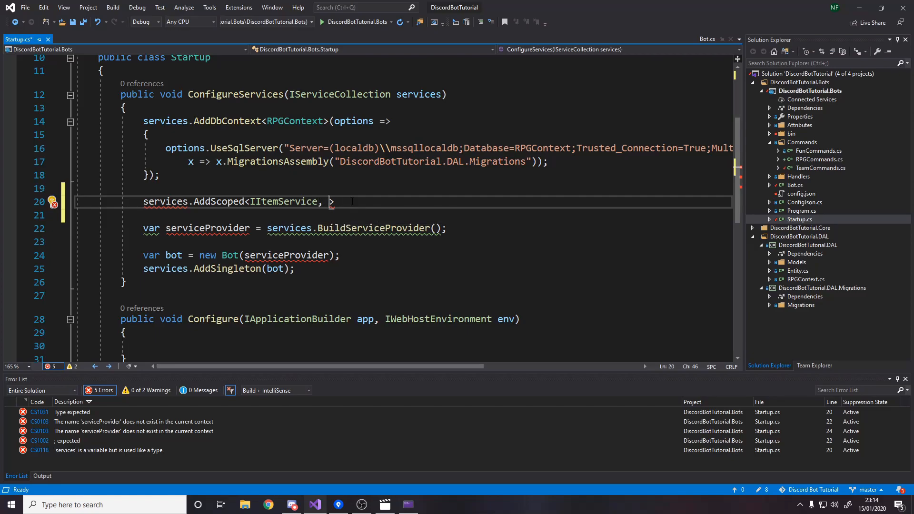
{"action": "type", "text": "ItemService>"}
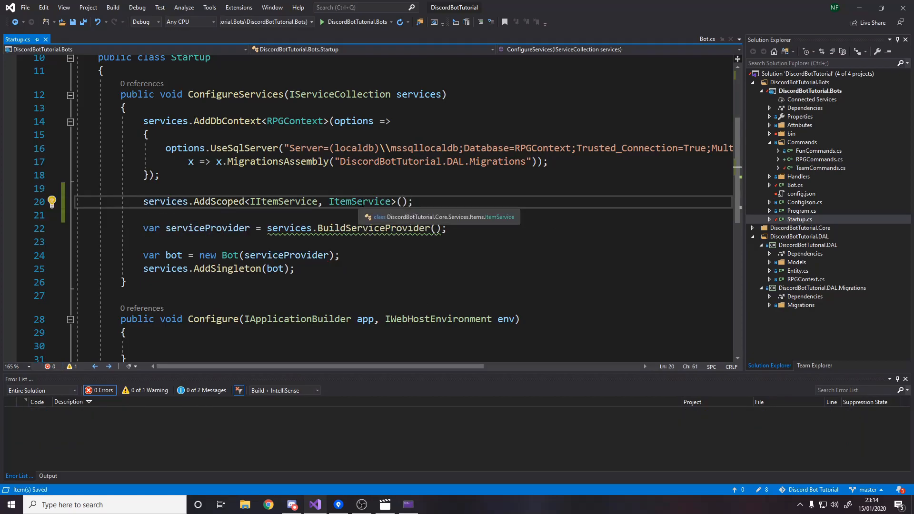
{"action": "scroll", "scroll_direction": "up", "scroll_amount": 3}
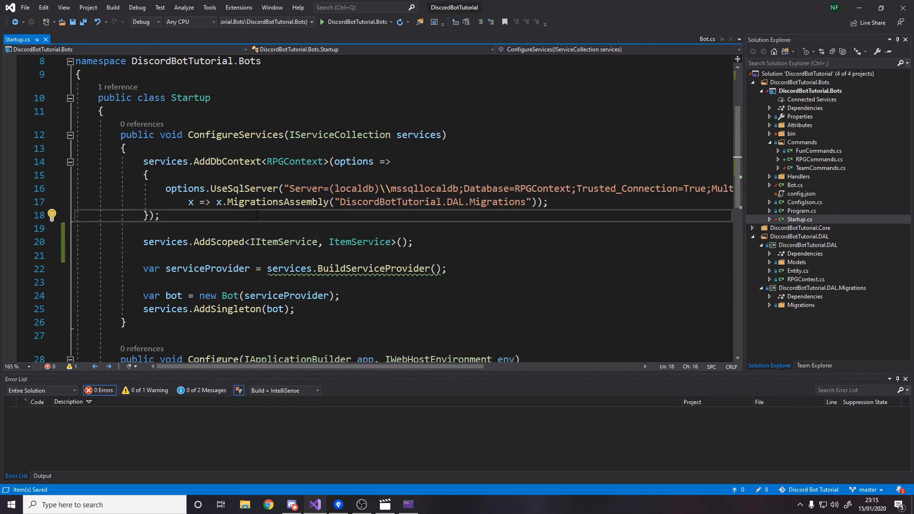
- Add options.UseQueryTrackingBehavior(QueryTrackingBehavior.NoTracking) to the RPGContext options
{"action": "key", "text": "enter"}
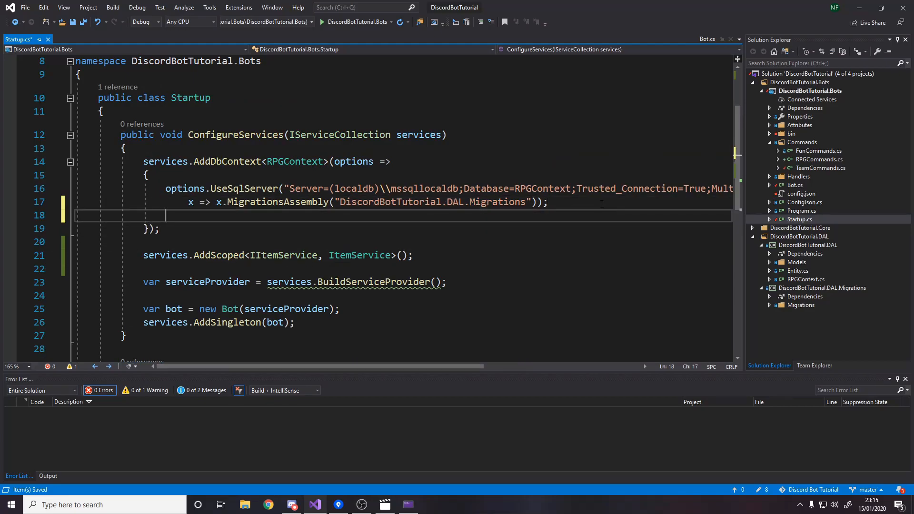
{"action": "type", "text": "options."}
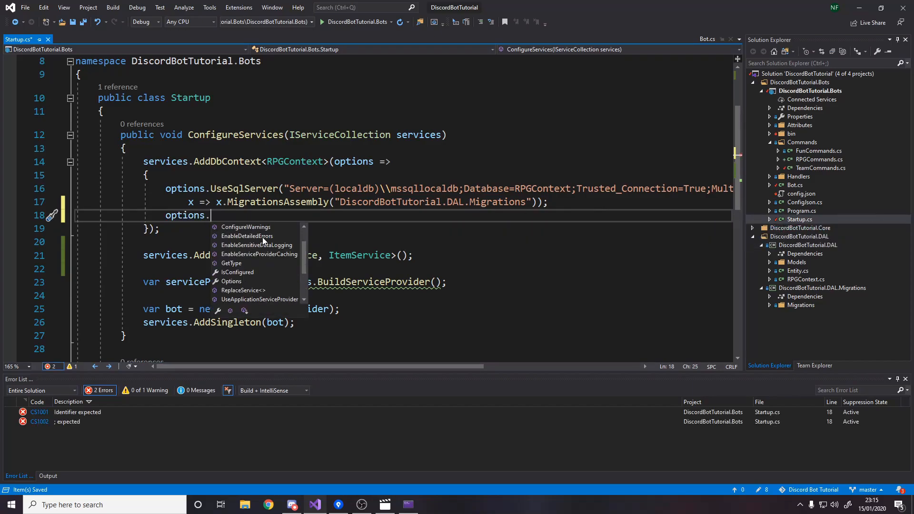
{"action": "type", "text": "qu"}
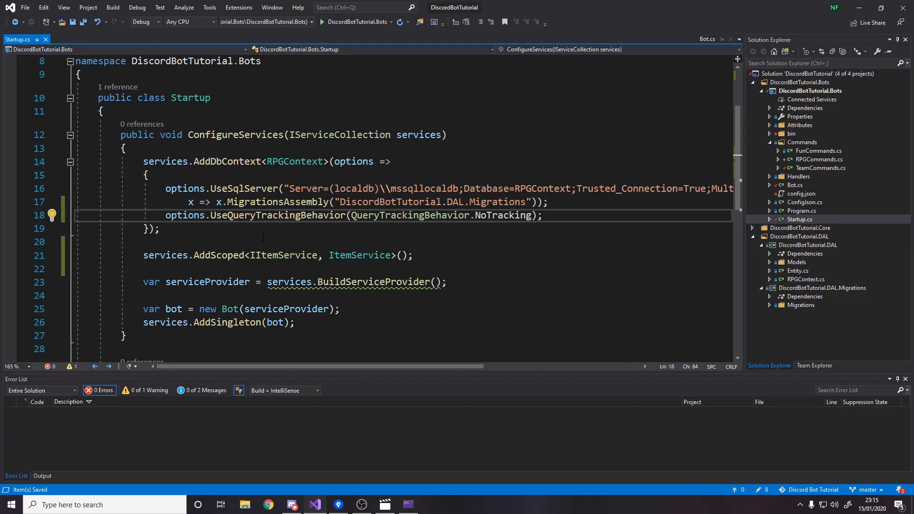
{"action": "left_click", "coordinate": [541, 215]}
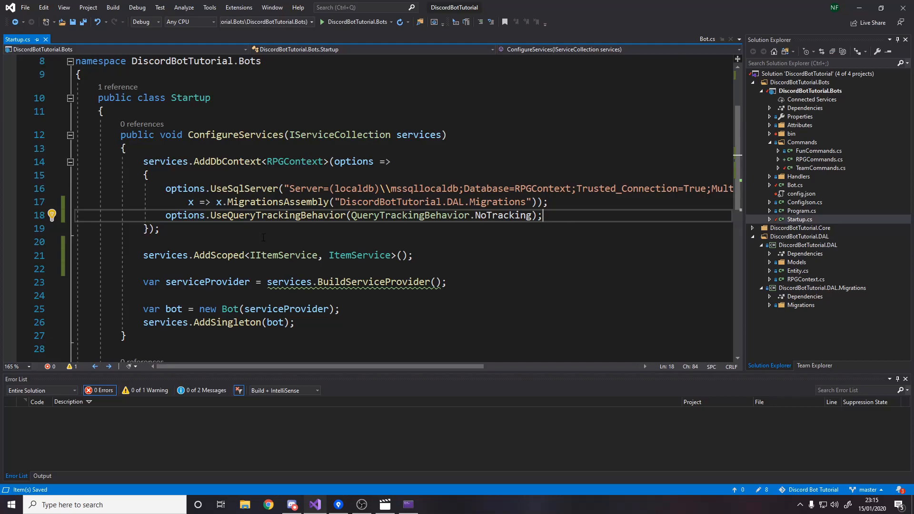
{"action": "scroll", "scroll_direction": "down", "scroll_amount": 3}
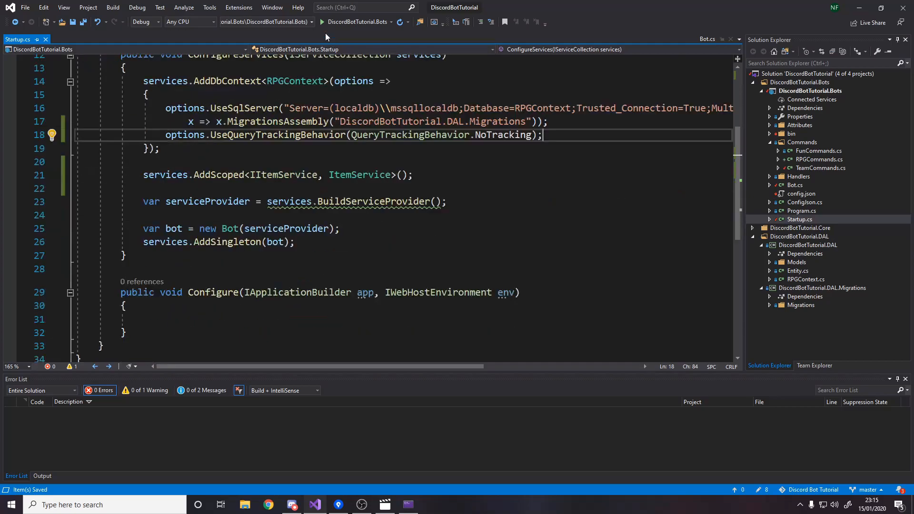
- Send ?iteminfo in Discord and answer hi, then heya, checking the returned item details
{"action": "left_click", "coordinate": [323, 22]}
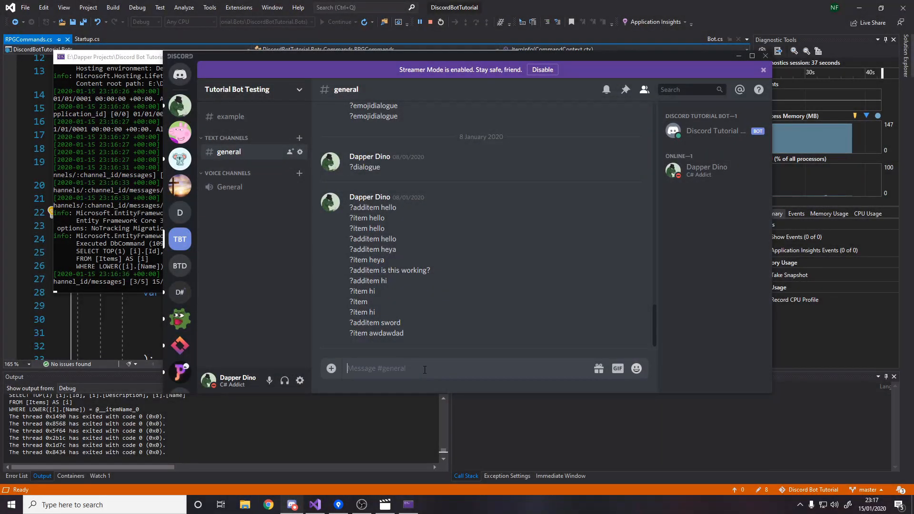
{"action": "type", "text": "?item"}
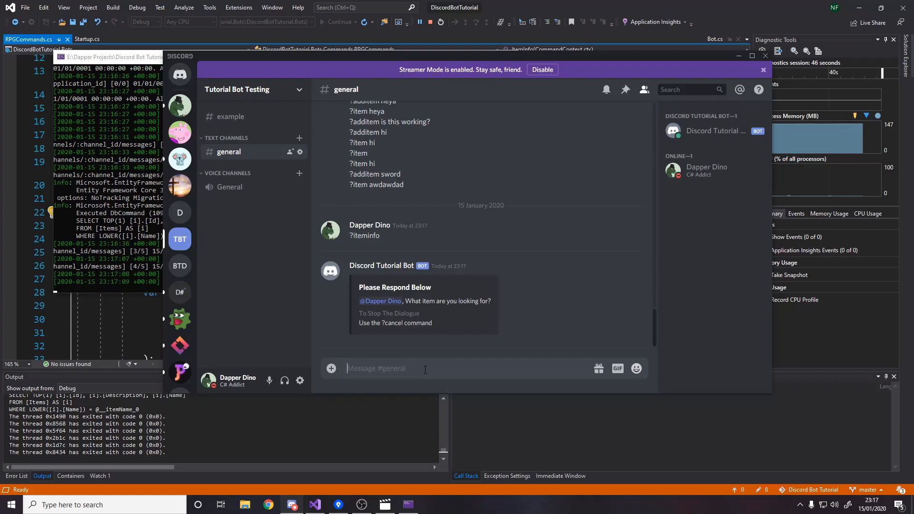
{"action": "type", "text": "h"}
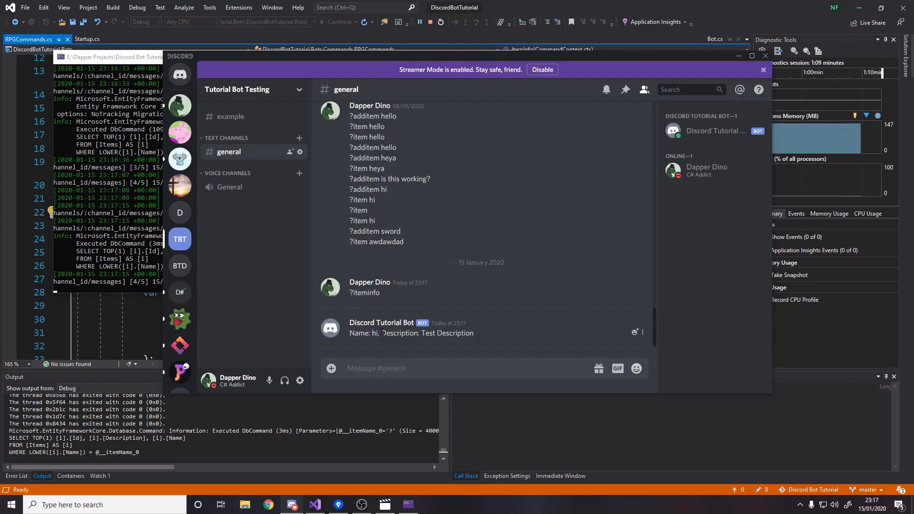
{"action": "mouse_move", "coordinate": [468, 299]}
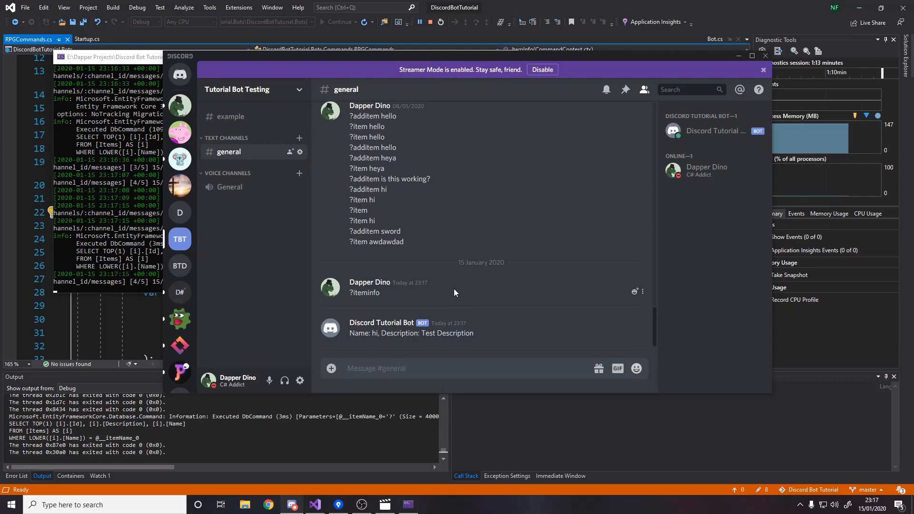
{"action": "left_click", "coordinate": [408, 368]}
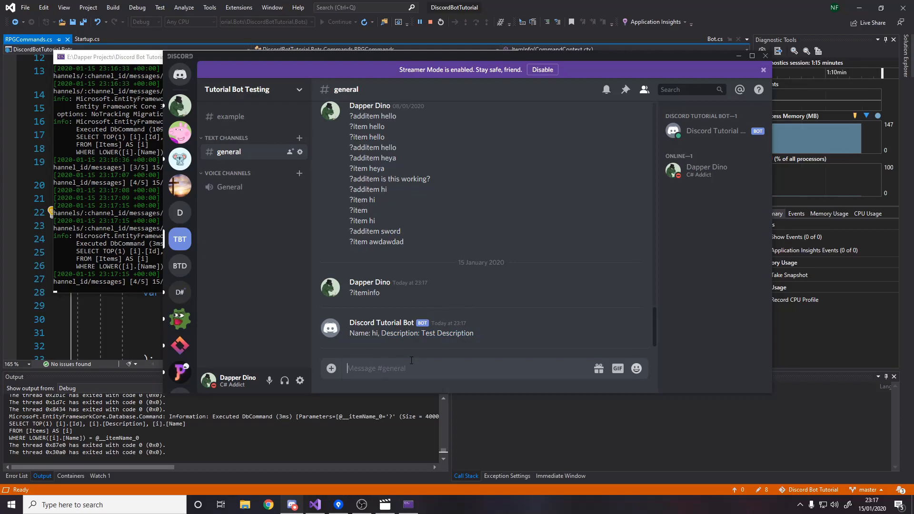
{"action": "type", "text": "?iteminfo"}
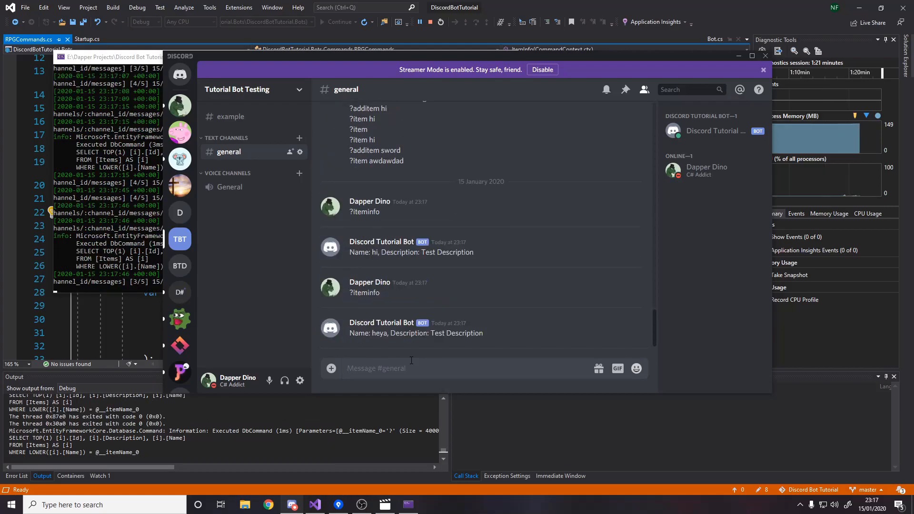
- Send ?iteminfo again and answer with the nonsense name wadiawdhiowa to get the not-found reply
{"action": "type", "text": "?i"}
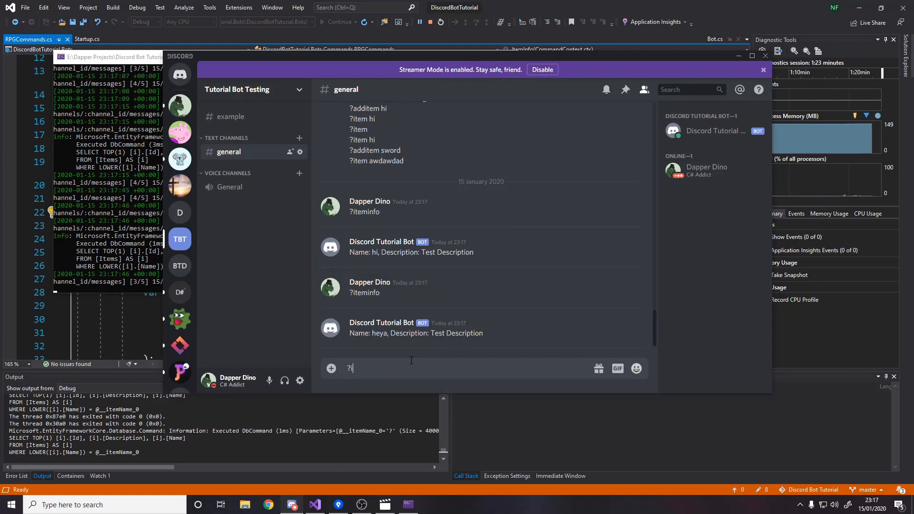
{"action": "type", "text": "iteminfo wadiawdhiowa"}
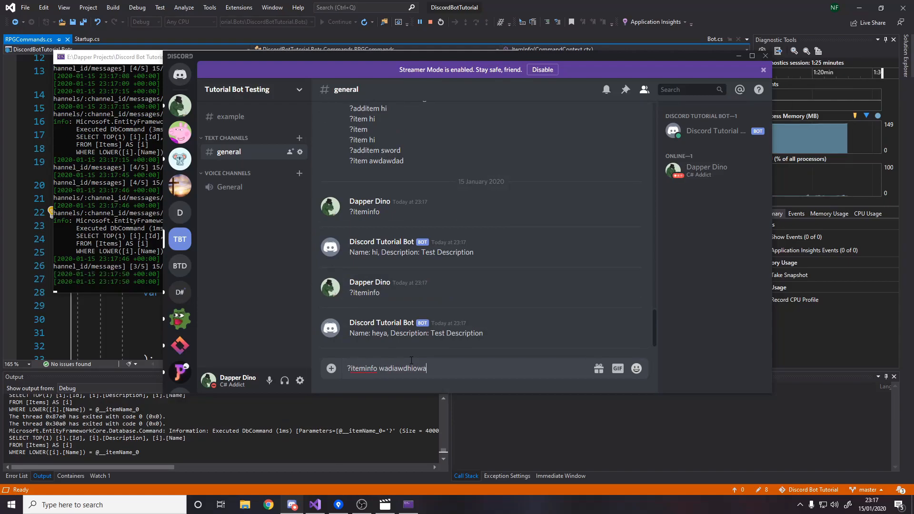
{"action": "key", "text": "Return"}
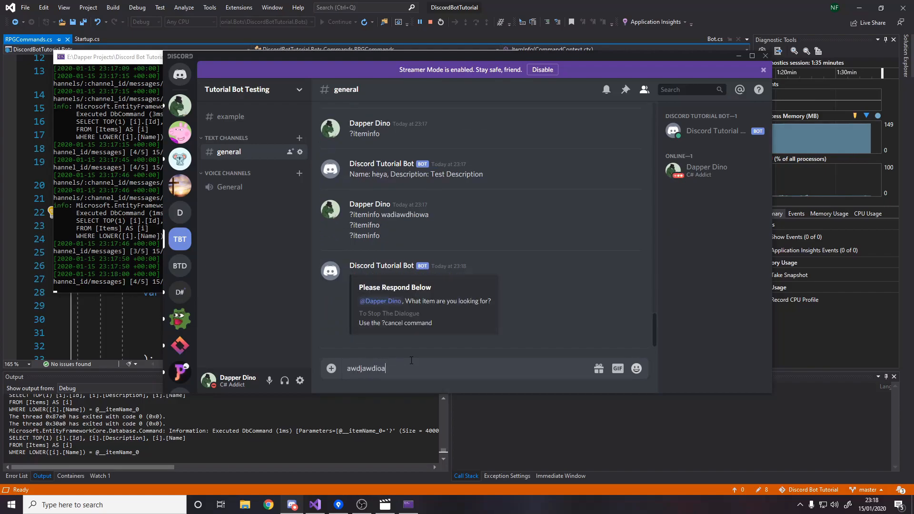
{"action": "key", "text": "Return"}
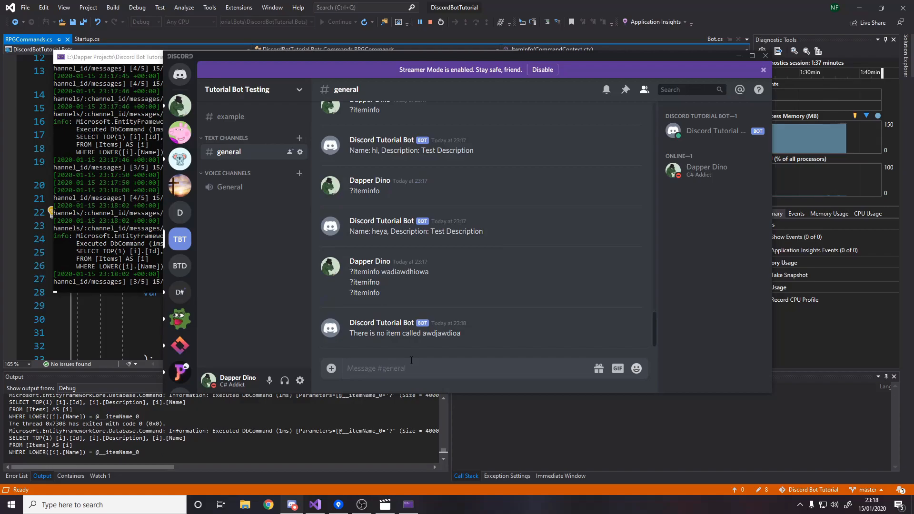
{"action": "mouse_move", "coordinate": [610, 5]}
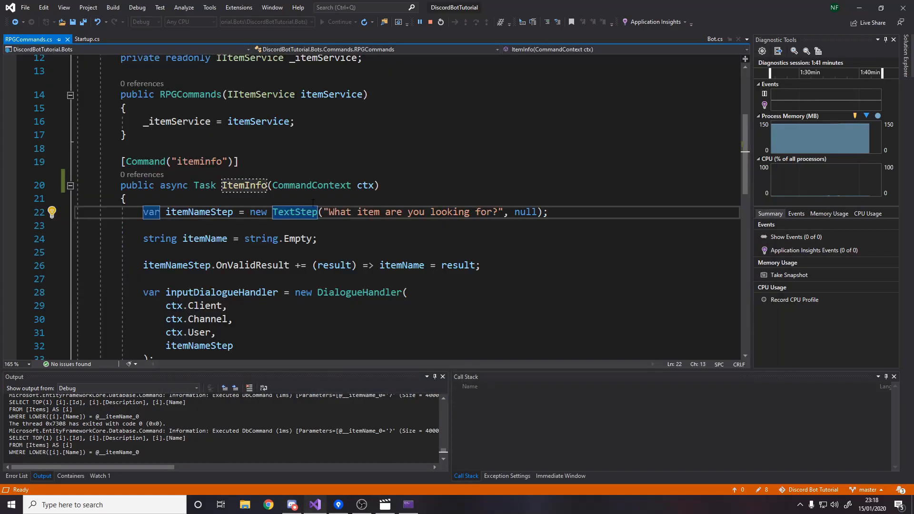
- Scroll through ItemInfo in RPGCommands.cs and select the dialogue handler's ctx.Channel argument
{"action": "scroll", "scroll_direction": "down", "scroll_amount": 3}
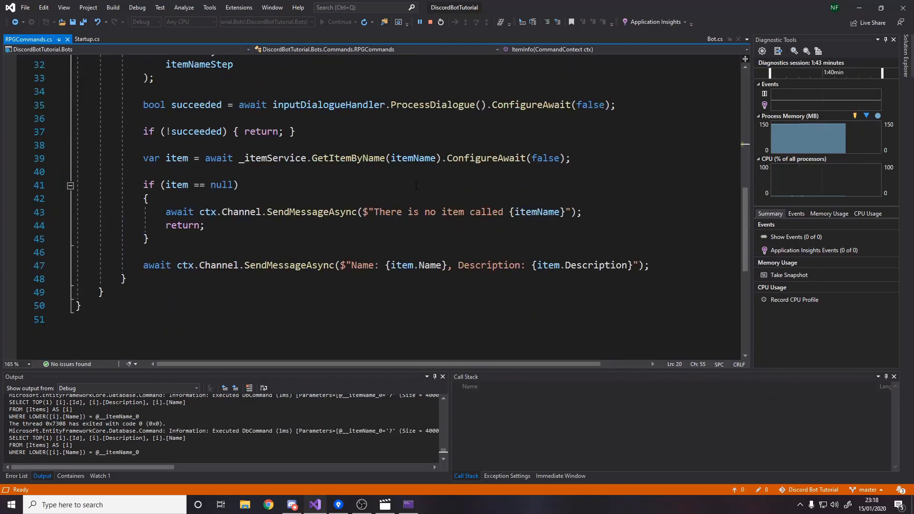
{"action": "scroll", "scroll_direction": "up", "scroll_amount": 3}
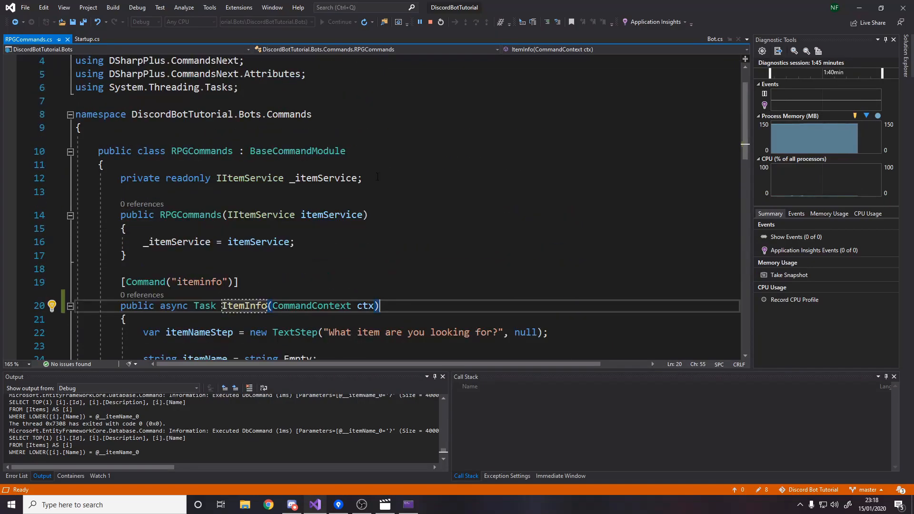
{"action": "scroll", "scroll_direction": "down", "scroll_amount": 3}
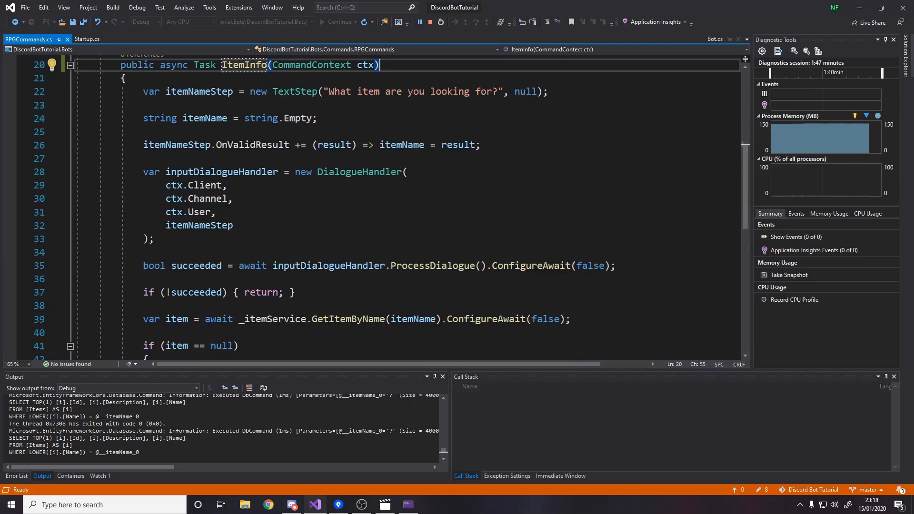
{"action": "scroll", "scroll_direction": "down", "scroll_amount": 3}
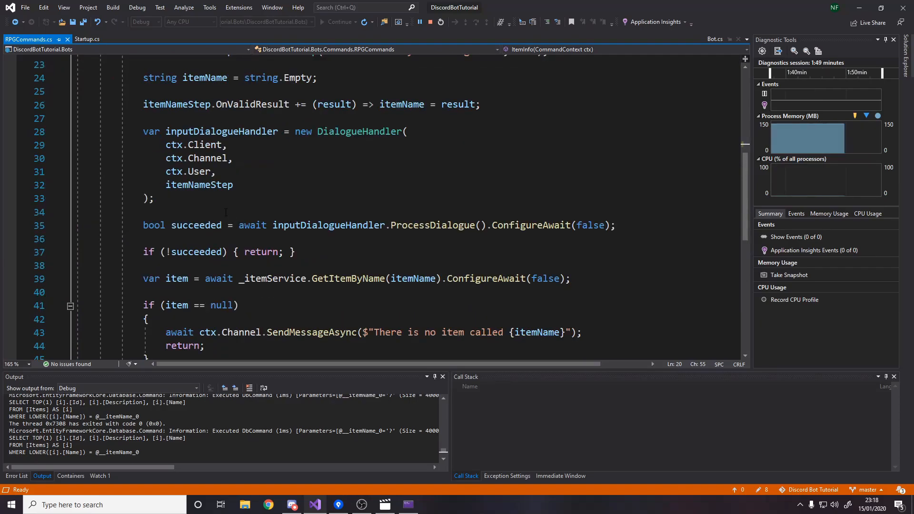
{"action": "scroll", "scroll_direction": "up", "scroll_amount": 3}
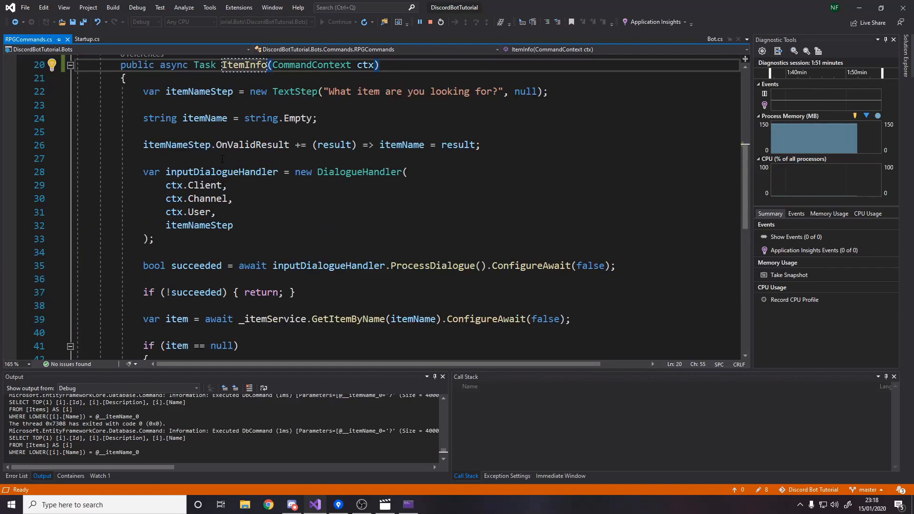
{"action": "left_click", "coordinate": [198, 199]}
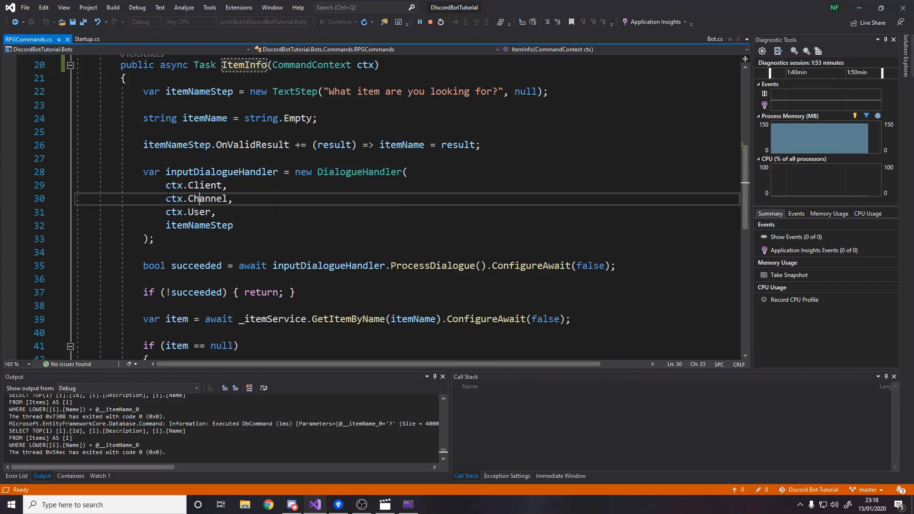
{"action": "double_click", "coordinate": [197, 198]}
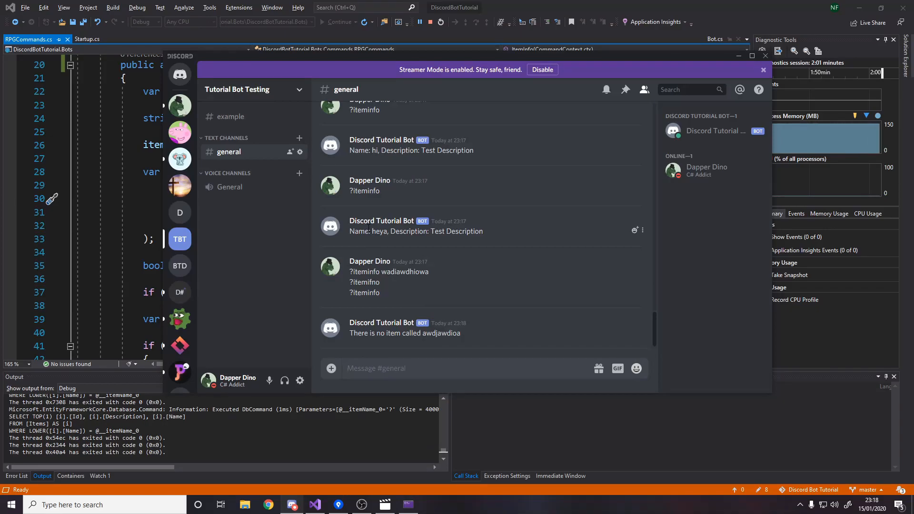
{"action": "scroll", "scroll_direction": "up", "scroll_amount": 3}
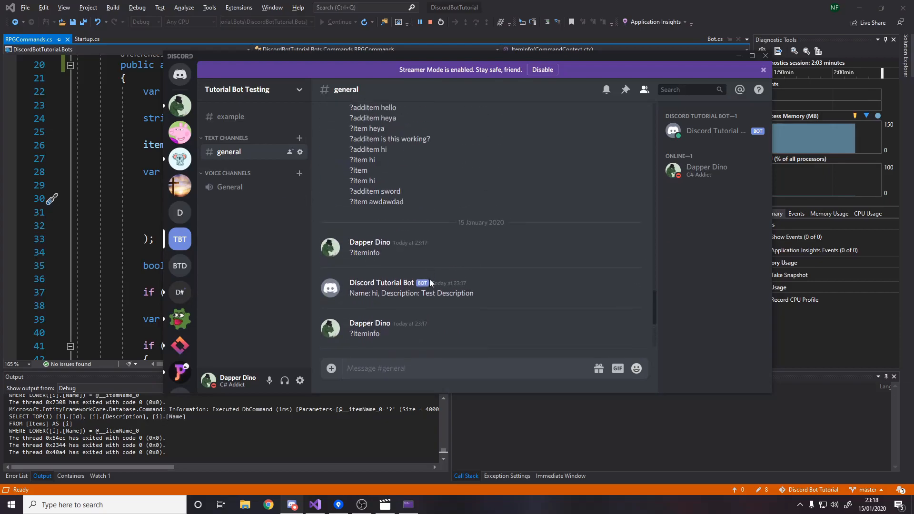
{"action": "scroll", "scroll_direction": "down", "scroll_amount": 3}
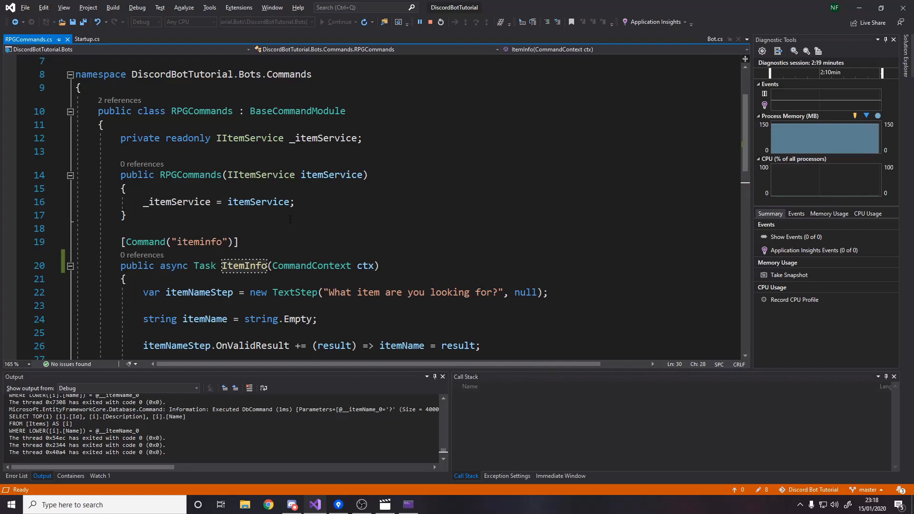
{"action": "scroll", "scroll_direction": "down", "scroll_amount": 3}
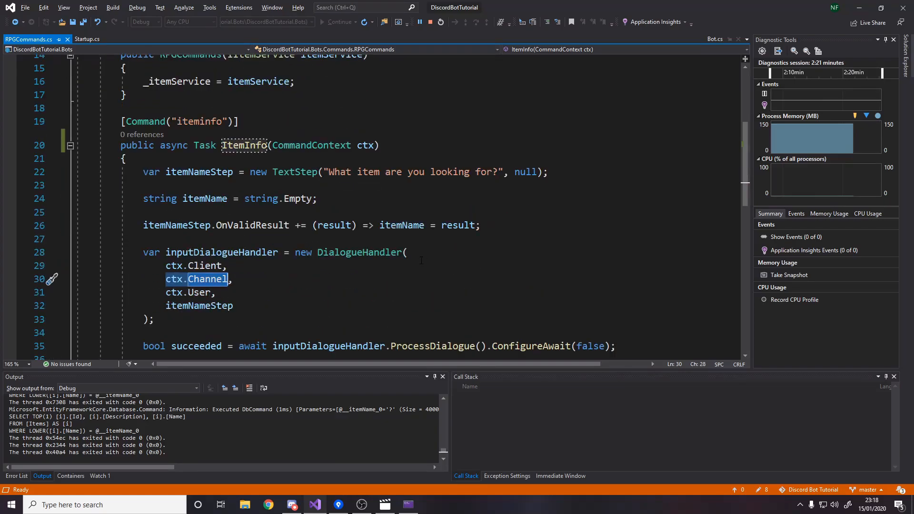